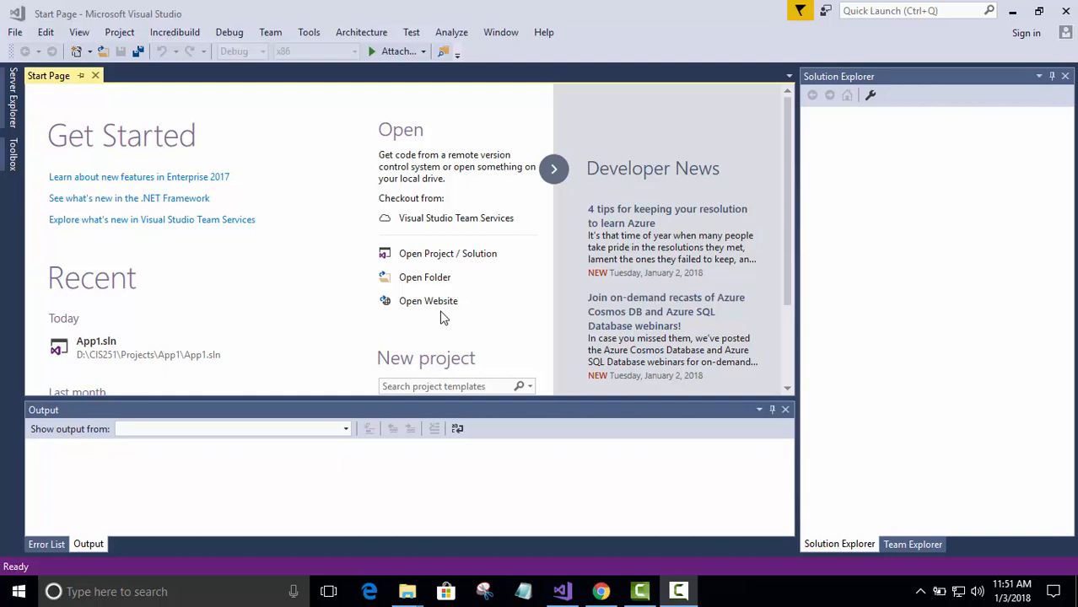
{"action": "mouse_move", "coordinate": [159, 239]}
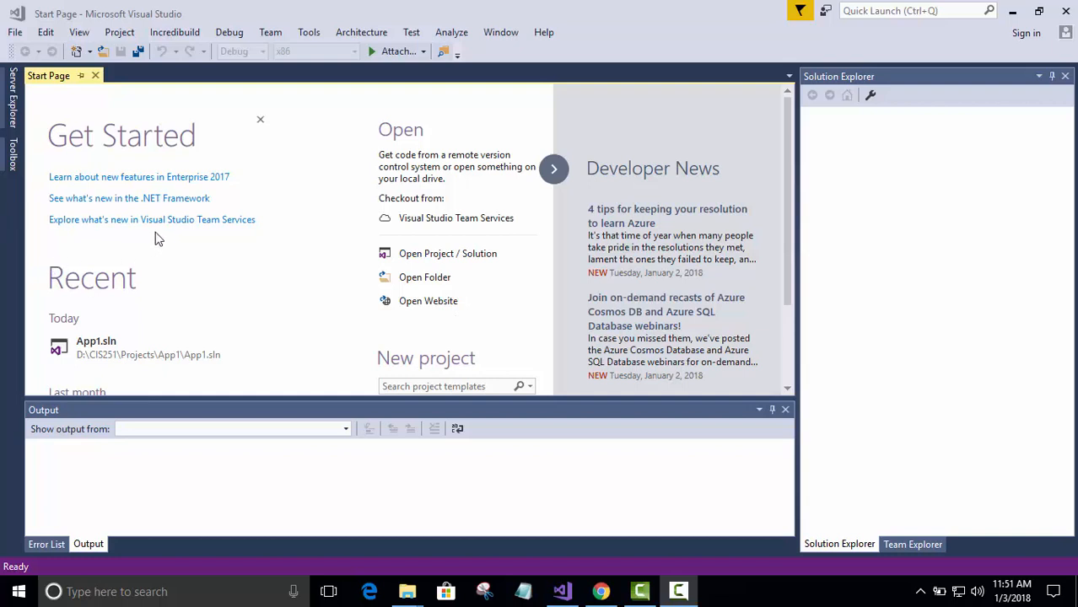
{"action": "mouse_move", "coordinate": [641, 295]}
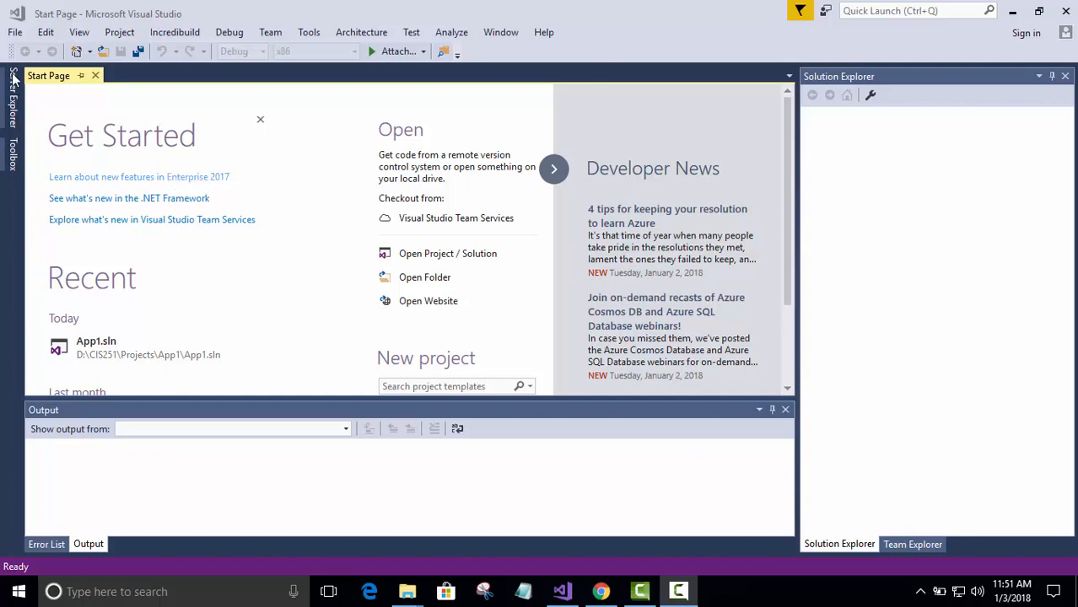
{"action": "mouse_move", "coordinate": [14, 32]}
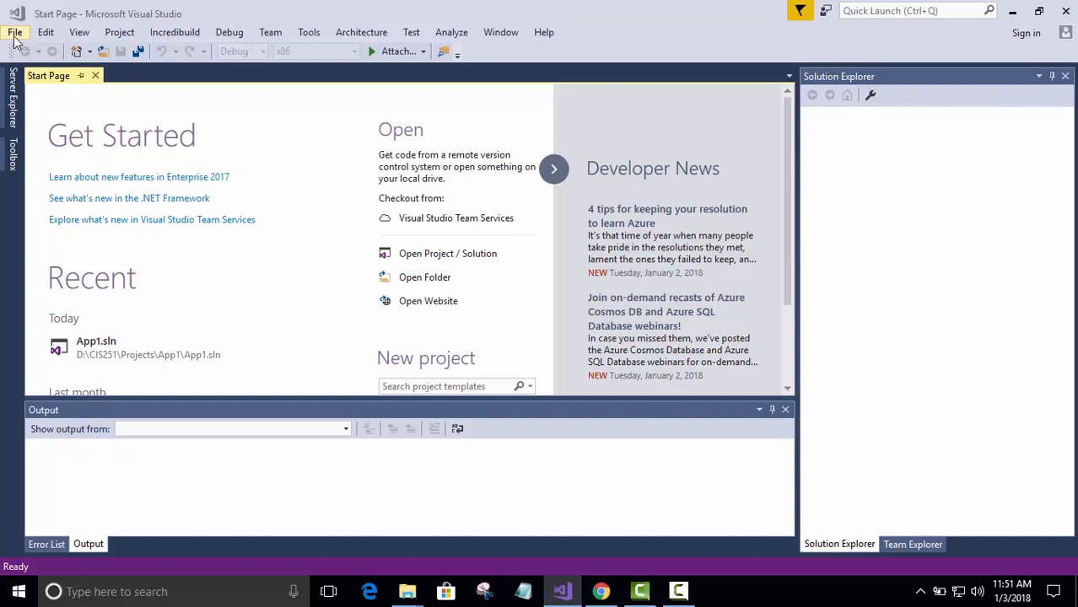
Step: Open the File menu's New options for creating a project
{"action": "left_click", "coordinate": [14, 32]}
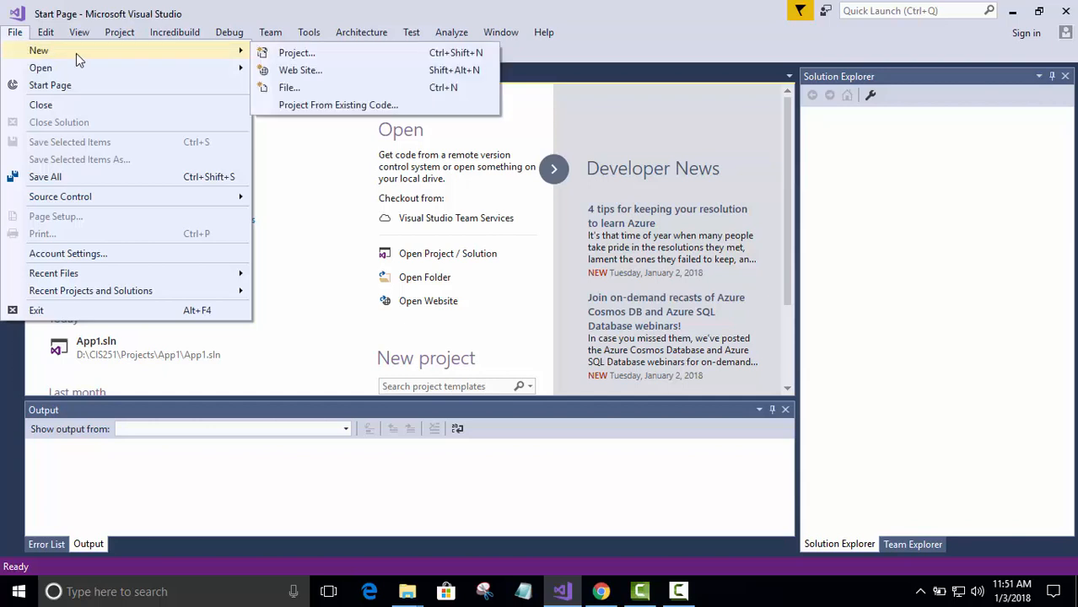
{"action": "mouse_move", "coordinate": [329, 58]}
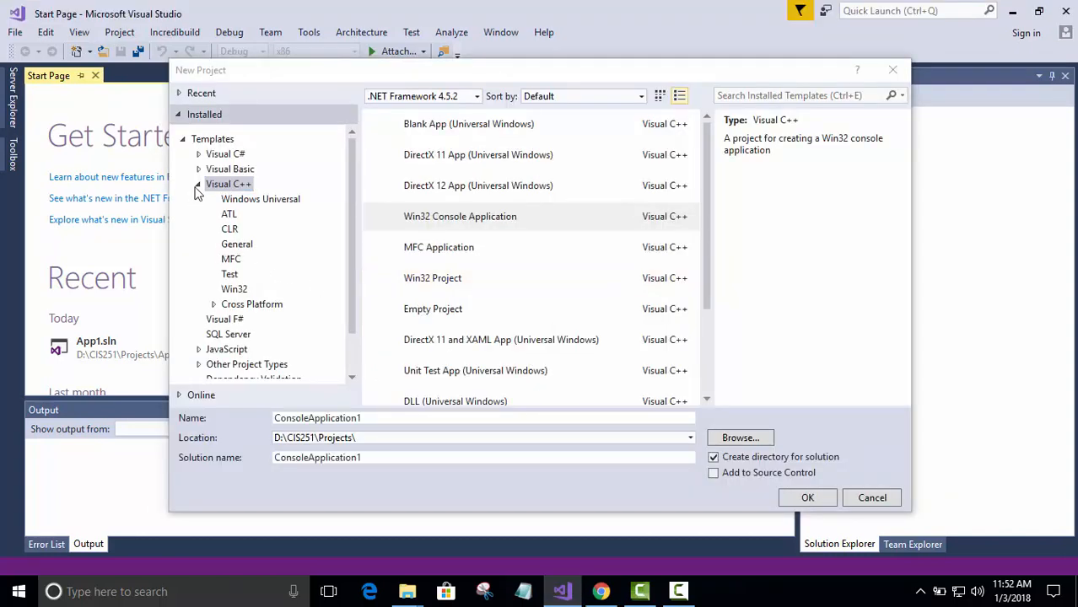
Step: Browse the template groups and select the Visual C++ Win32 Console Application template
{"action": "left_click", "coordinate": [198, 184]}
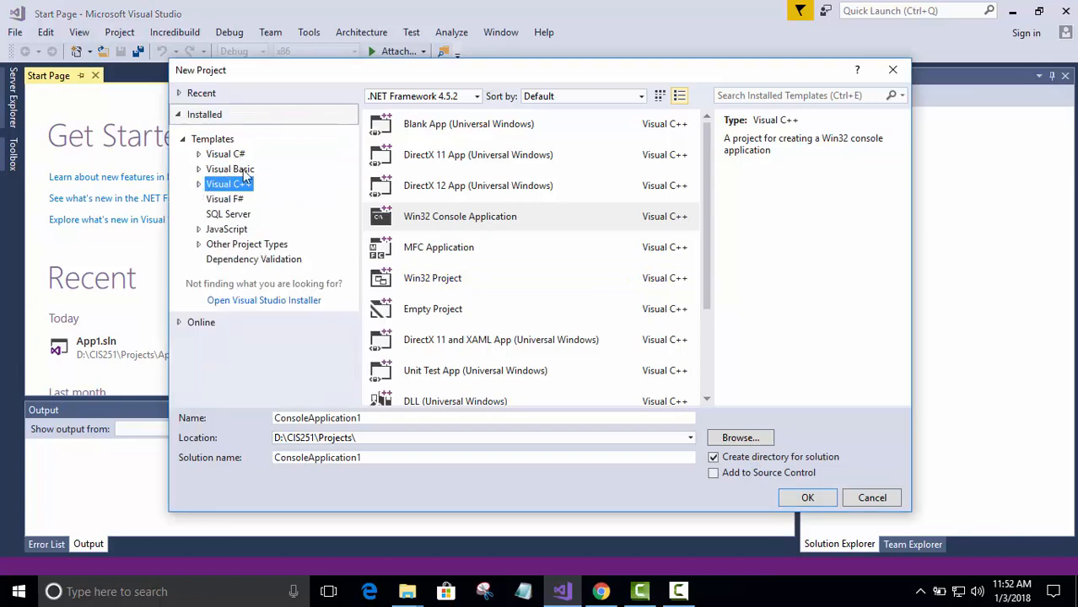
{"action": "left_click", "coordinate": [225, 153]}
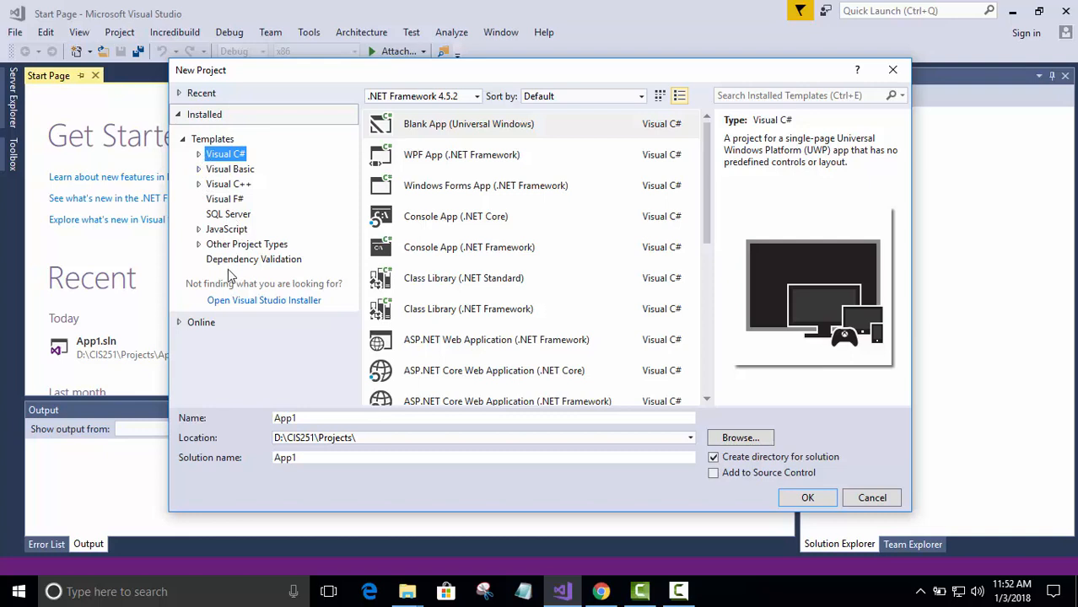
{"action": "left_click", "coordinate": [246, 244]}
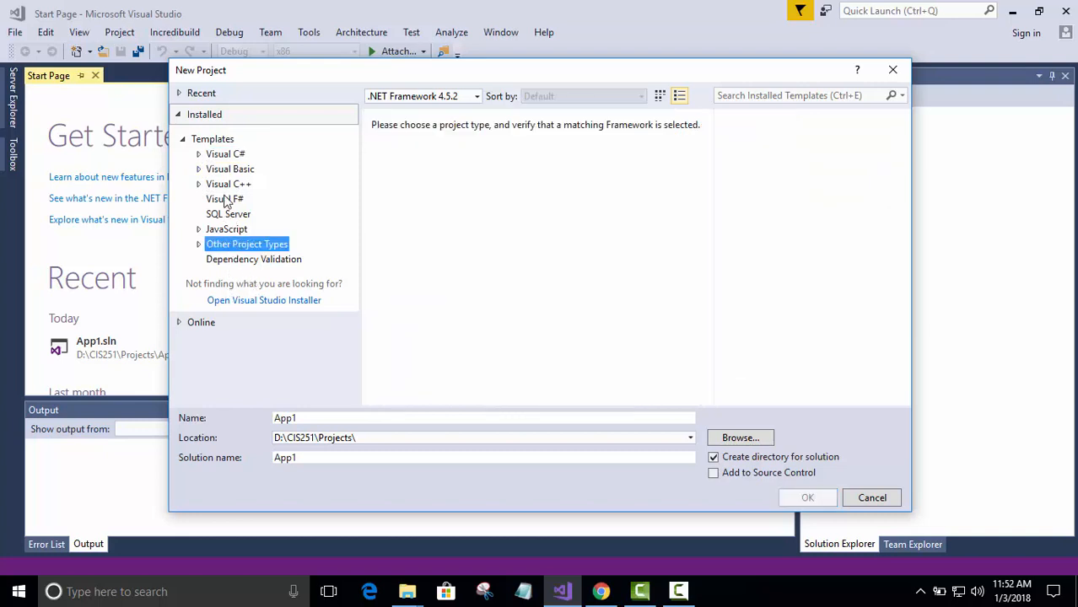
{"action": "mouse_move", "coordinate": [208, 193]}
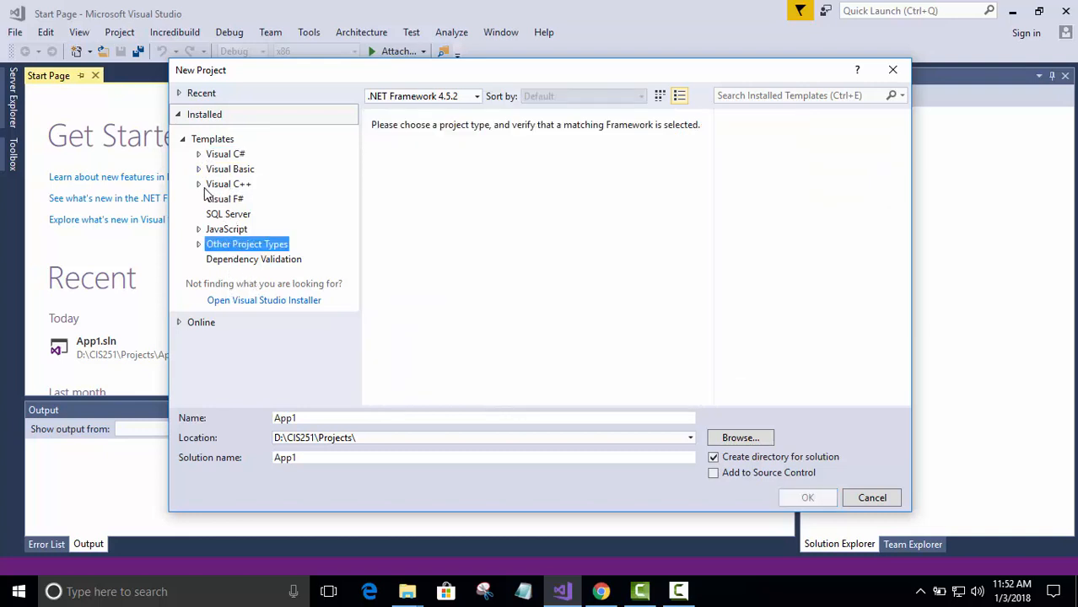
{"action": "mouse_move", "coordinate": [202, 187]}
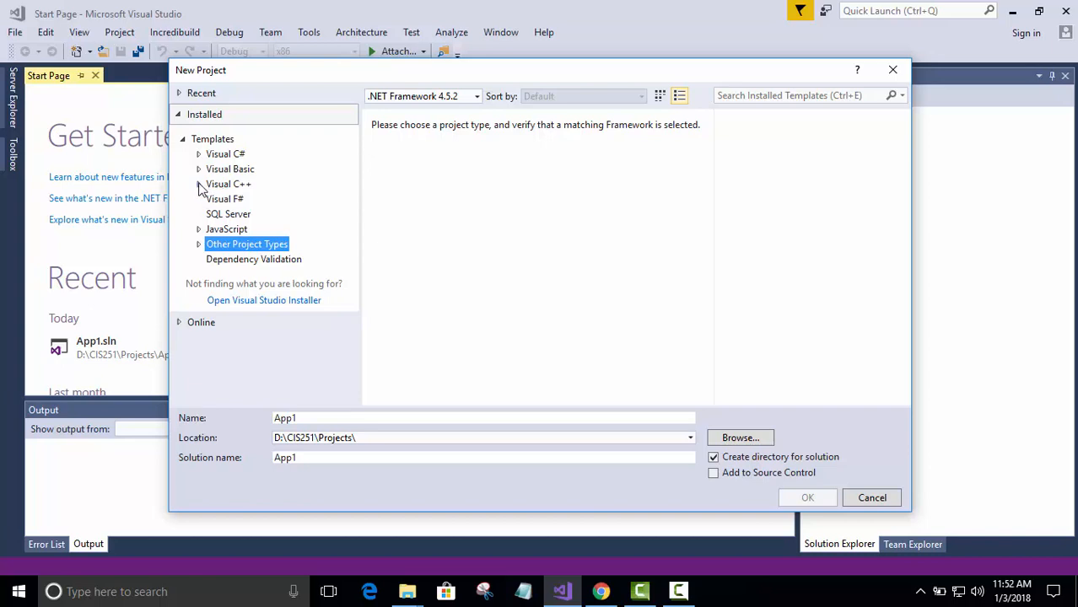
{"action": "left_click", "coordinate": [228, 184]}
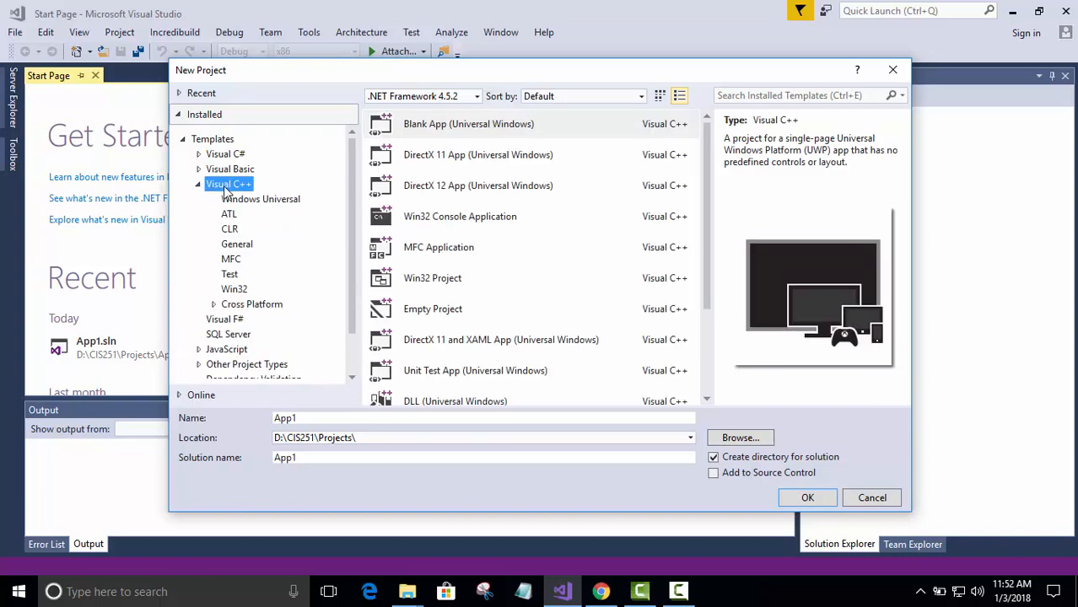
{"action": "left_click", "coordinate": [479, 154]}
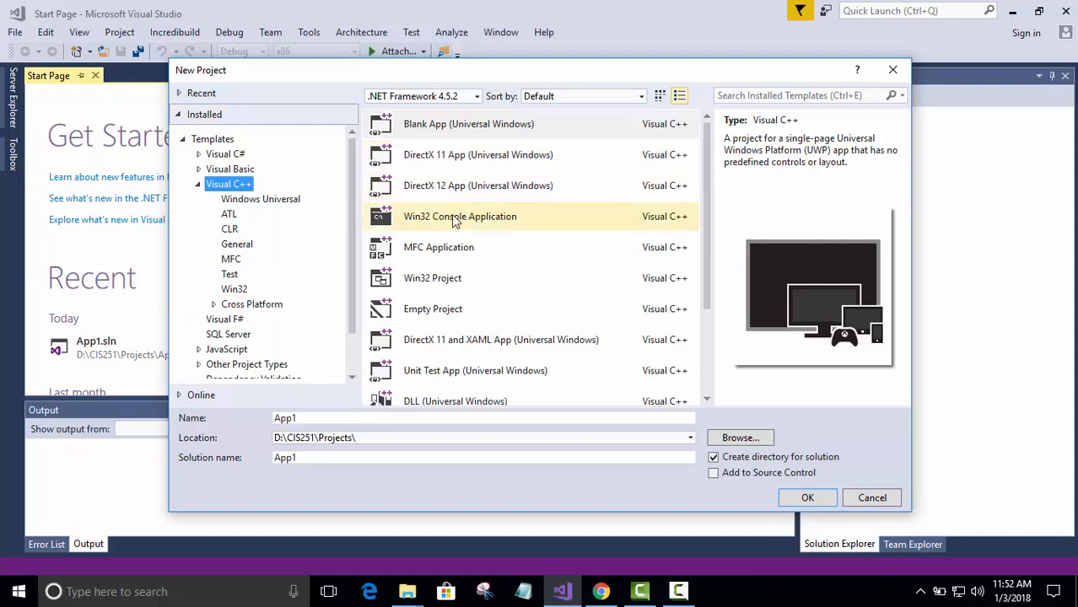
{"action": "mouse_move", "coordinate": [443, 219]}
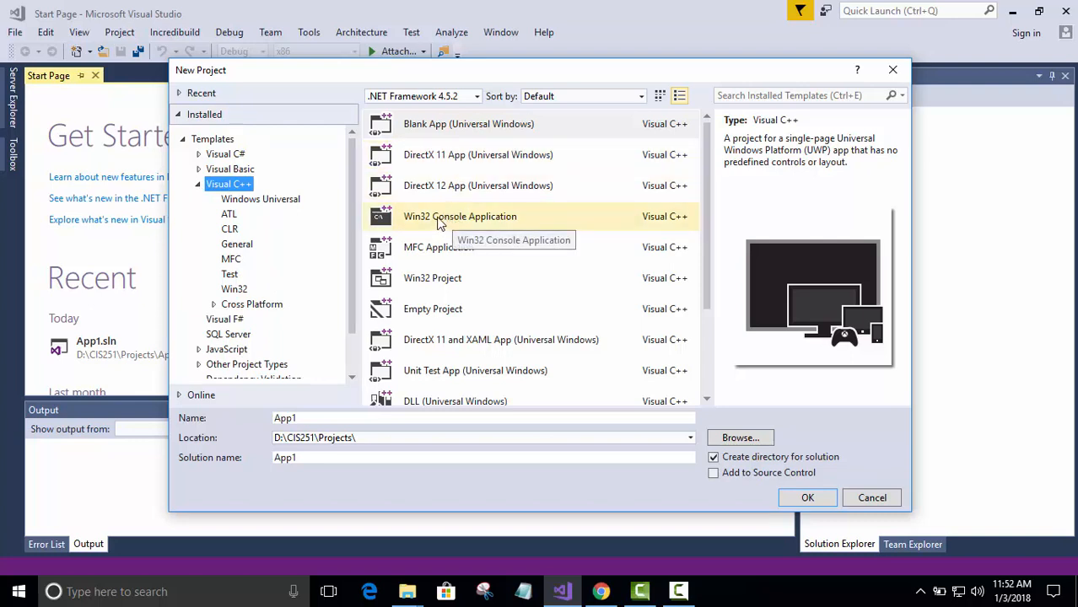
{"action": "left_click", "coordinate": [460, 216]}
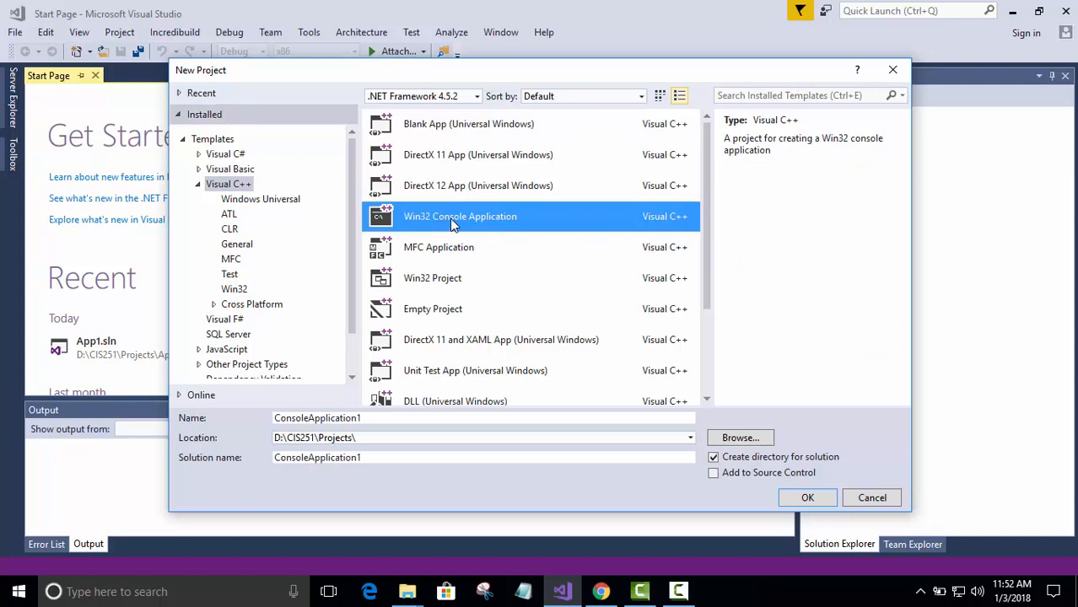
{"action": "mouse_move", "coordinate": [590, 309]}
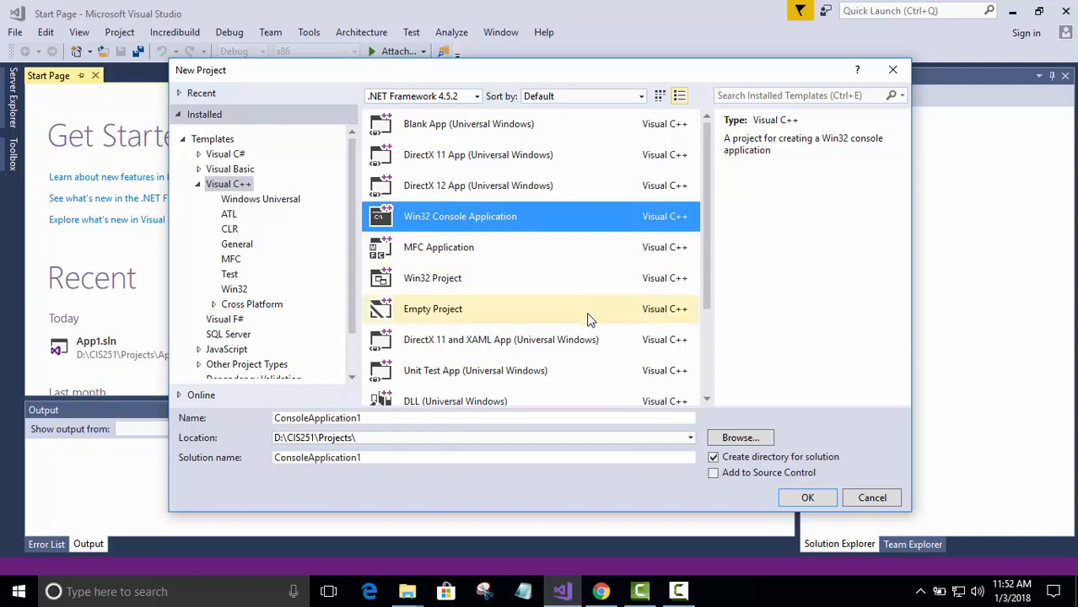
{"action": "mouse_move", "coordinate": [741, 437]}
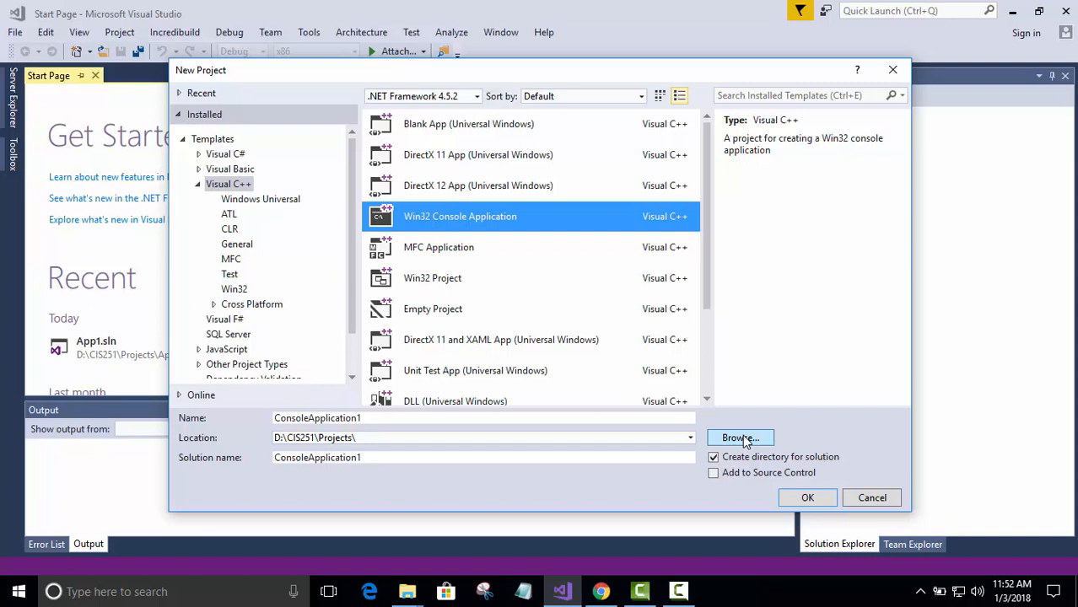
{"action": "mouse_move", "coordinate": [296, 424]}
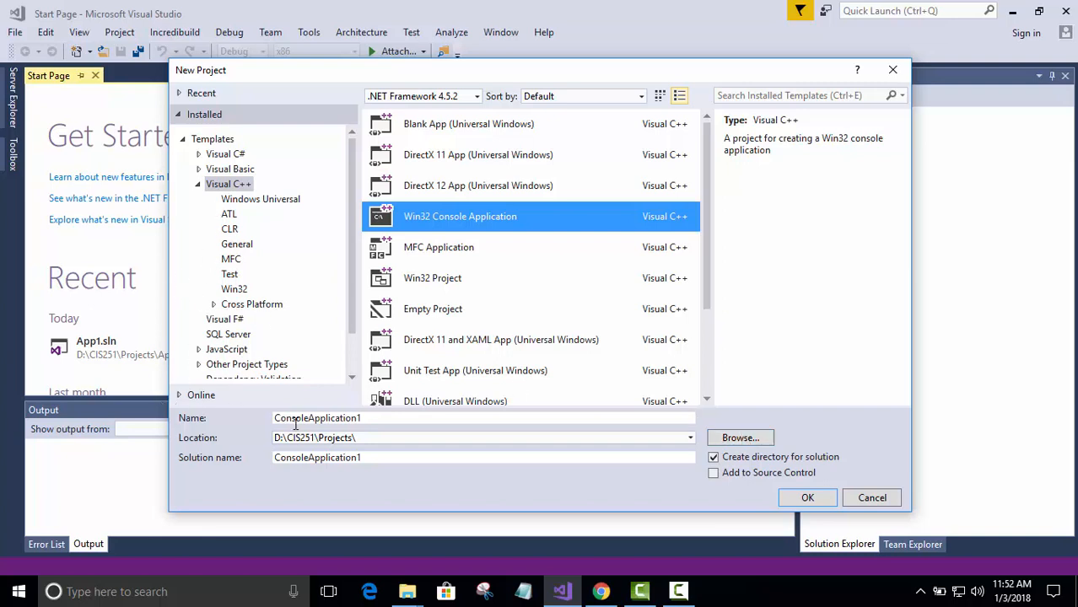
{"action": "mouse_move", "coordinate": [740, 437]}
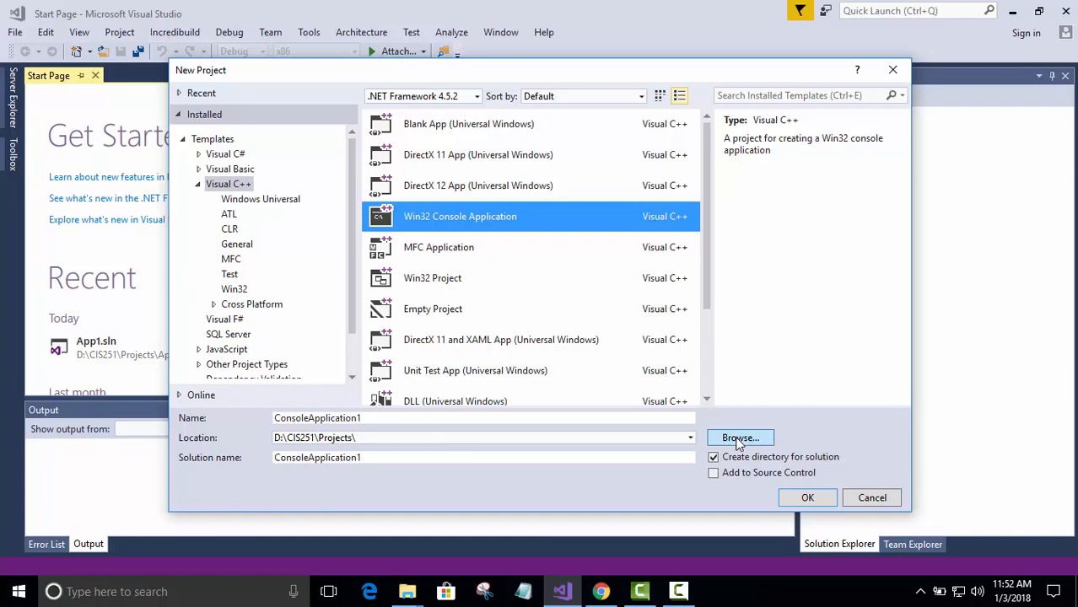
Step: Set the project location to D:\CIS251\Projects
{"action": "left_click", "coordinate": [739, 437]}
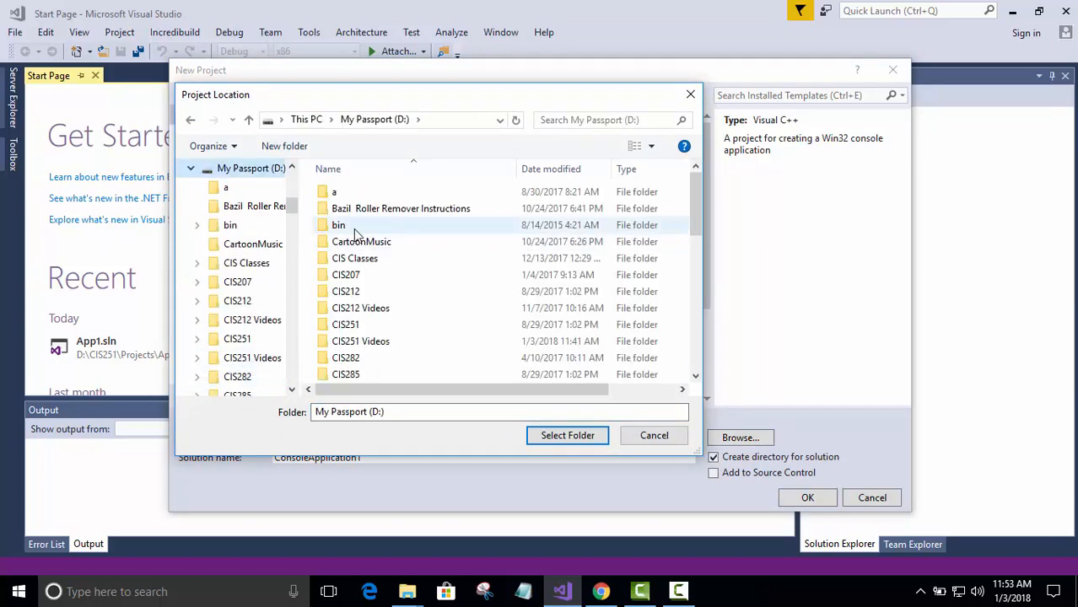
{"action": "left_click", "coordinate": [345, 325]}
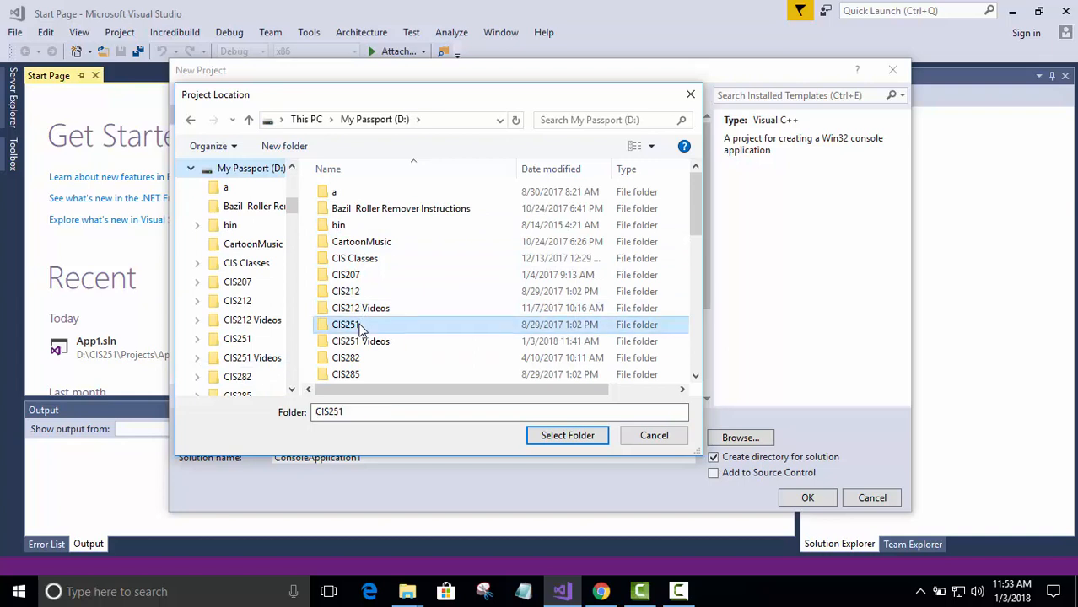
{"action": "double_click", "coordinate": [346, 324]}
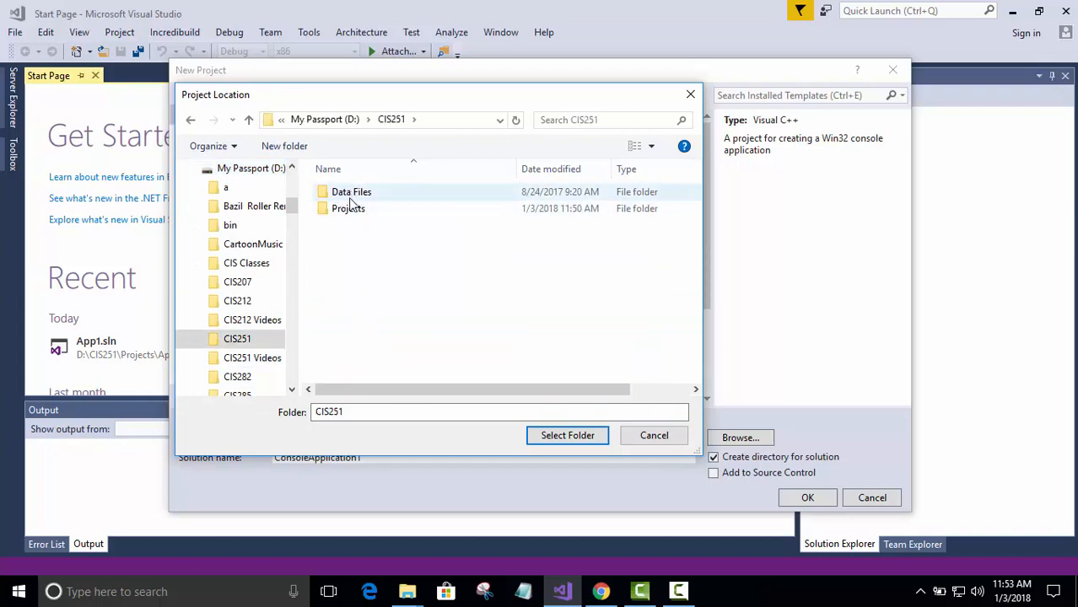
{"action": "mouse_move", "coordinate": [359, 215]}
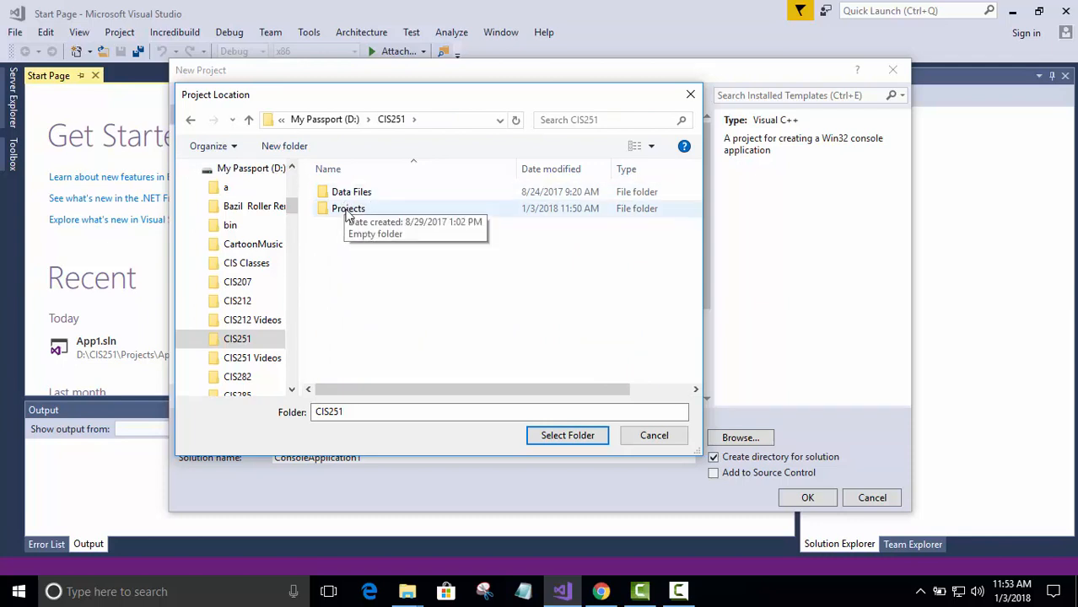
{"action": "mouse_move", "coordinate": [426, 224]}
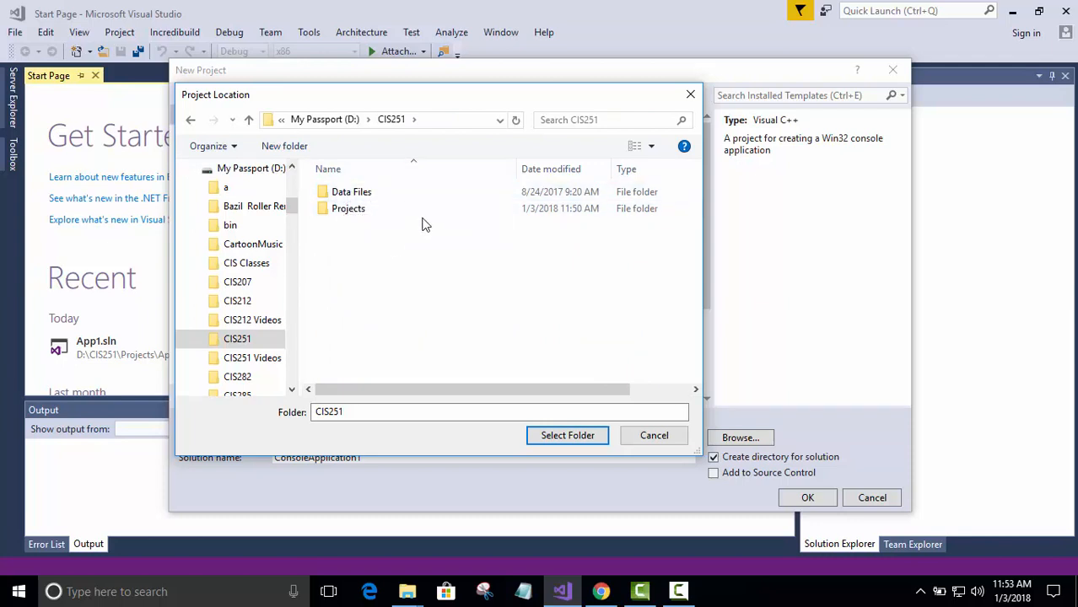
{"action": "mouse_move", "coordinate": [348, 208]}
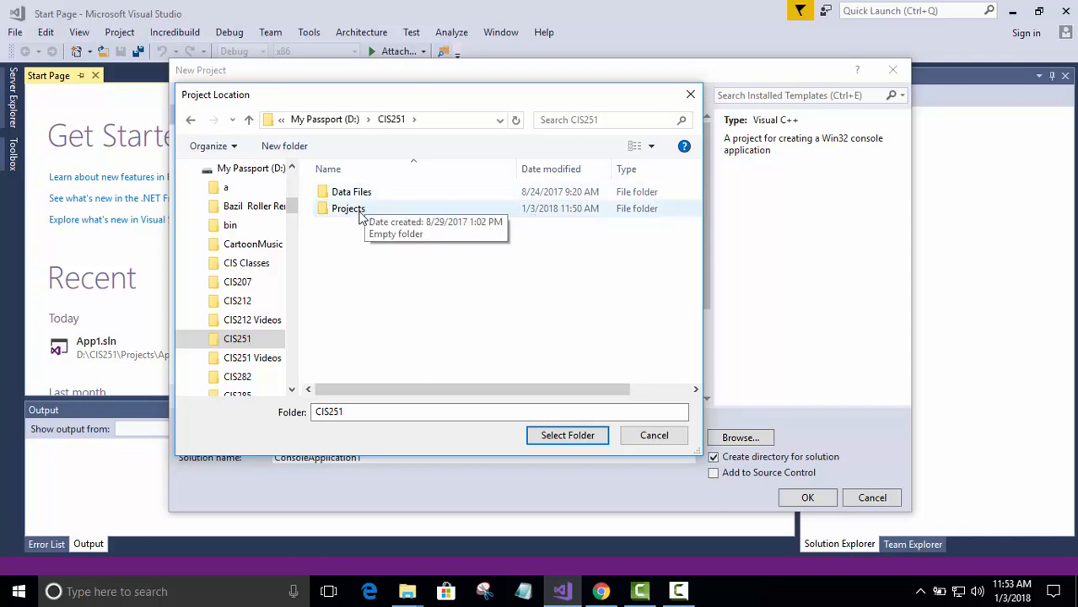
{"action": "double_click", "coordinate": [348, 208]}
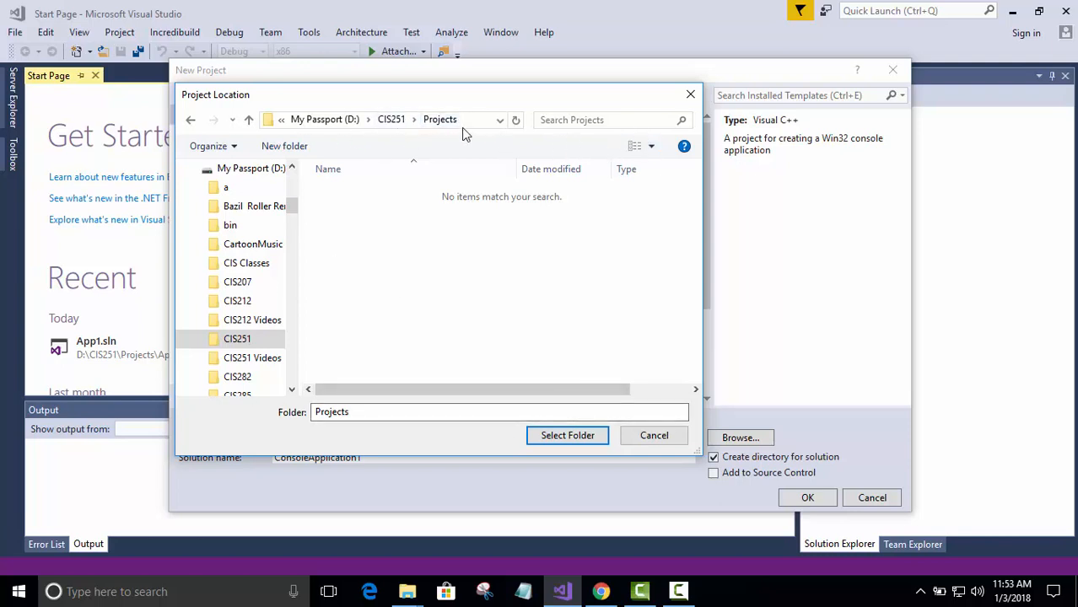
{"action": "mouse_move", "coordinate": [567, 436]}
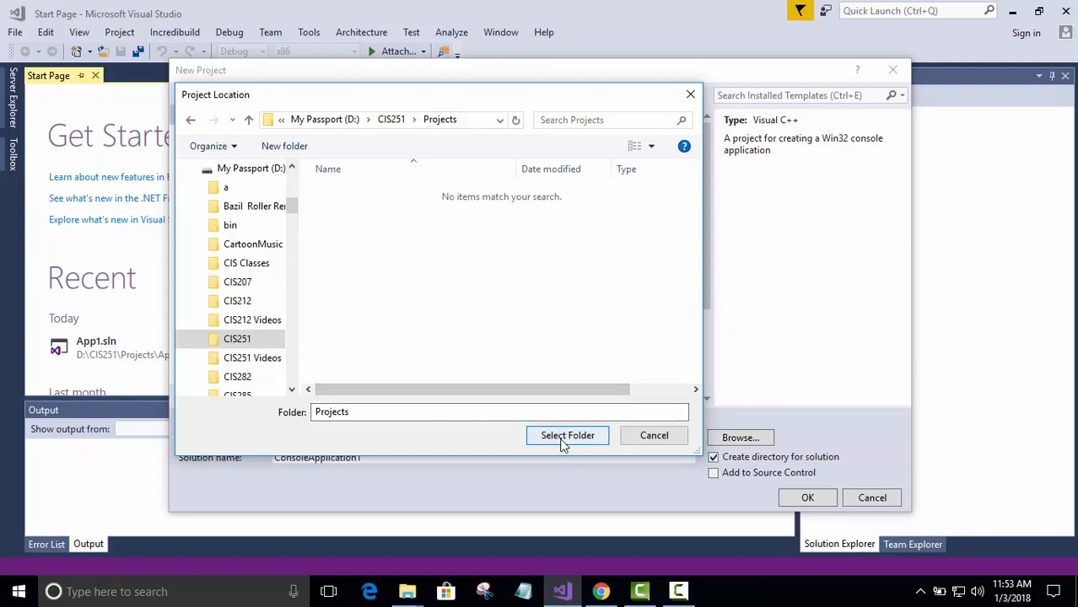
{"action": "left_click", "coordinate": [567, 435]}
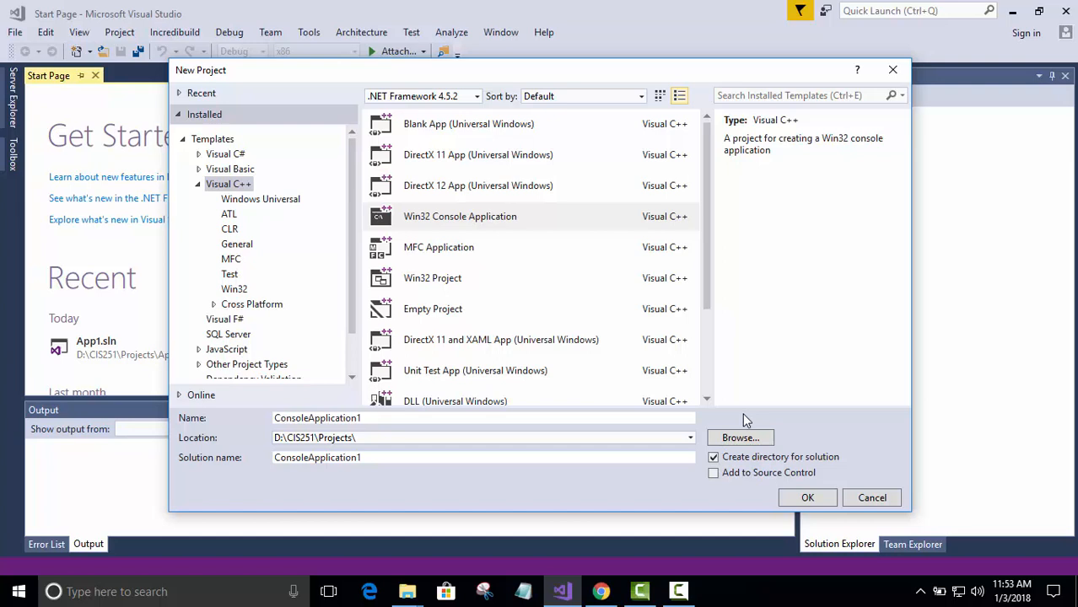
{"action": "mouse_move", "coordinate": [533, 109]}
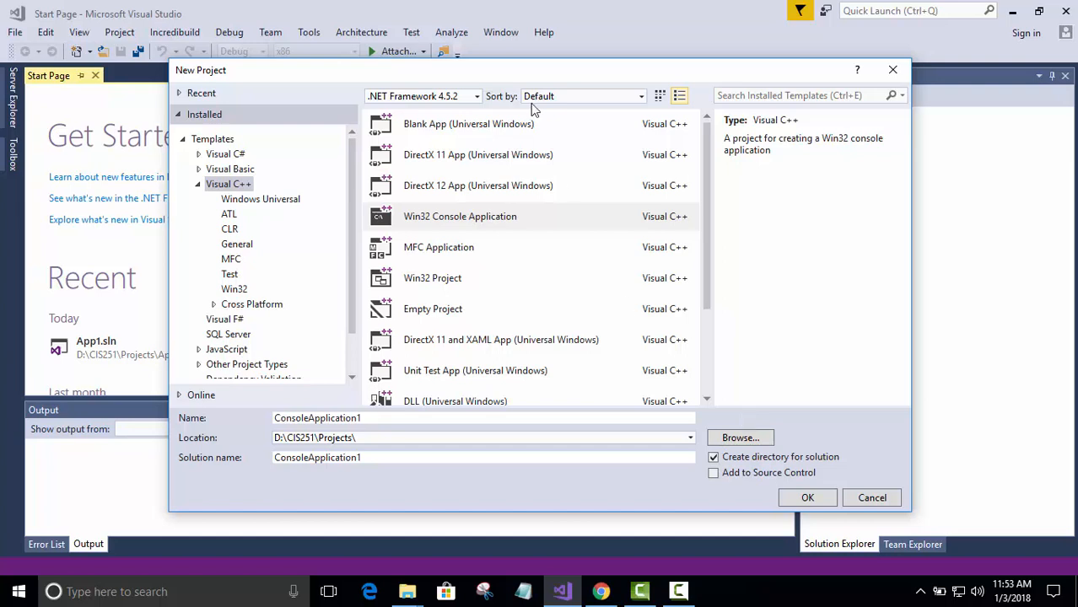
{"action": "mouse_move", "coordinate": [374, 434]}
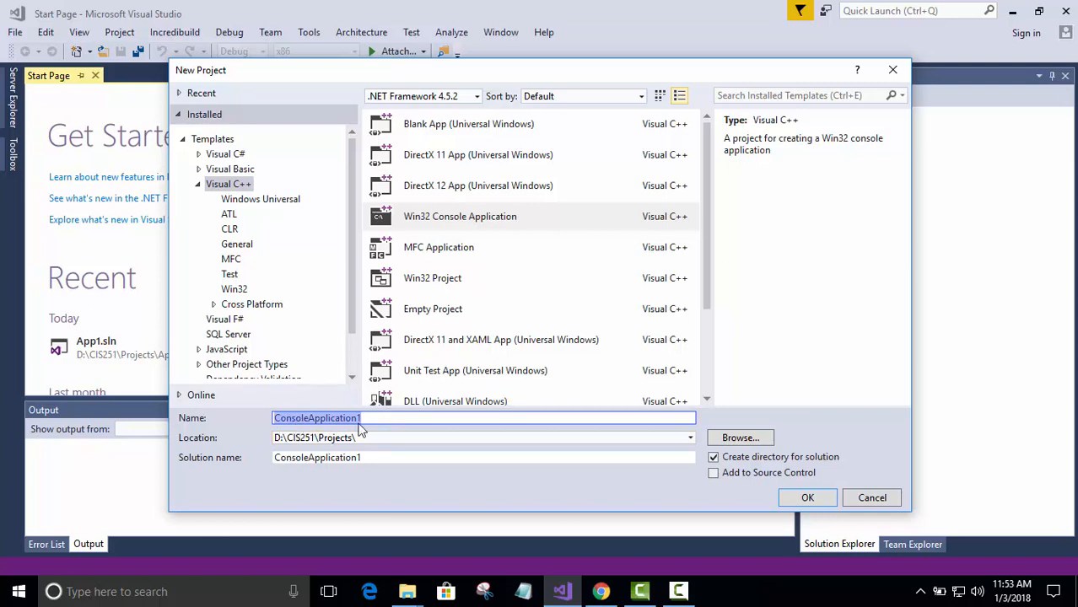
{"action": "mouse_move", "coordinate": [378, 480]}
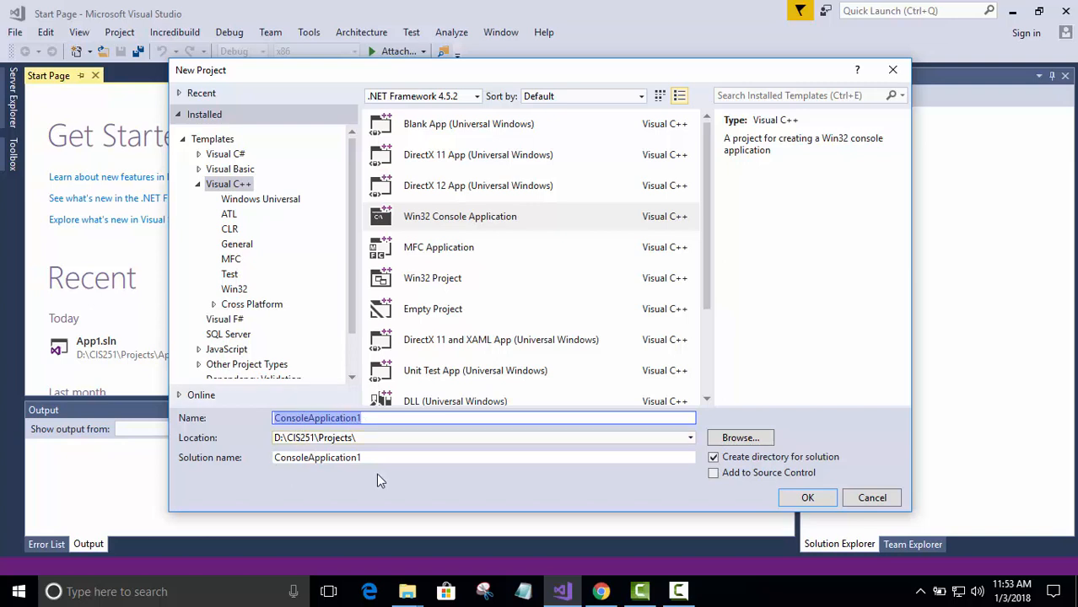
{"action": "mouse_move", "coordinate": [776, 474]}
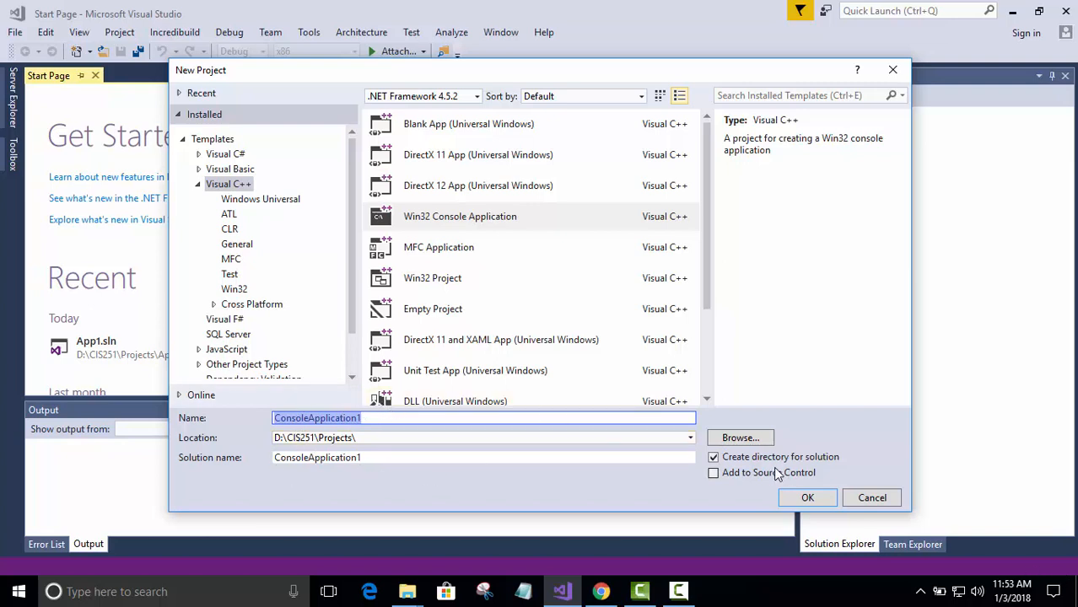
{"action": "mouse_move", "coordinate": [839, 466]}
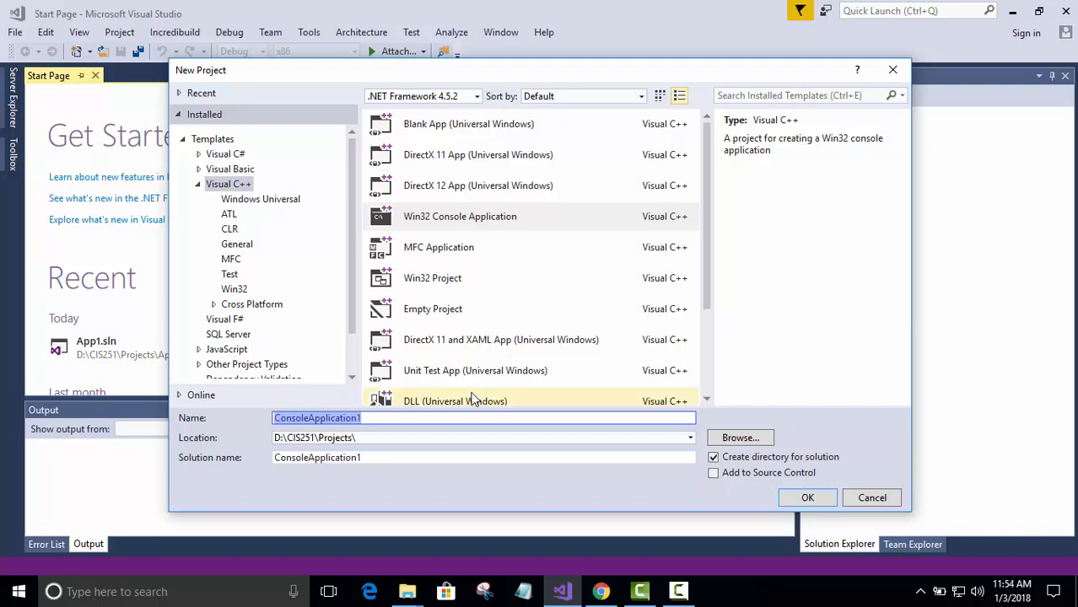
{"action": "mouse_move", "coordinate": [485, 417]}
{"action": "type", "text": "Attendance"}
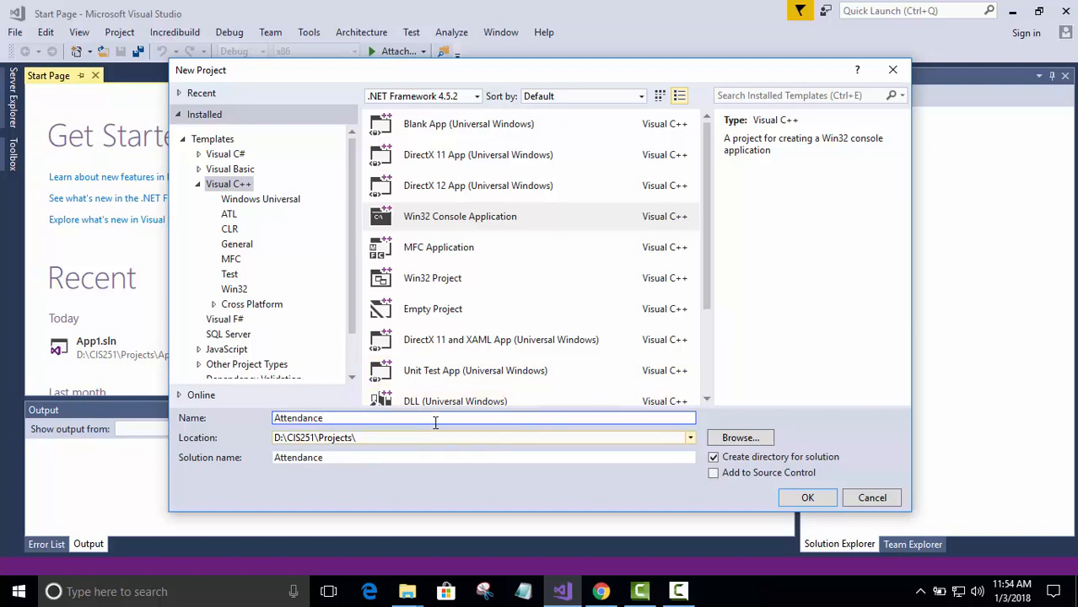
Step: Finish typing the project name 'Attendance Project'
{"action": "type", "text": "P"}
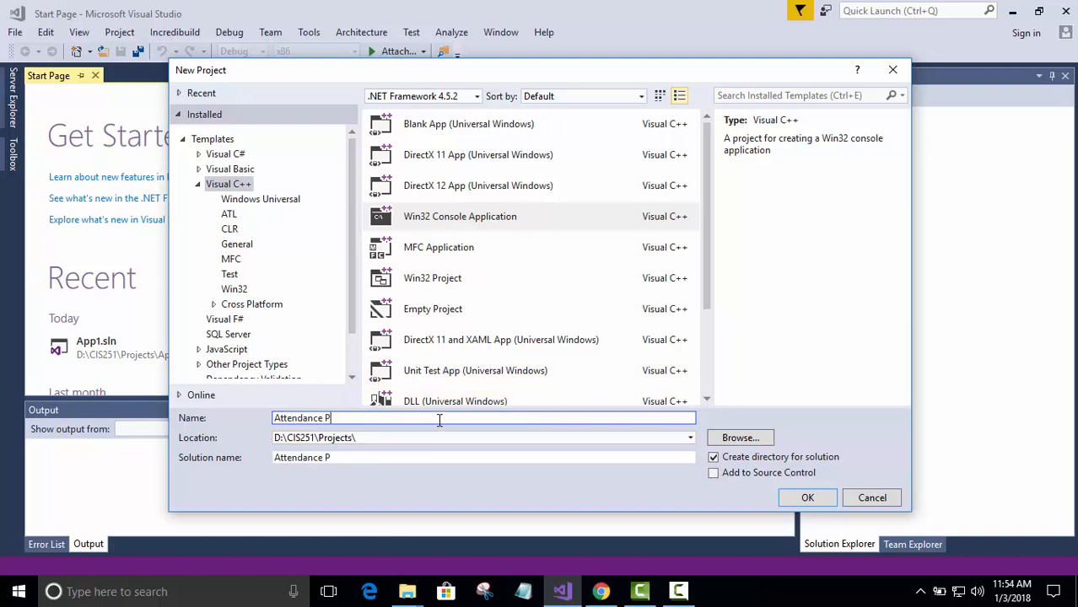
{"action": "type", "text": "roject"}
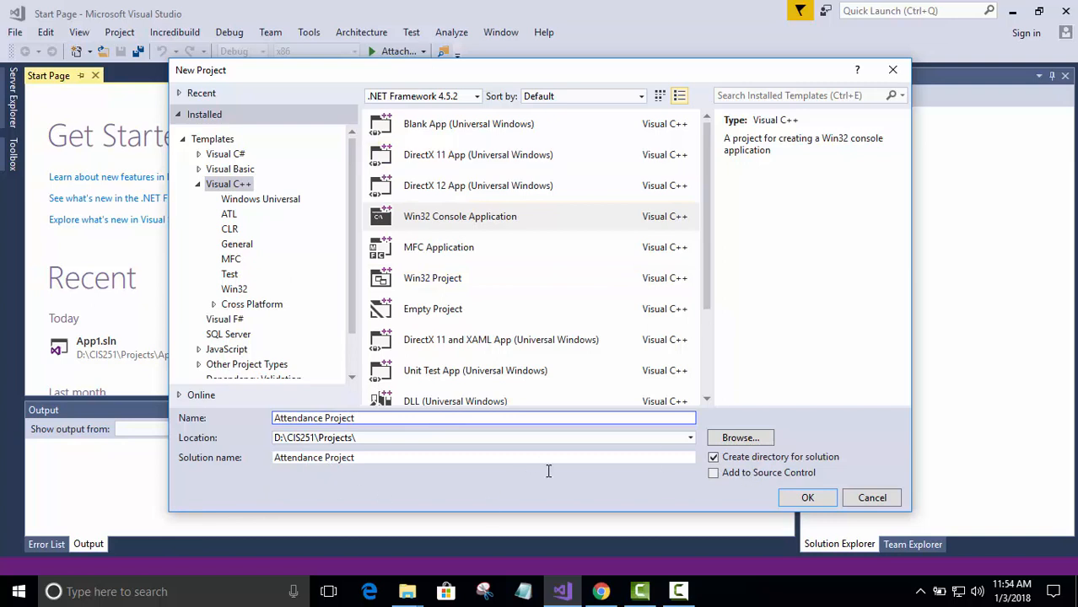
{"action": "mouse_move", "coordinate": [929, 476]}
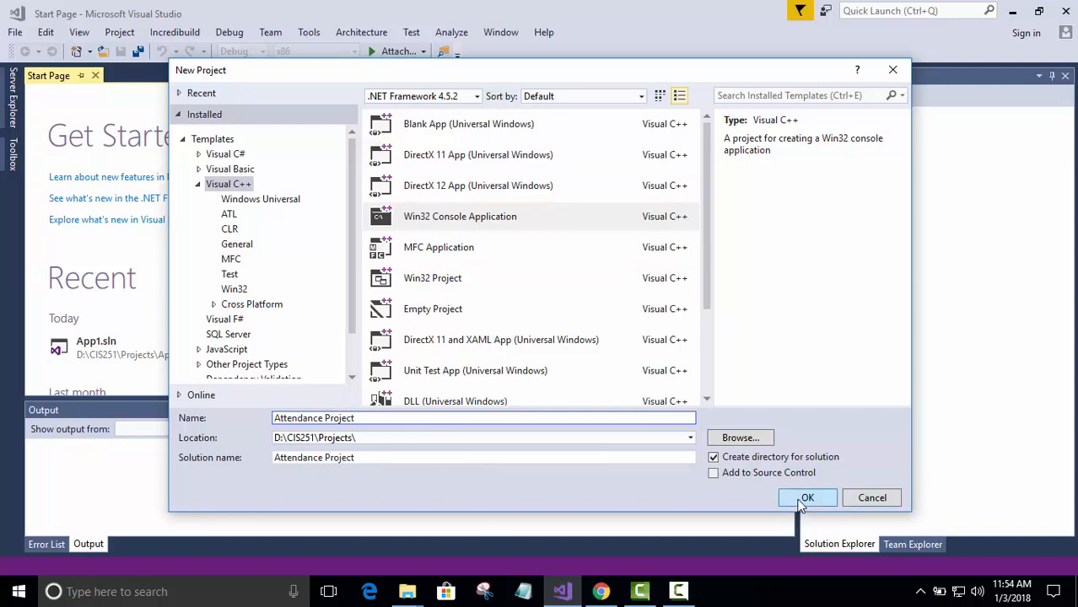
Step: Confirm the New Project dialog to launch the Win32 Application Wizard
{"action": "left_click", "coordinate": [806, 498]}
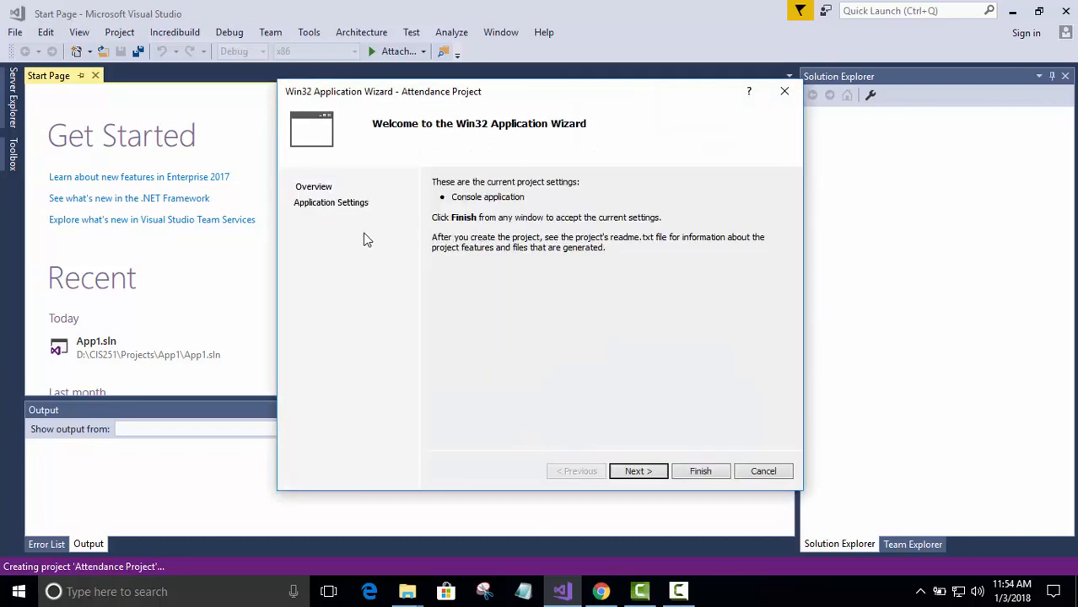
{"action": "mouse_move", "coordinate": [319, 220]}
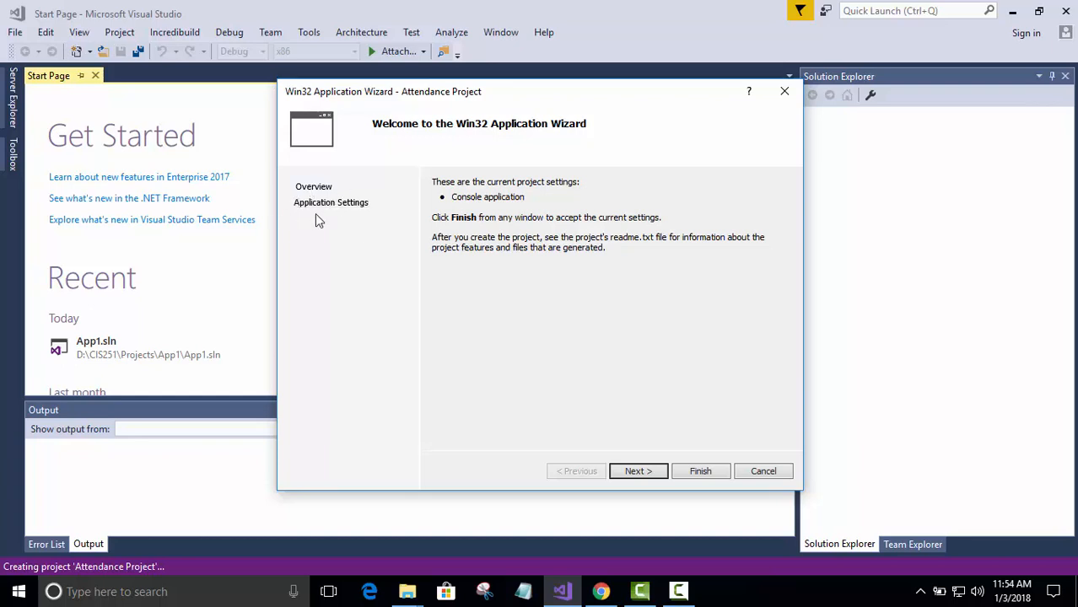
{"action": "mouse_move", "coordinate": [331, 203]}
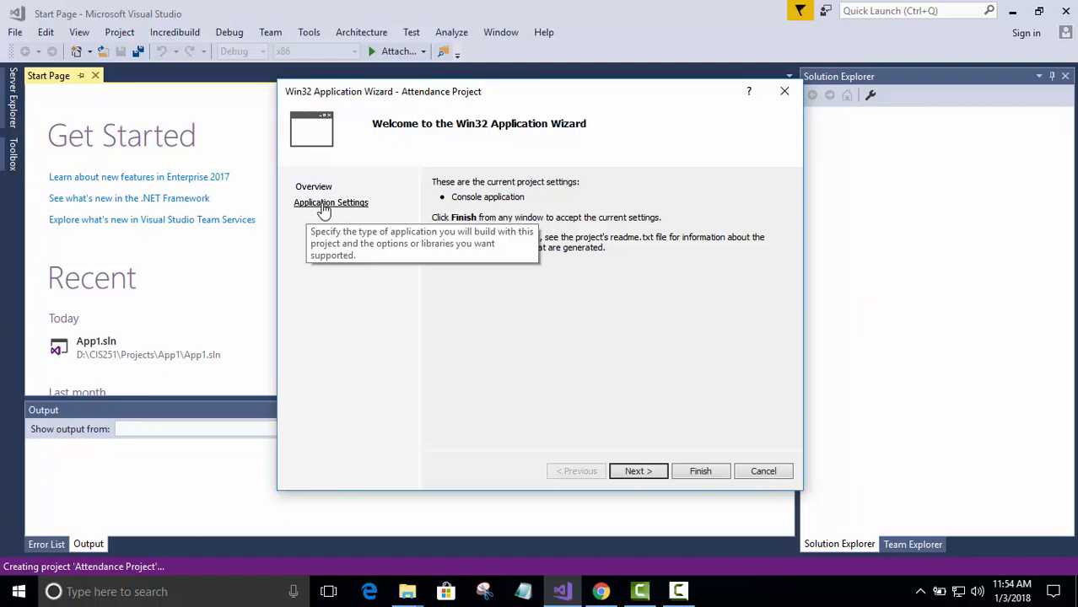
{"action": "mouse_move", "coordinate": [331, 203]}
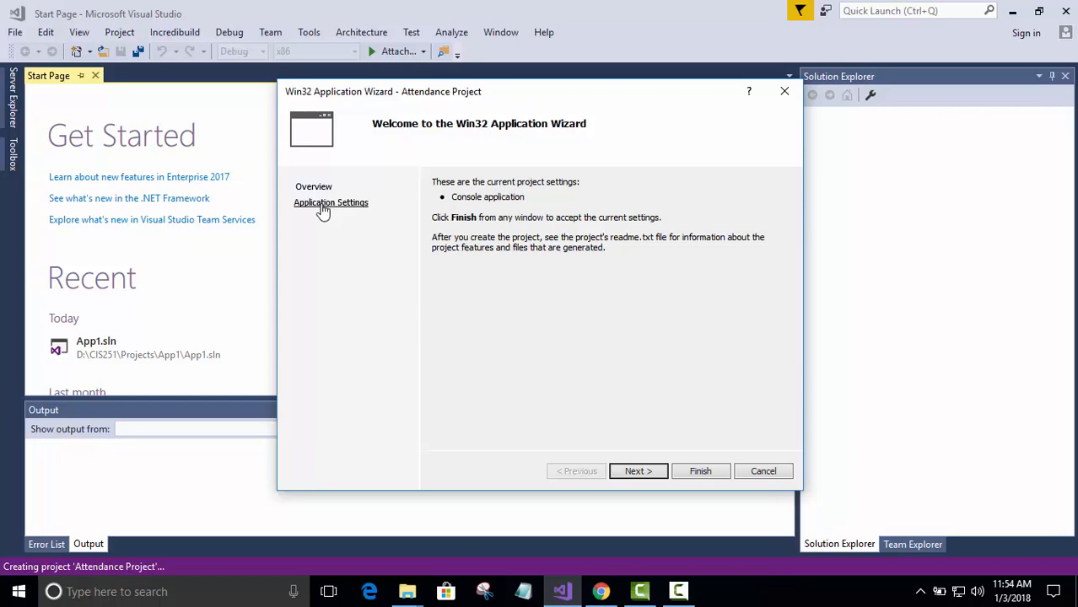
{"action": "mouse_move", "coordinate": [354, 228]}
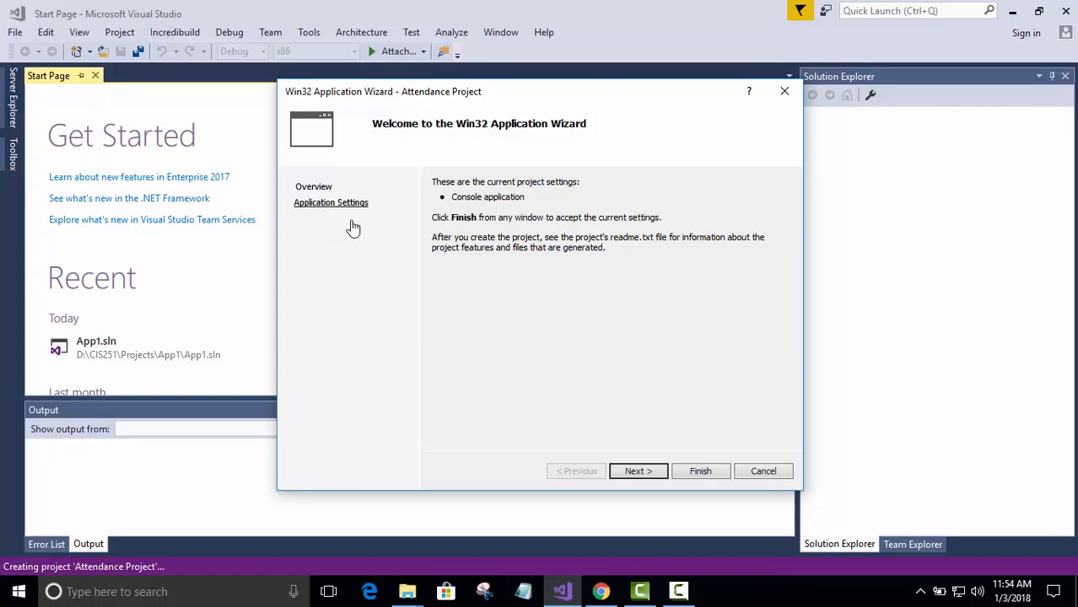
{"action": "mouse_move", "coordinate": [368, 200]}
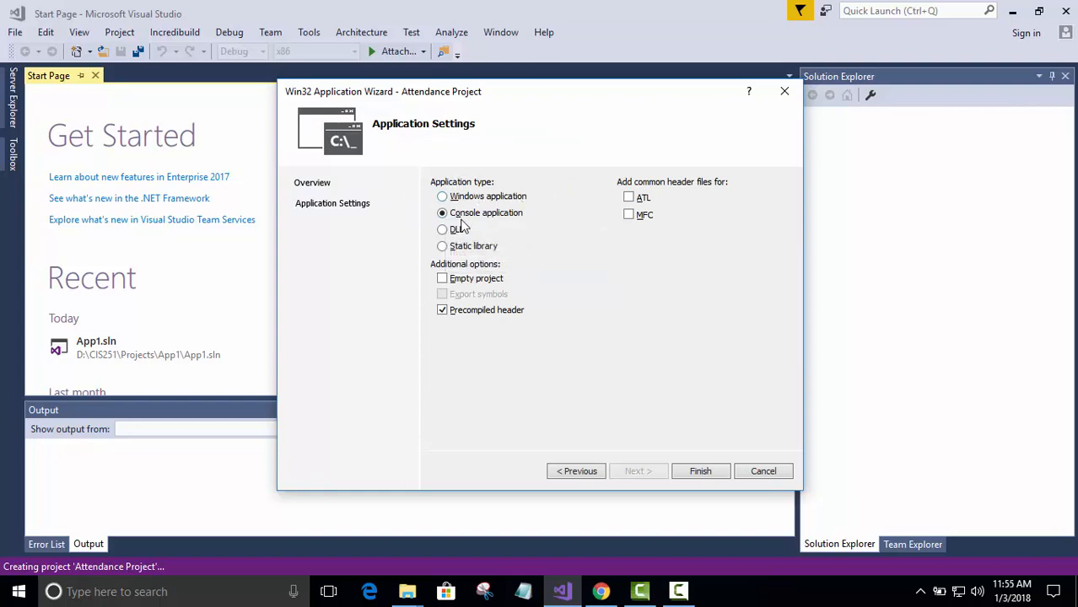
{"action": "mouse_move", "coordinate": [494, 219]}
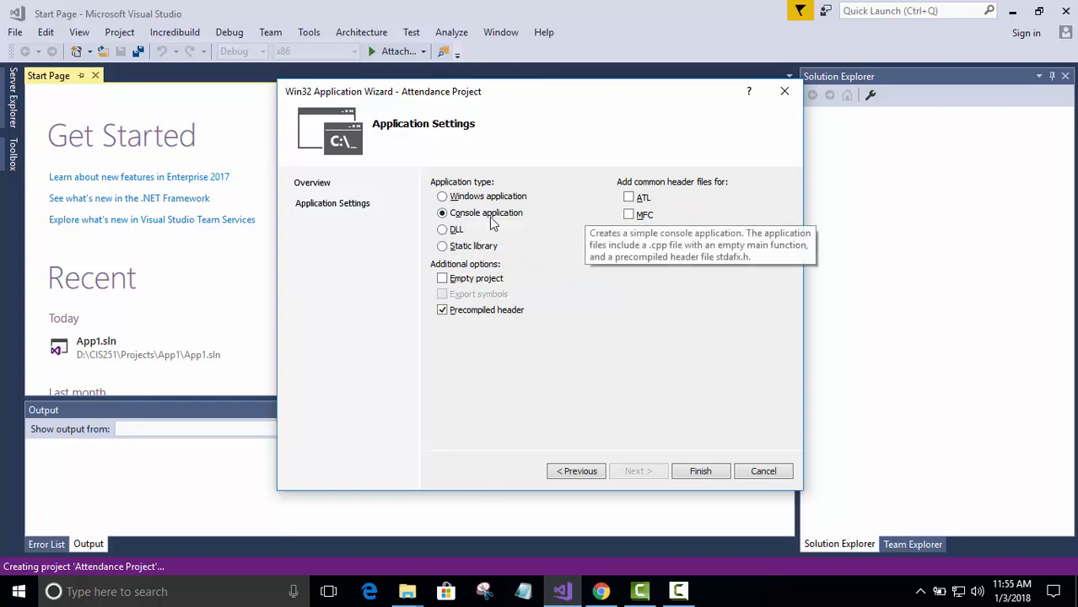
{"action": "mouse_move", "coordinate": [431, 322]}
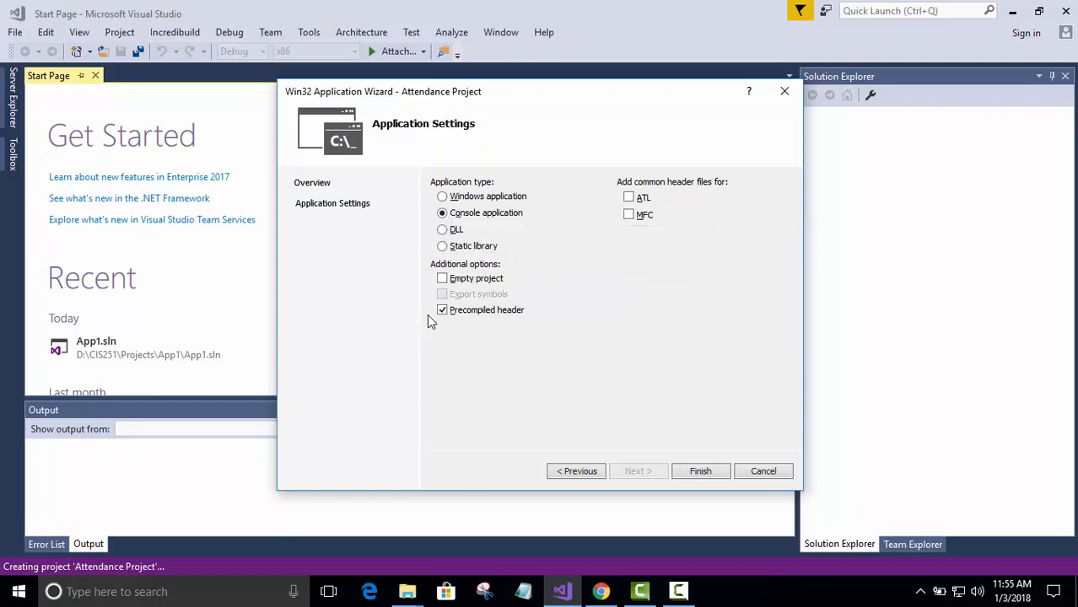
{"action": "mouse_move", "coordinate": [443, 309]}
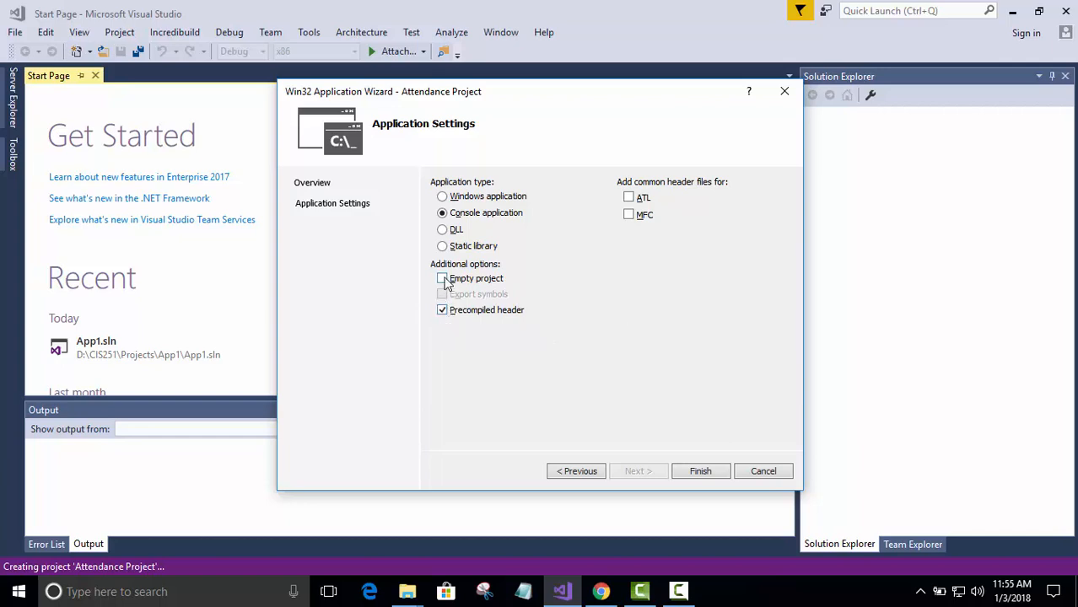
{"action": "mouse_move", "coordinate": [443, 309]}
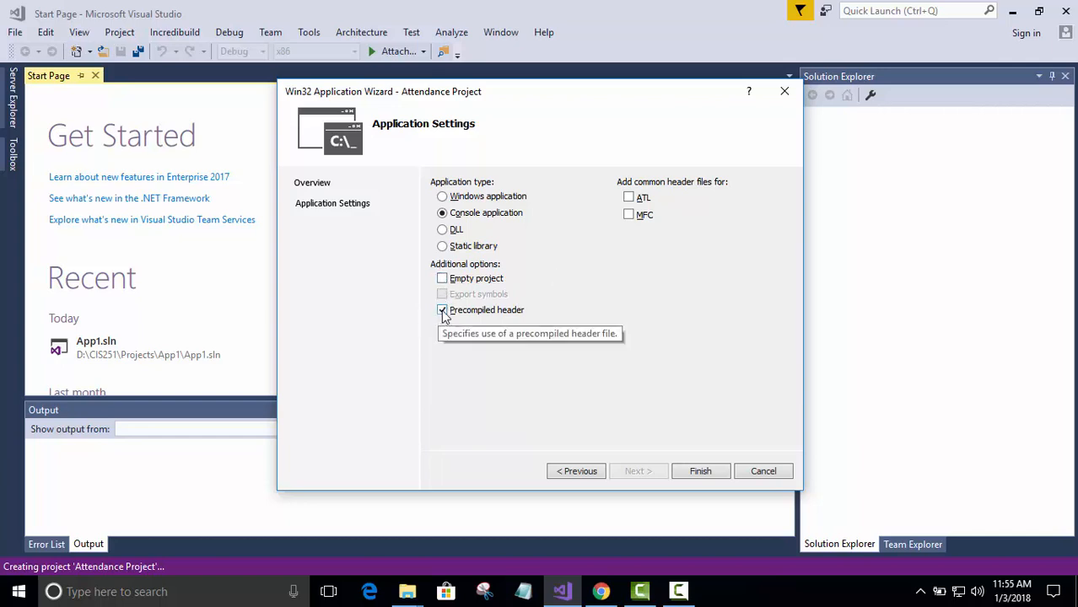
Step: Uncheck Precompiled header, check Empty project, and finish the wizard
{"action": "left_click", "coordinate": [442, 309]}
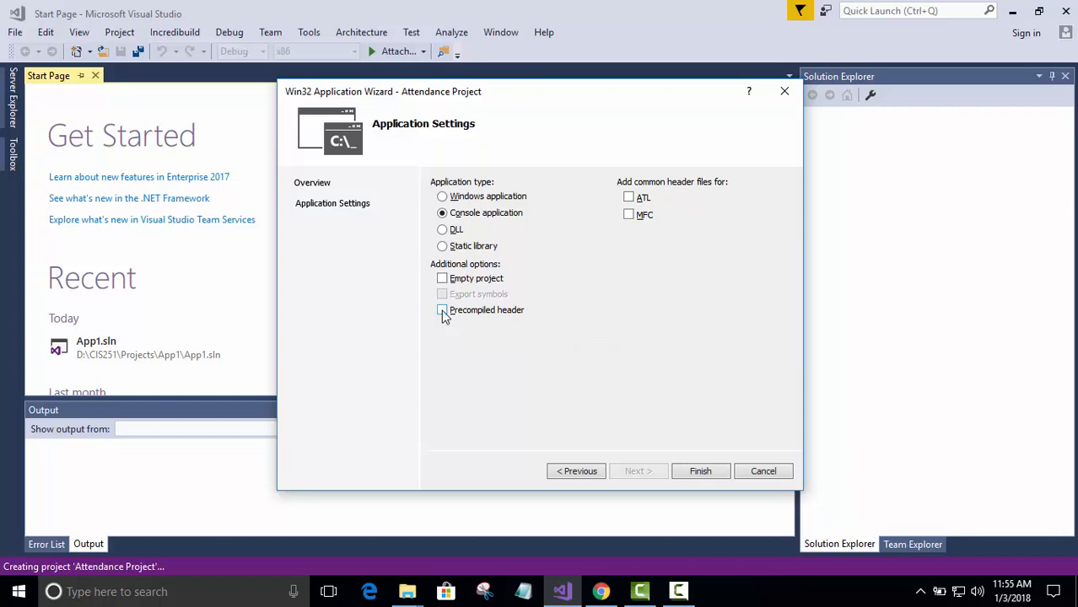
{"action": "mouse_move", "coordinate": [445, 278]}
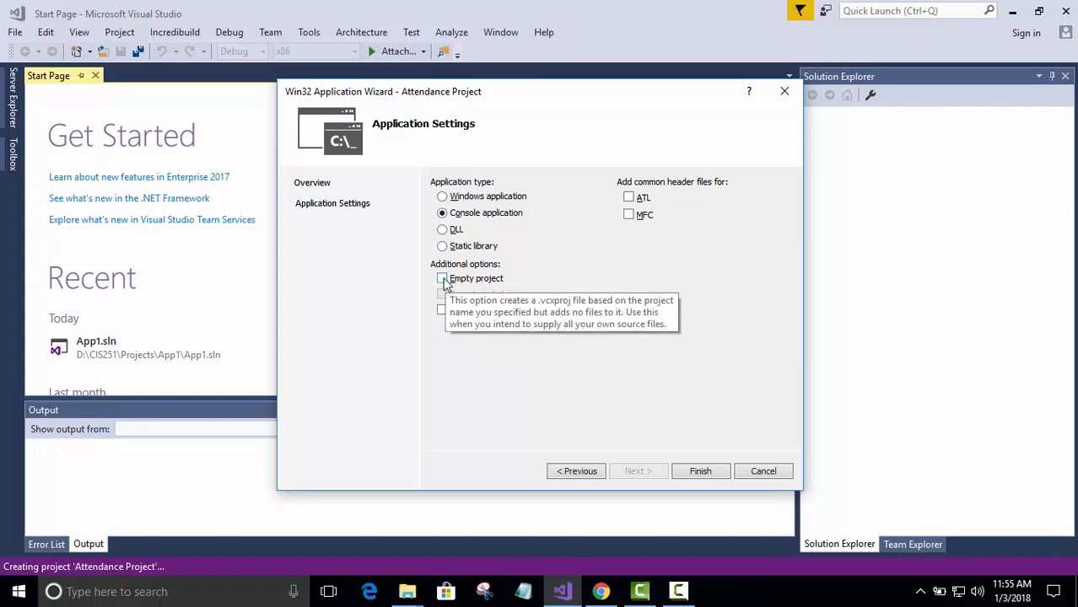
{"action": "left_click", "coordinate": [442, 279]}
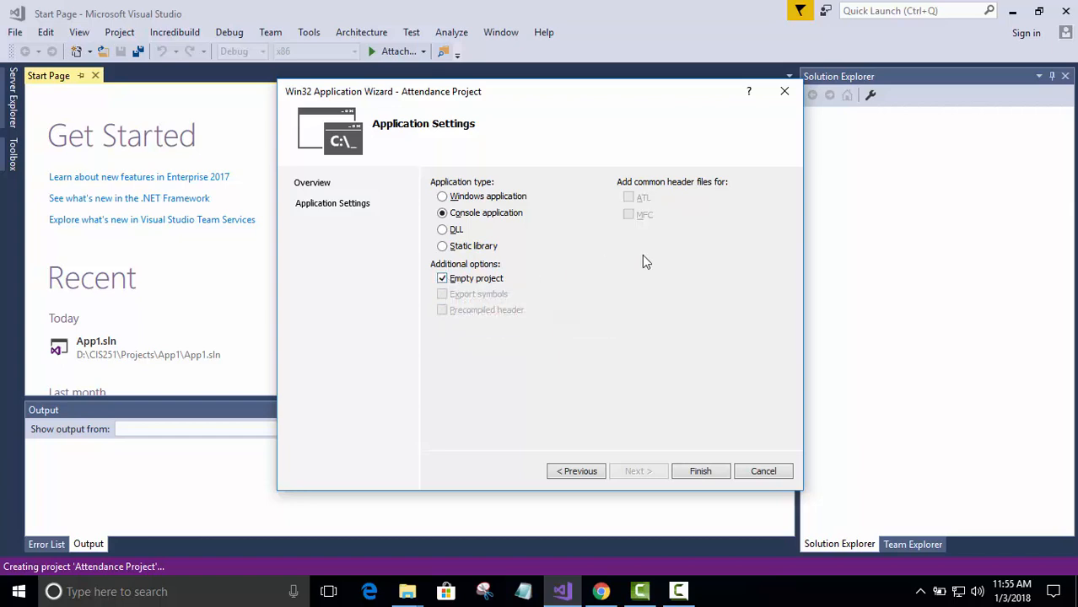
{"action": "mouse_move", "coordinate": [645, 196]}
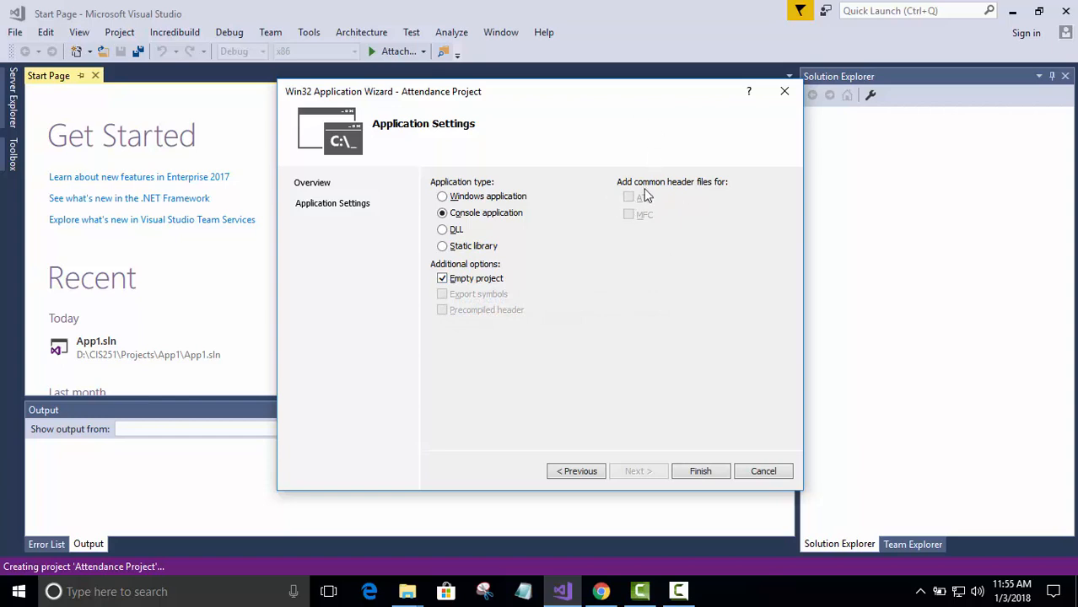
{"action": "mouse_move", "coordinate": [539, 352]}
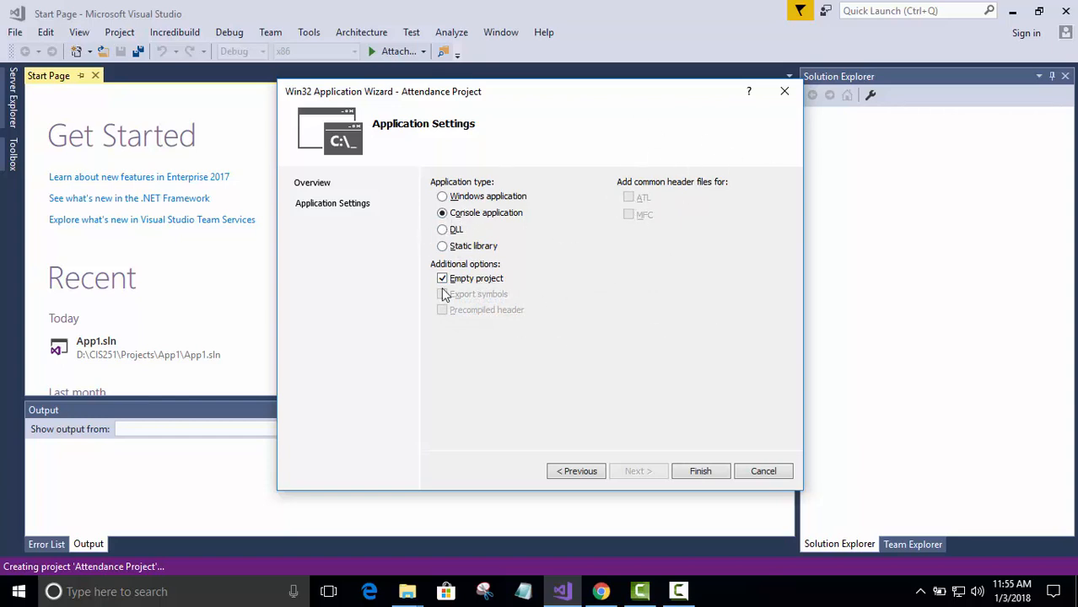
{"action": "mouse_move", "coordinate": [442, 279]}
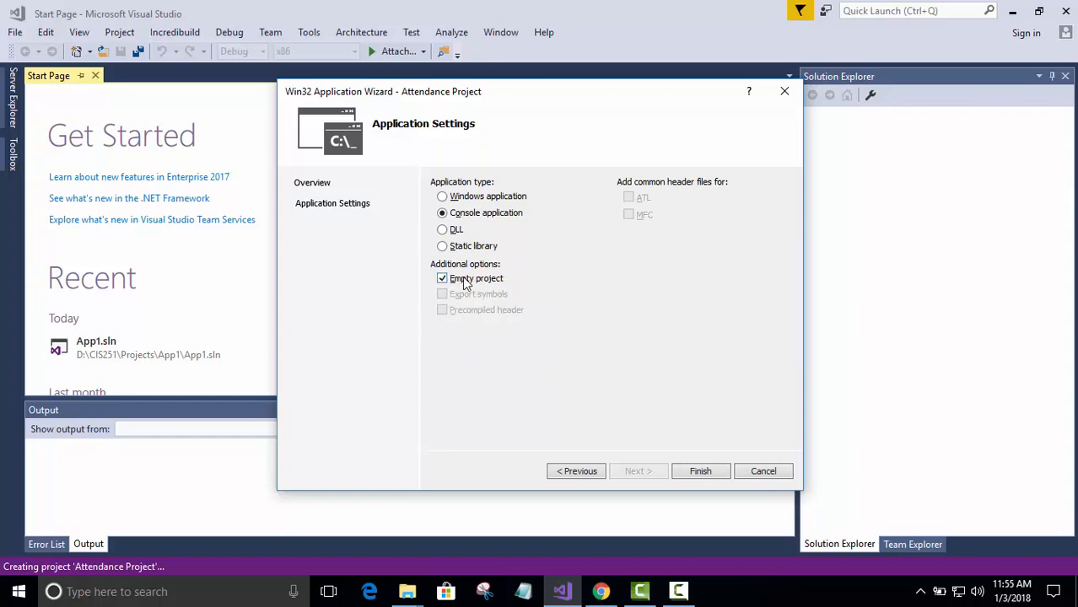
{"action": "mouse_move", "coordinate": [557, 121]}
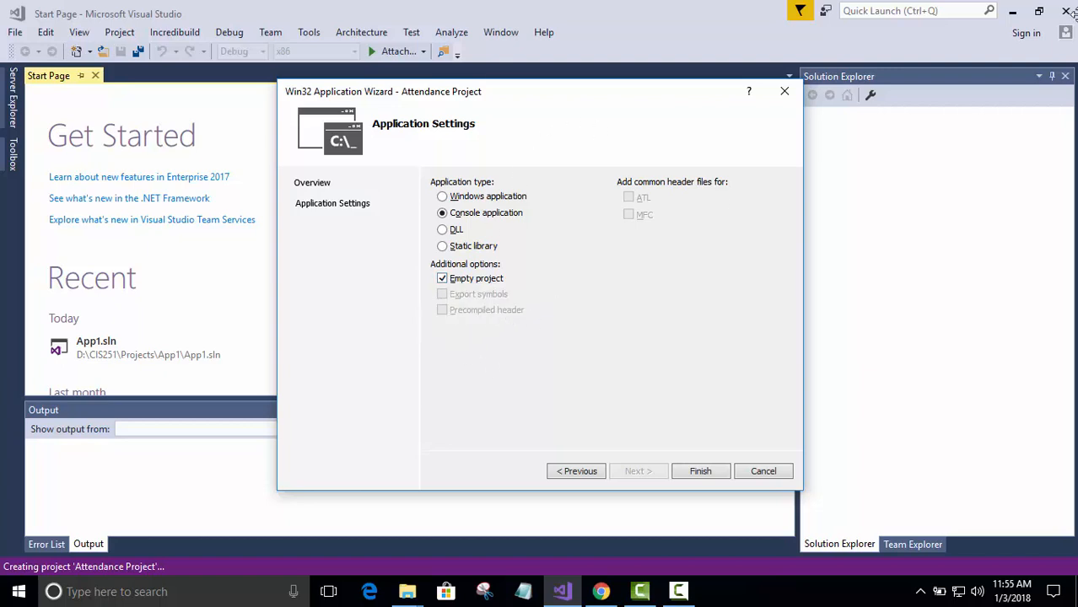
{"action": "mouse_move", "coordinate": [640, 248]}
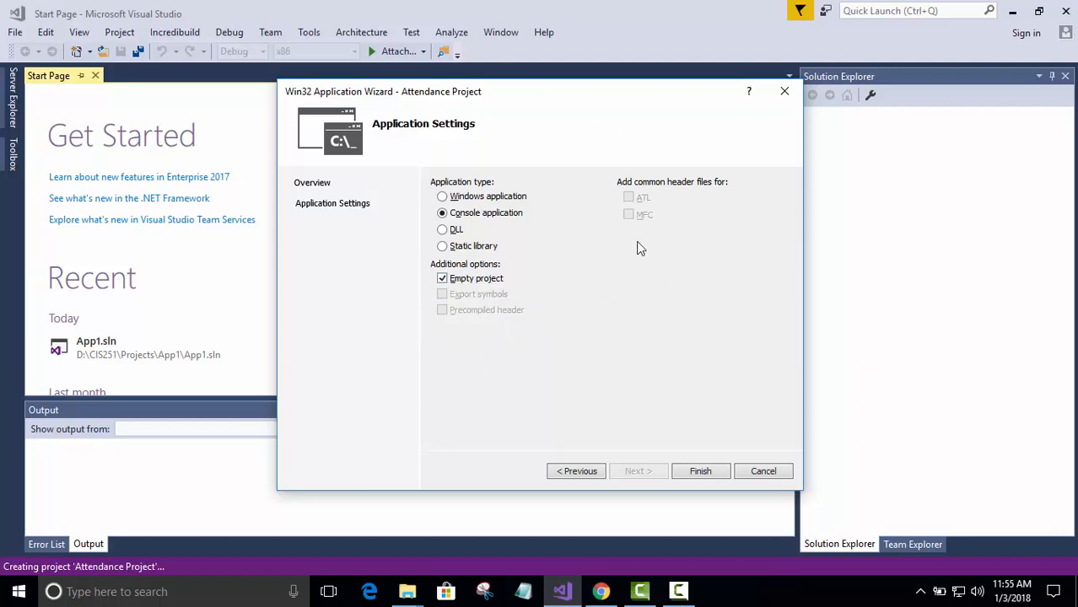
{"action": "left_click", "coordinate": [700, 471]}
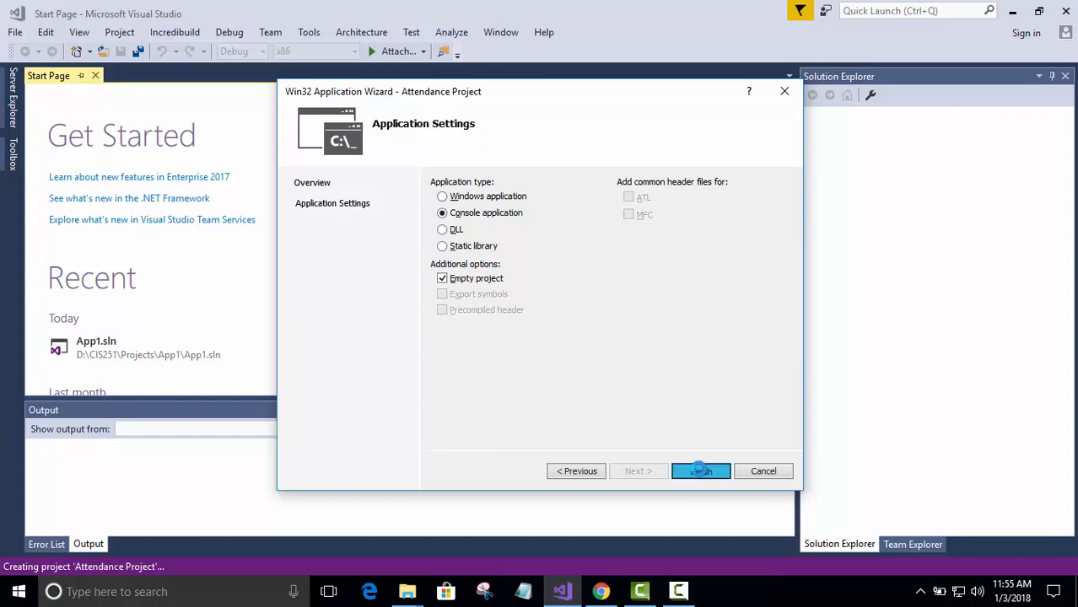
Step: Wait for Visual Studio to create the Attendance Project
{"action": "left_click", "coordinate": [701, 471]}
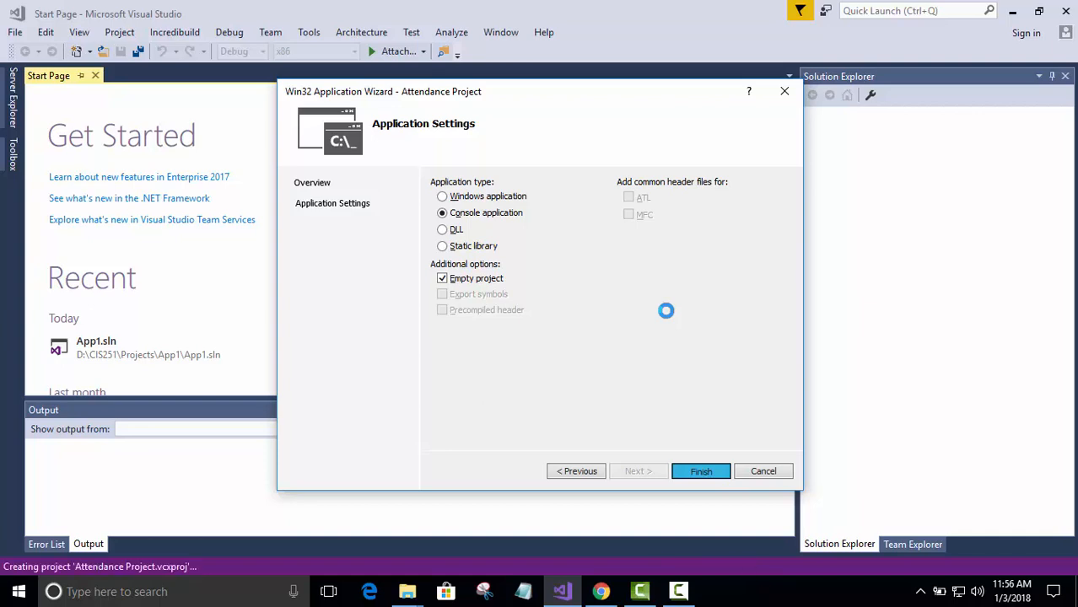
{"action": "left_click", "coordinate": [701, 471]}
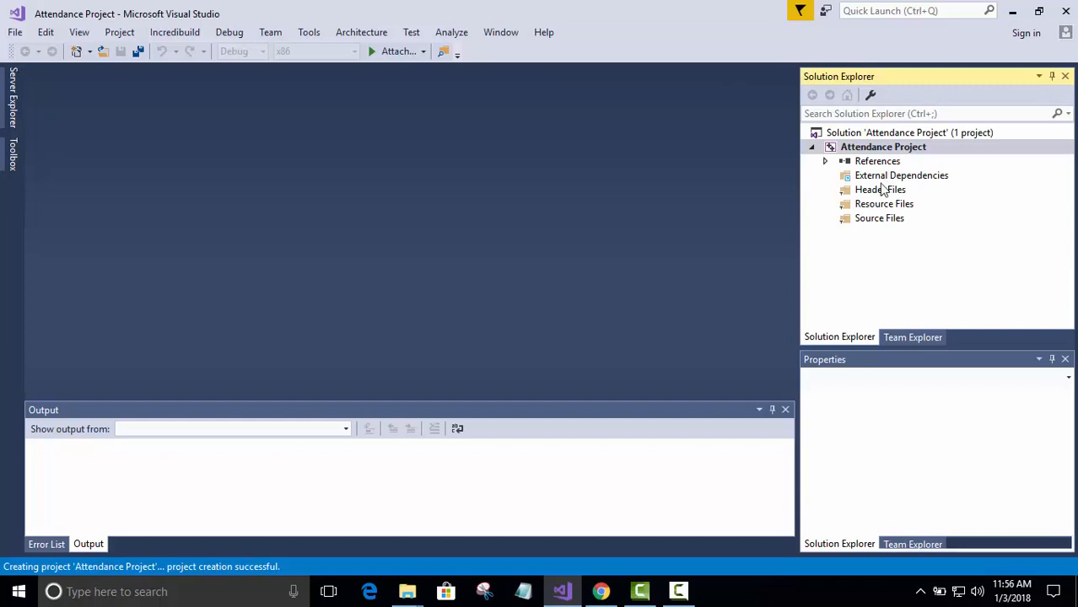
{"action": "mouse_move", "coordinate": [807, 365]}
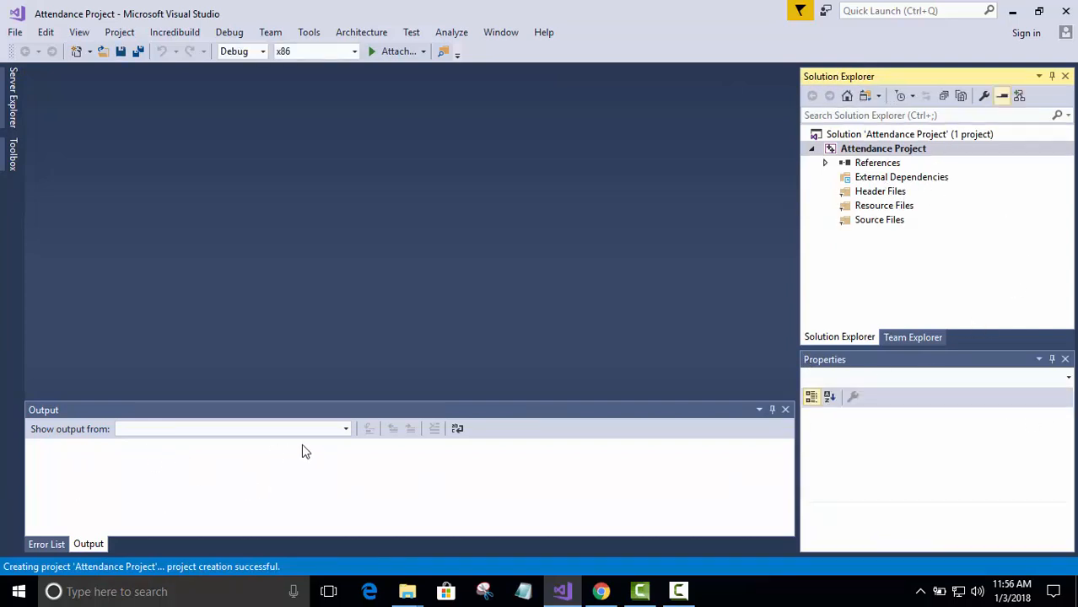
Step: Select the project, then the Source Files filter, in Solution Explorer
{"action": "left_click", "coordinate": [883, 147]}
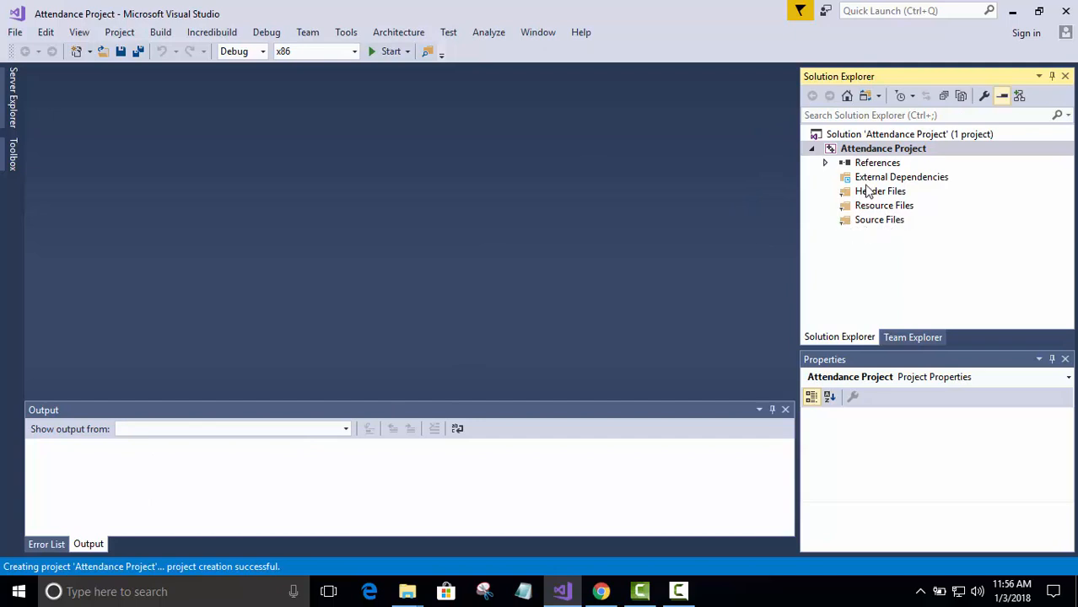
{"action": "left_click", "coordinate": [884, 148]}
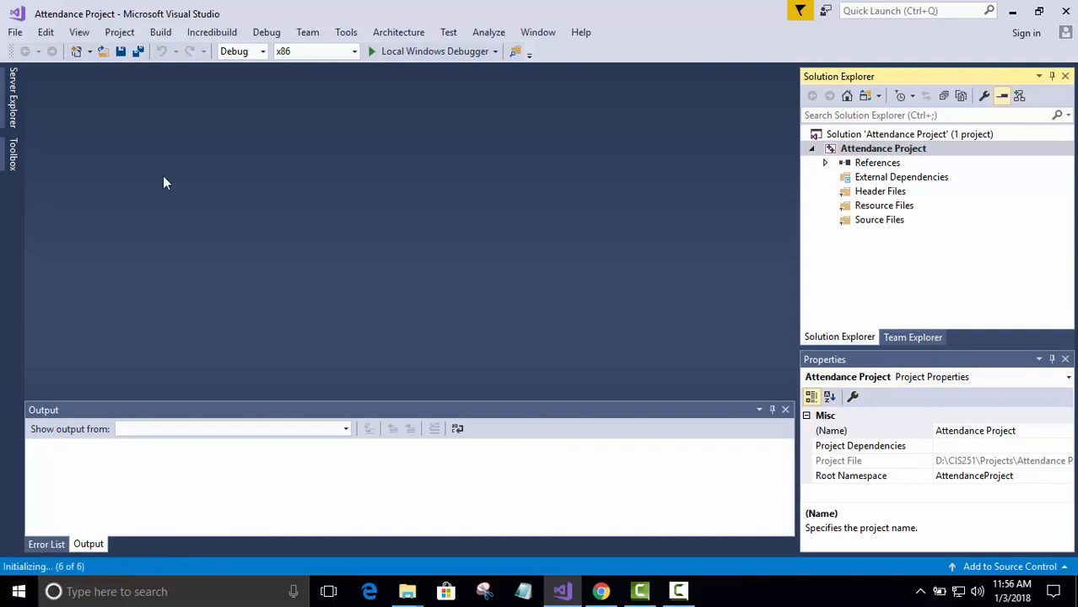
{"action": "mouse_move", "coordinate": [909, 213]}
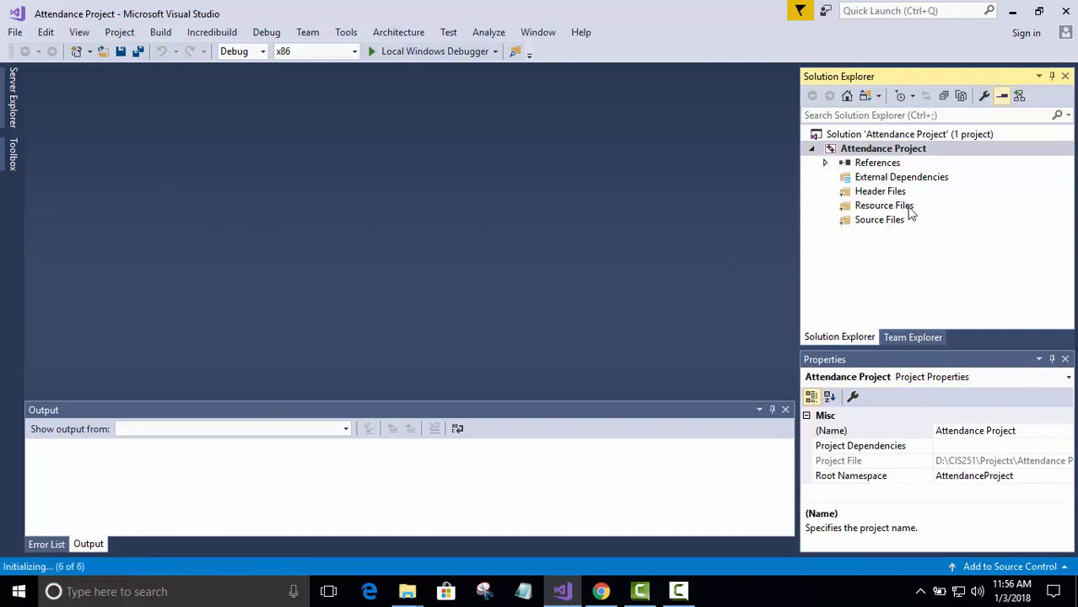
{"action": "mouse_move", "coordinate": [987, 148]}
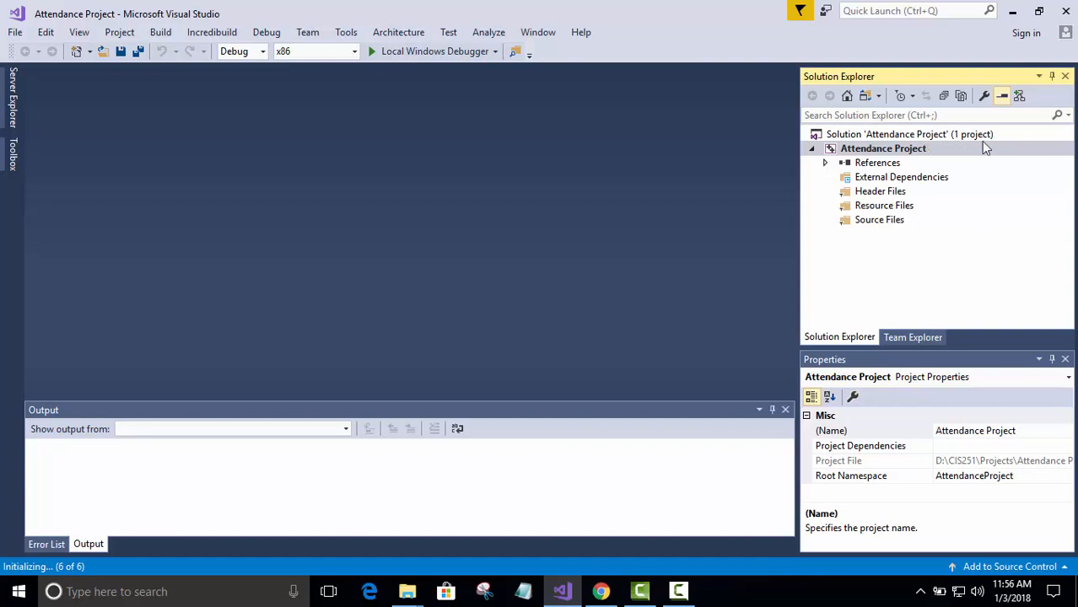
{"action": "mouse_move", "coordinate": [893, 188]}
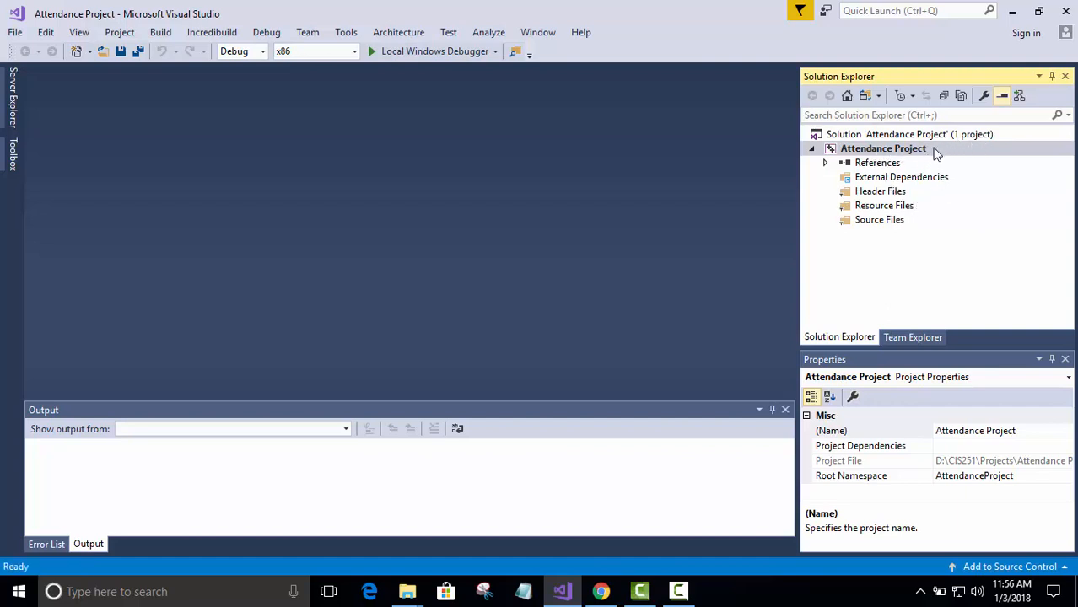
{"action": "mouse_move", "coordinate": [928, 175]}
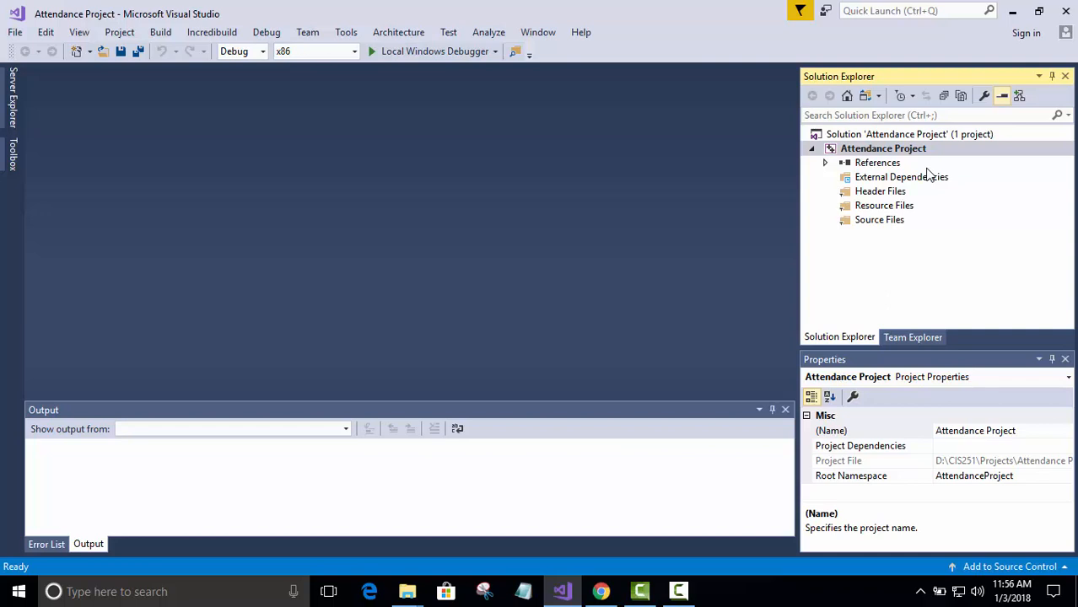
{"action": "mouse_move", "coordinate": [864, 229]}
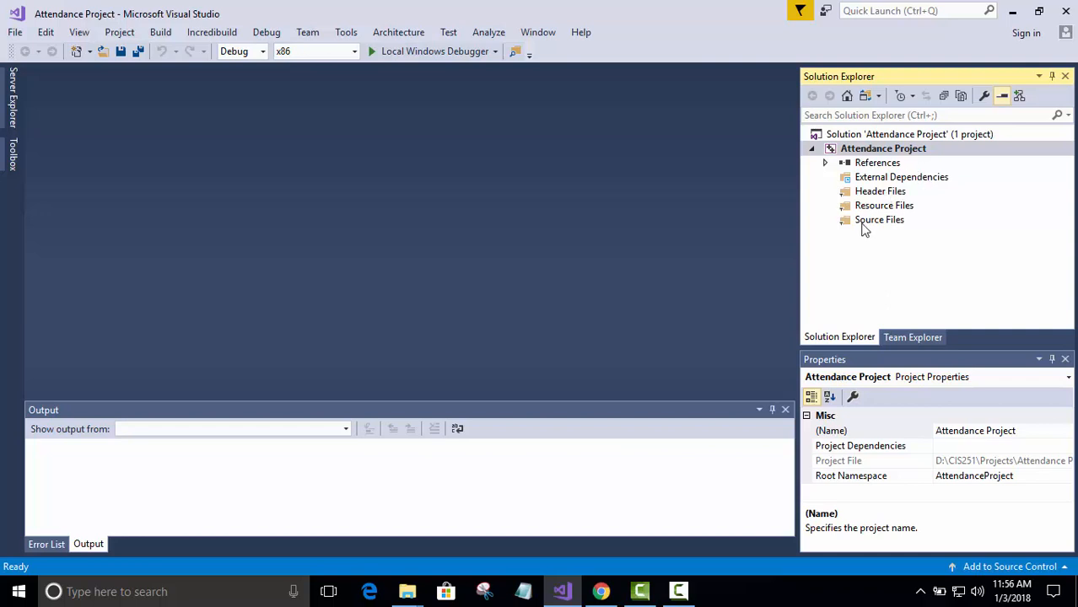
{"action": "left_click", "coordinate": [879, 219]}
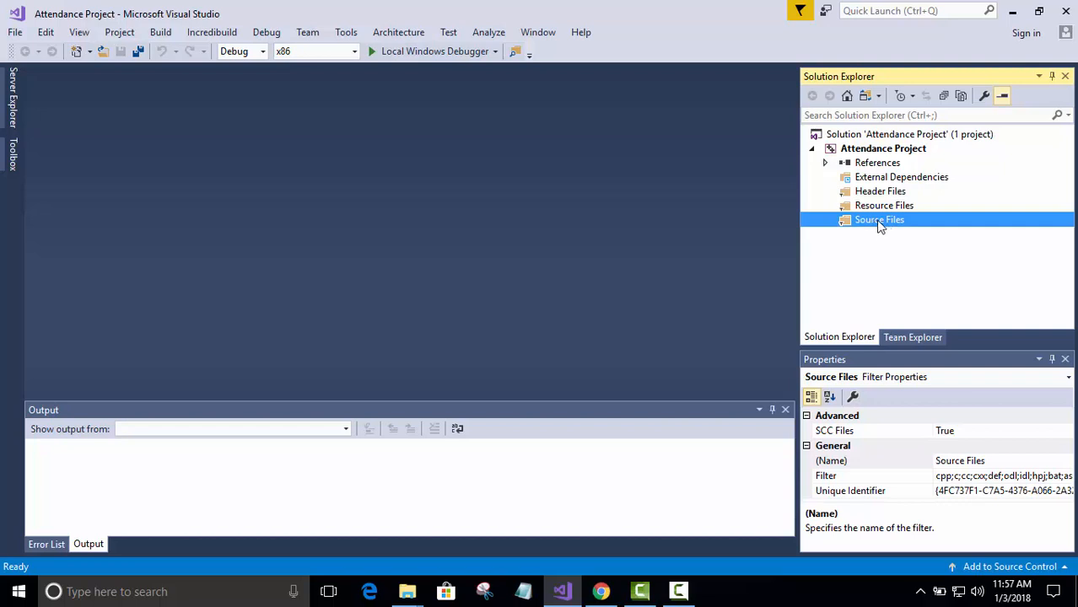
Step: Show the Add options for the Source Files folder
{"action": "right_click", "coordinate": [879, 220]}
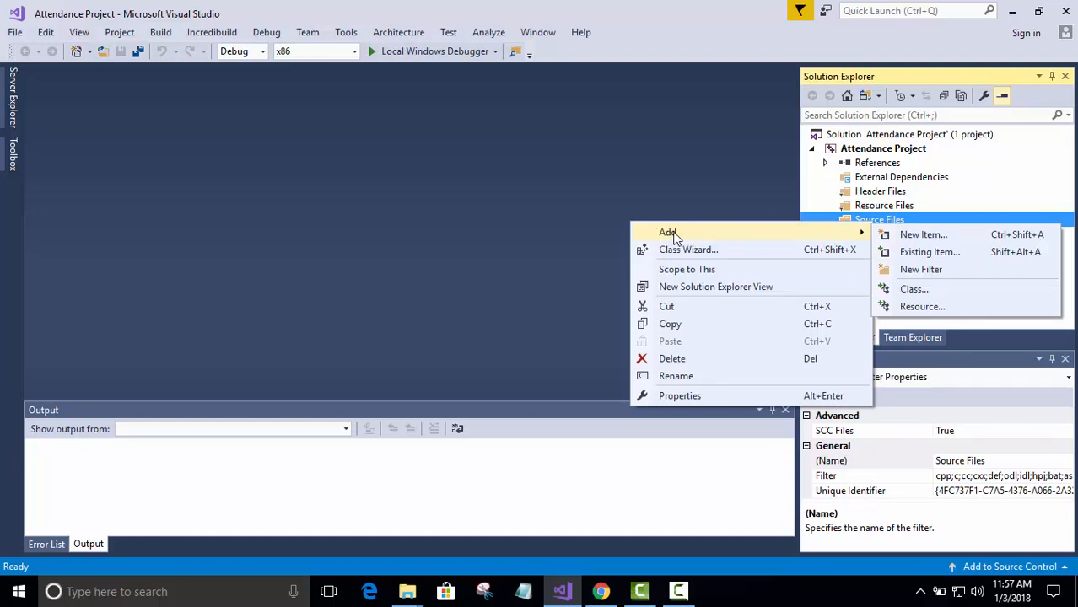
{"action": "mouse_move", "coordinate": [923, 235]}
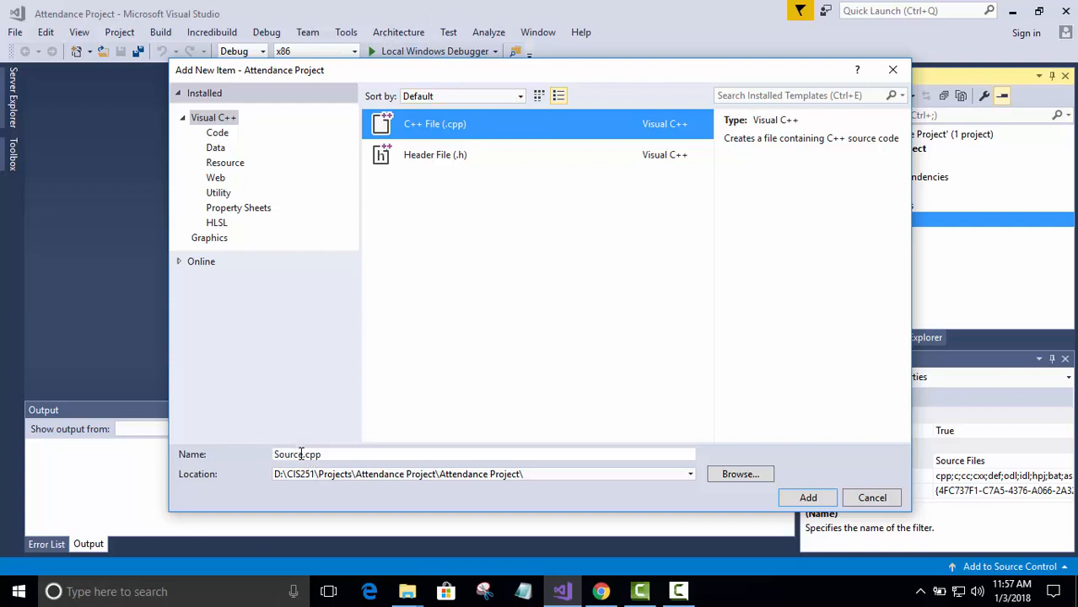
{"action": "mouse_move", "coordinate": [251, 448]}
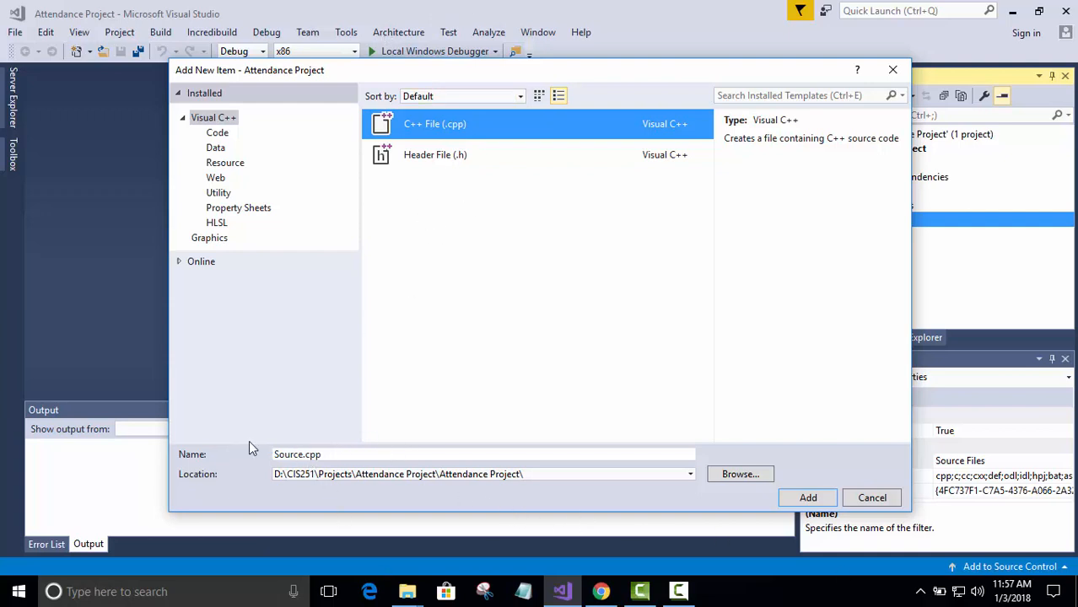
Step: Name the new C++ source file Attendance.cpp
{"action": "left_click", "coordinate": [480, 454]}
{"action": "type", "text": "Attenda"}
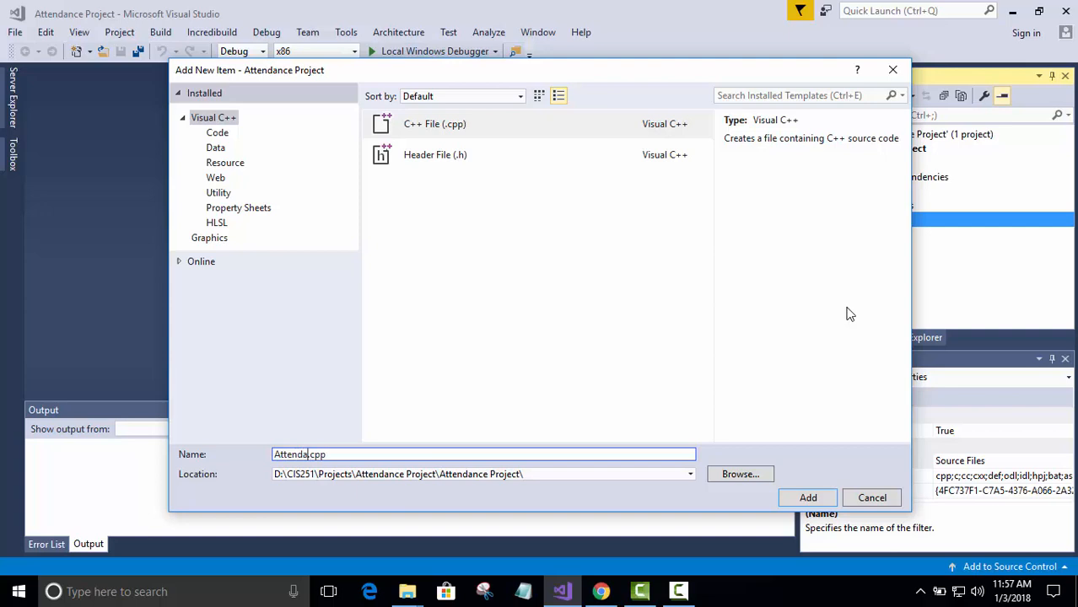
{"action": "type", "text": "nce"}
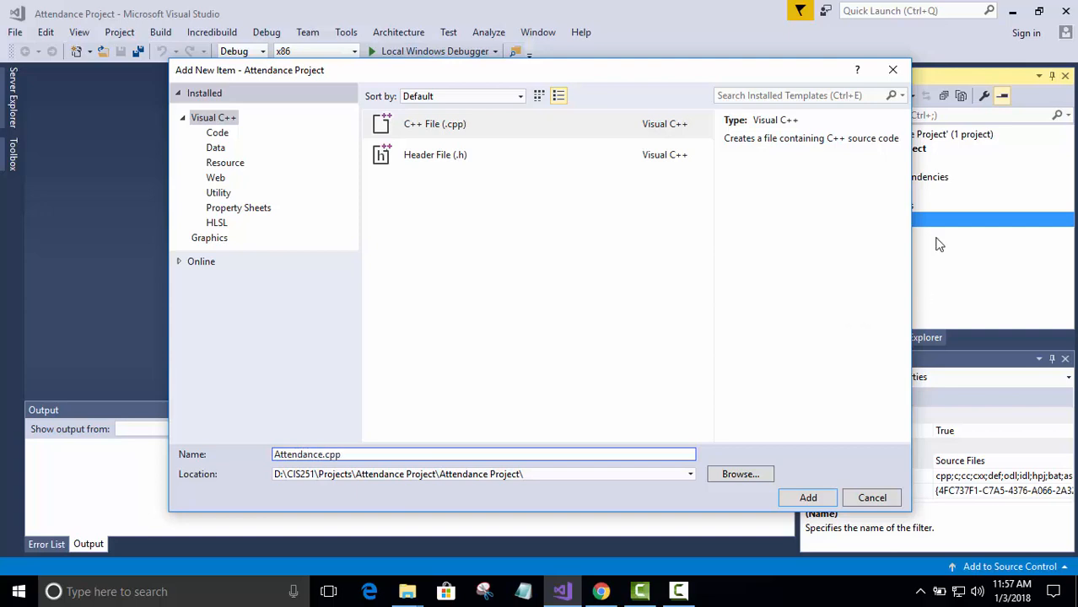
{"action": "mouse_move", "coordinate": [759, 441]}
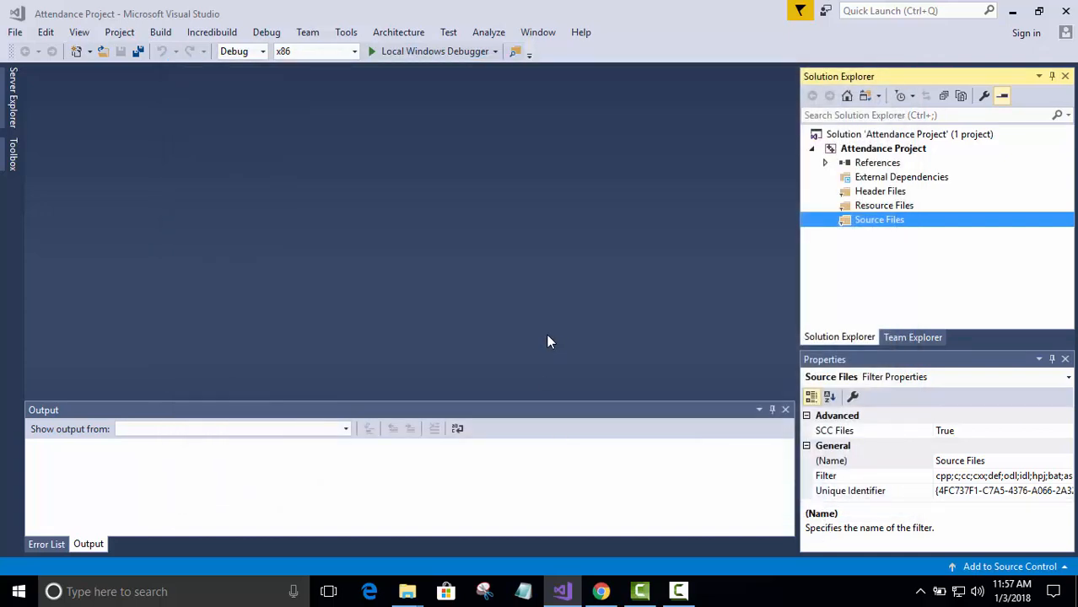
{"action": "mouse_move", "coordinate": [879, 213]}
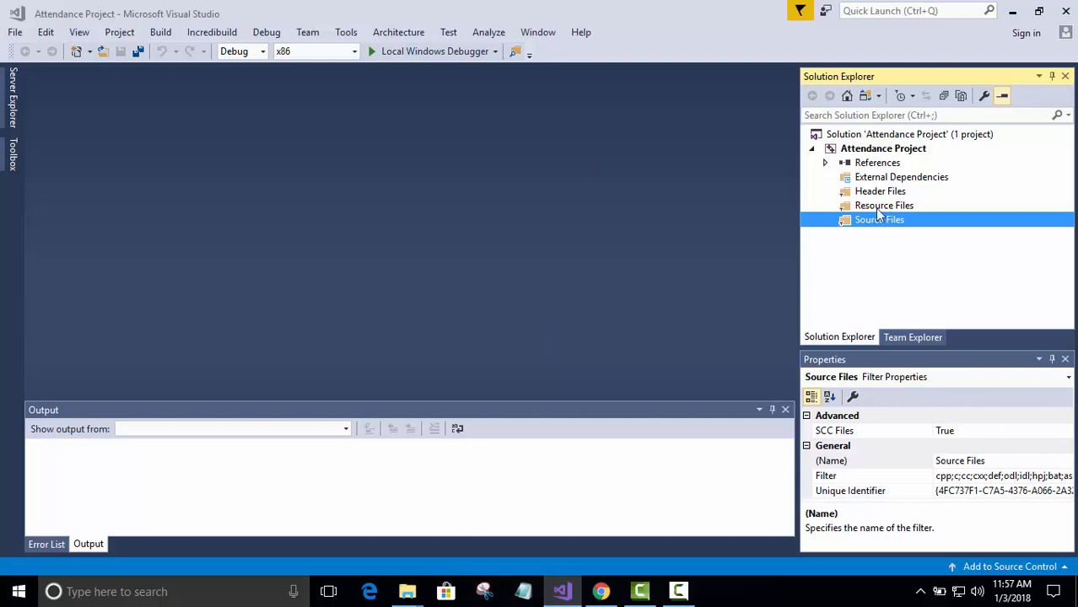
{"action": "mouse_move", "coordinate": [709, 198]}
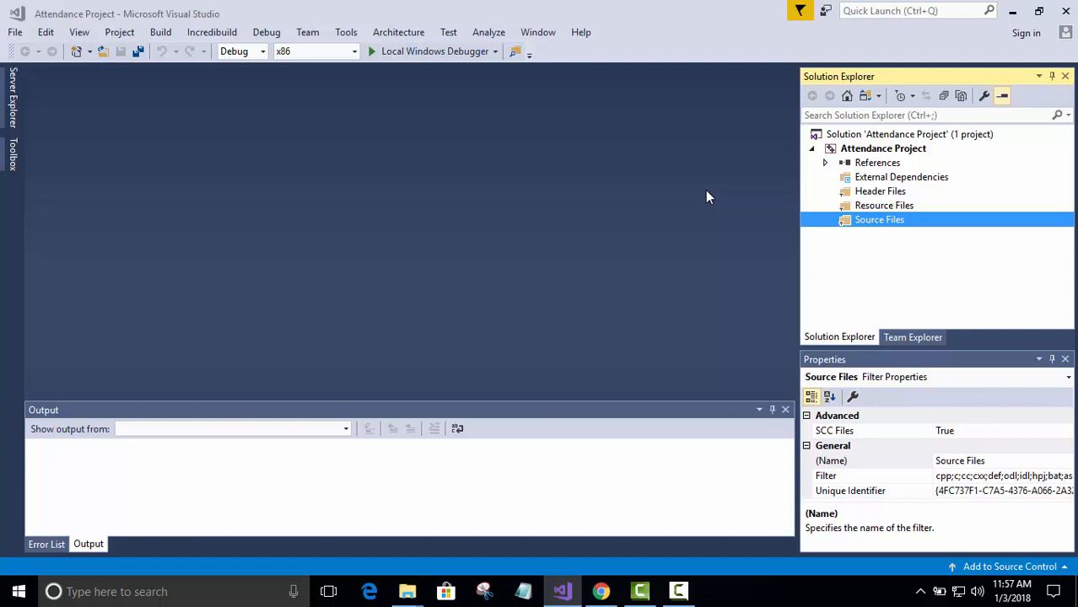
{"action": "mouse_move", "coordinate": [1045, 241]}
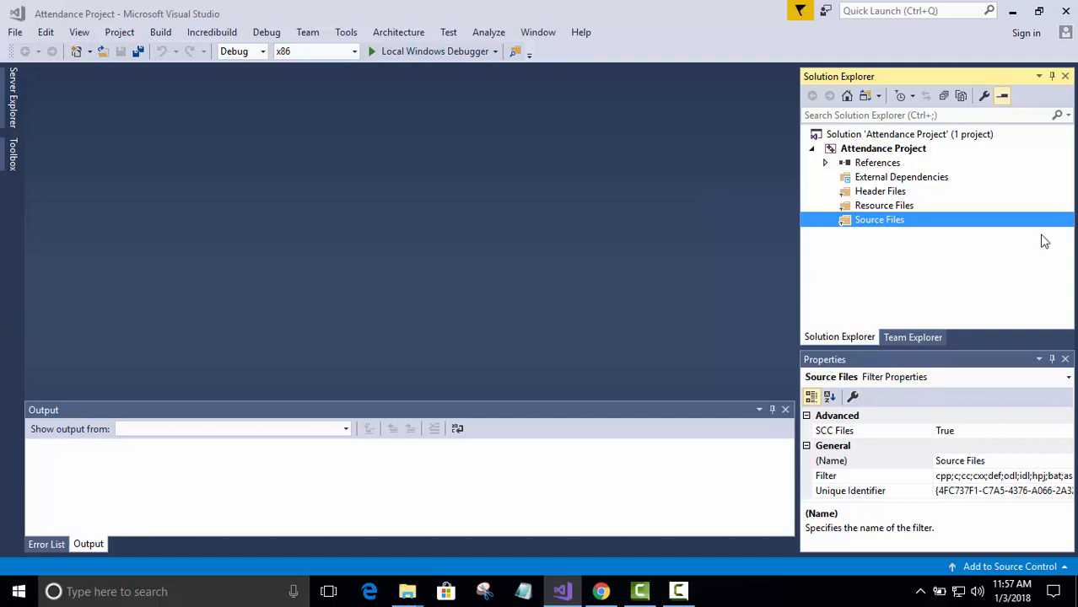
{"action": "mouse_move", "coordinate": [886, 228]}
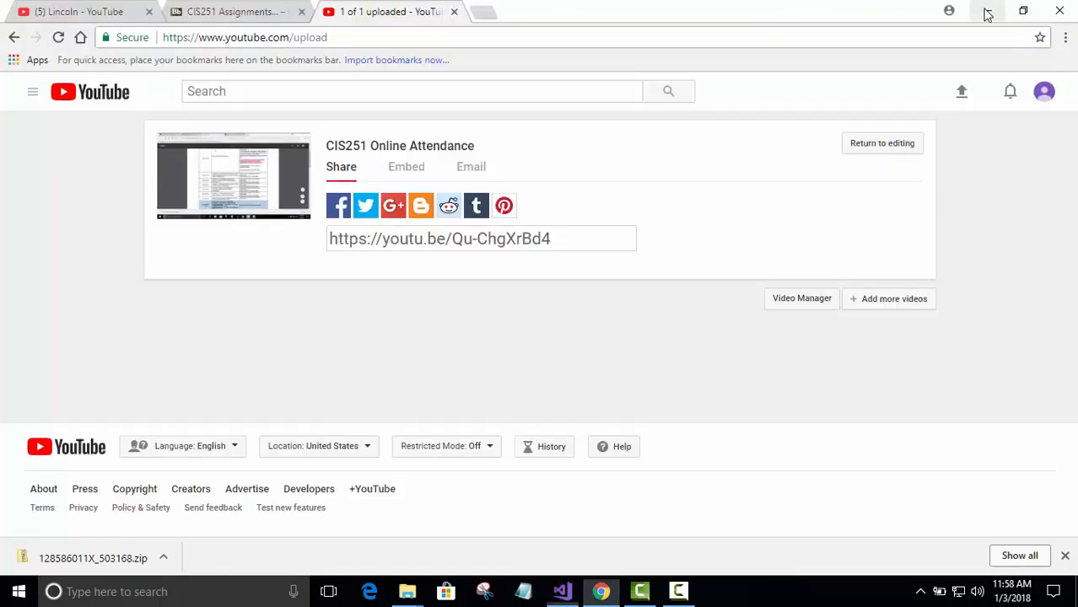
{"action": "mouse_move", "coordinate": [232, 11]}
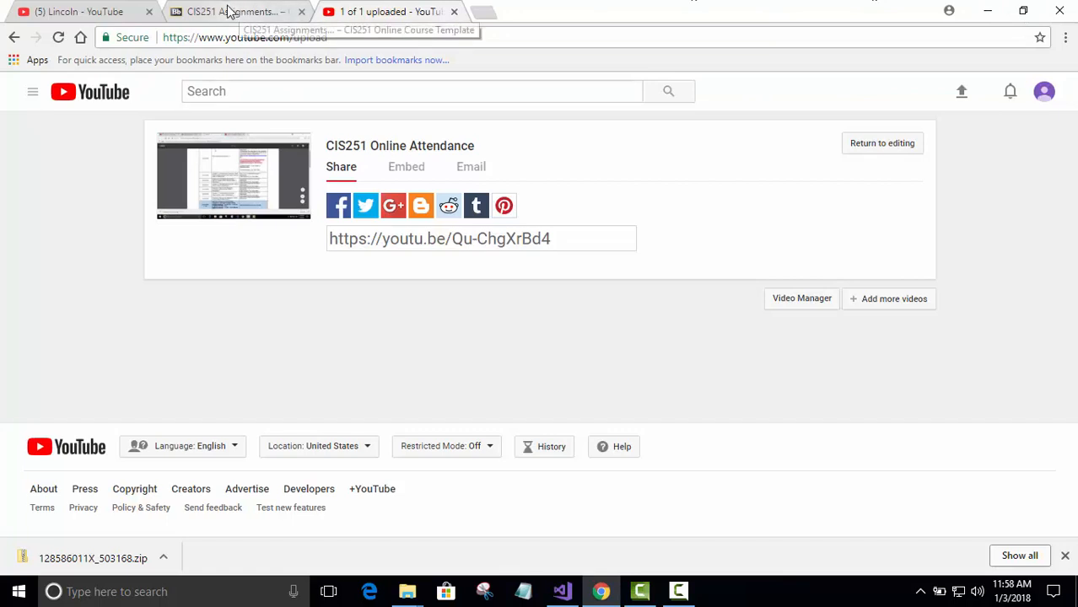
{"action": "mouse_move", "coordinate": [597, 173]}
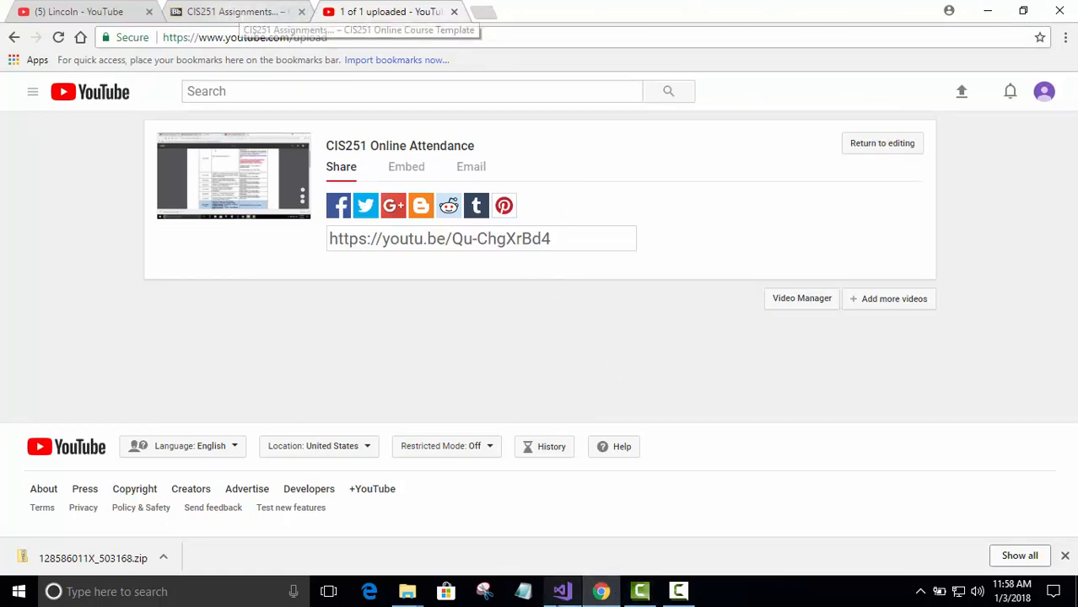
Step: Switch from the YouTube video to the CIS251 Assignments course tab
{"action": "left_click", "coordinate": [236, 11]}
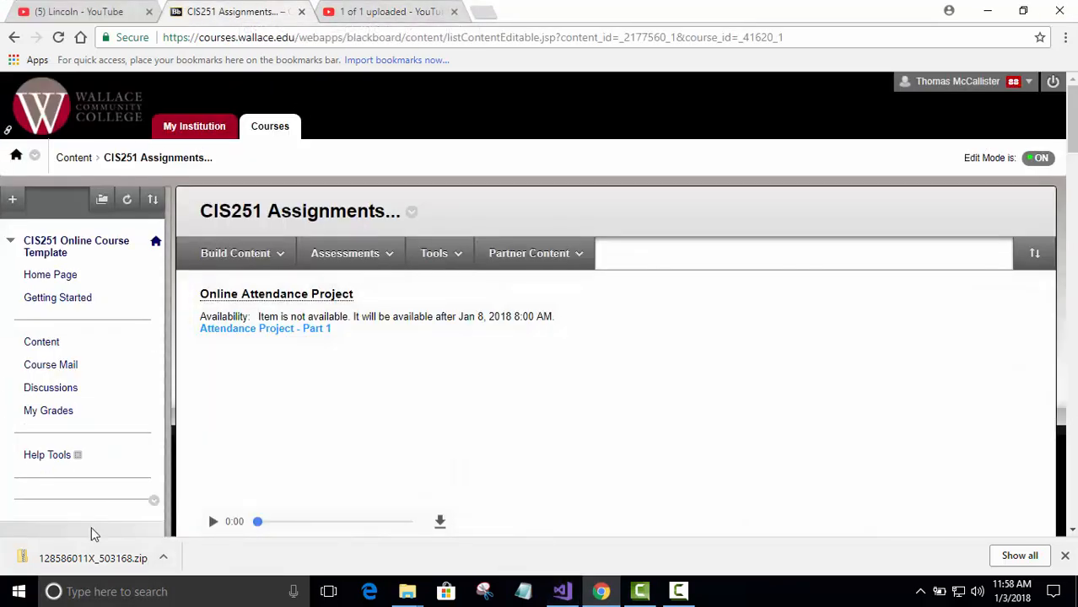
{"action": "mouse_move", "coordinate": [42, 341]}
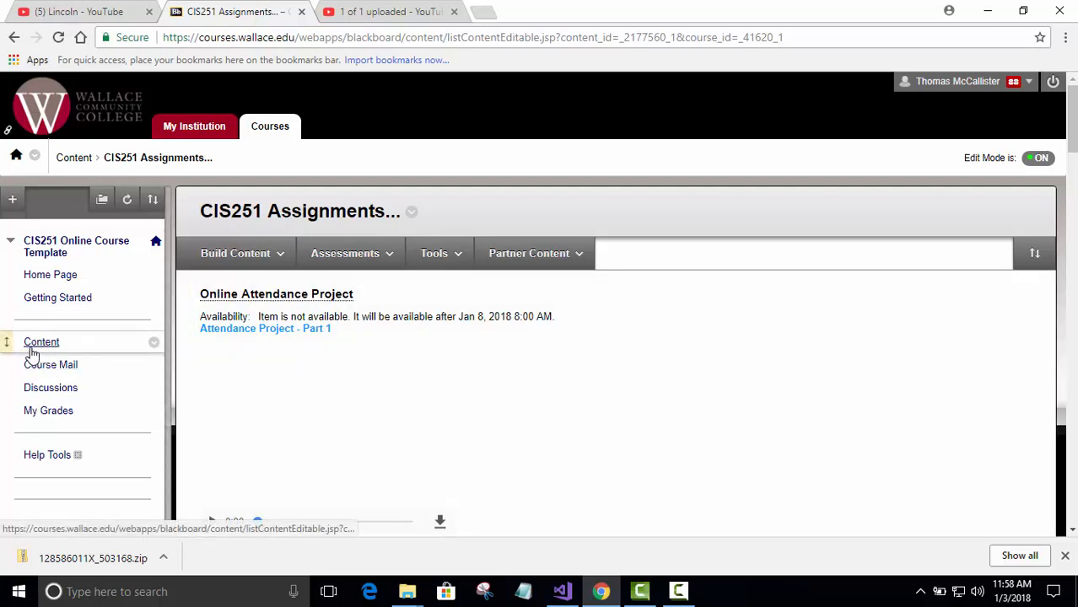
Step: Open CIS251 Student Resources from the course Content listing
{"action": "left_click", "coordinate": [41, 342]}
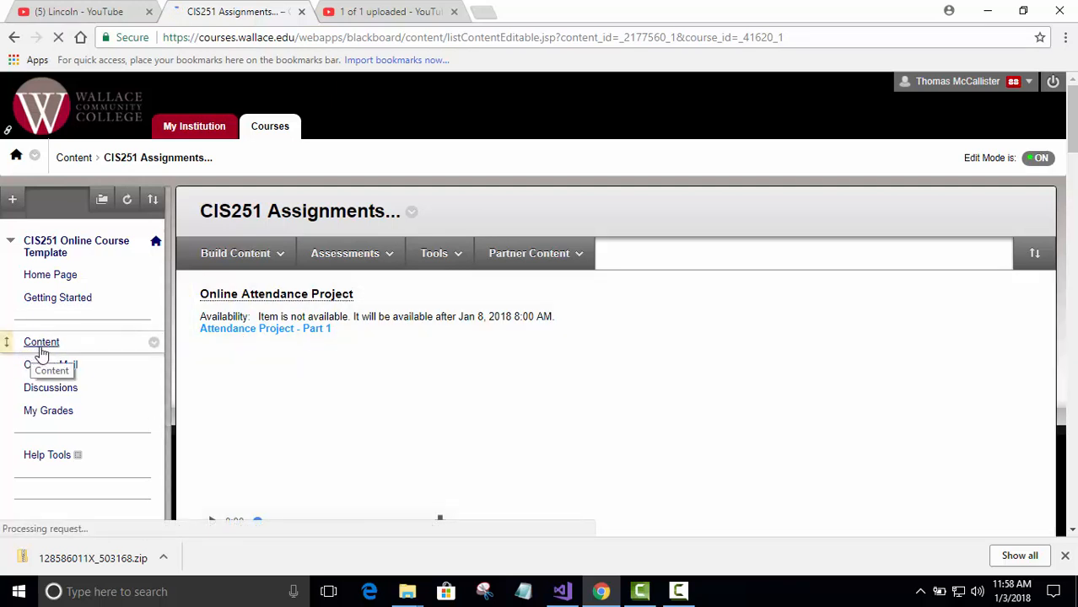
{"action": "left_click", "coordinate": [41, 341]}
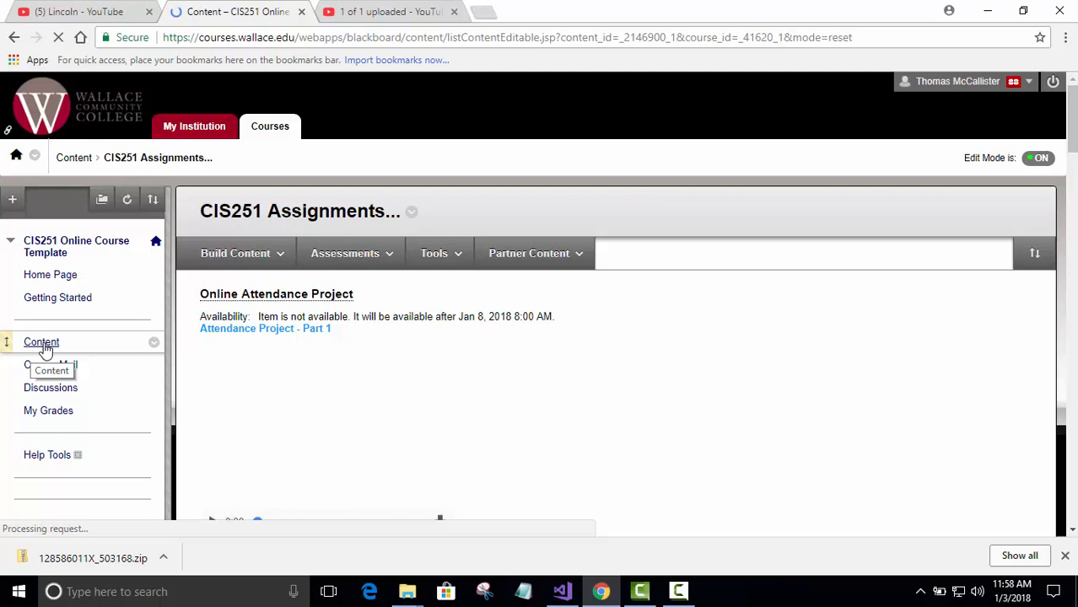
{"action": "mouse_move", "coordinate": [535, 364]}
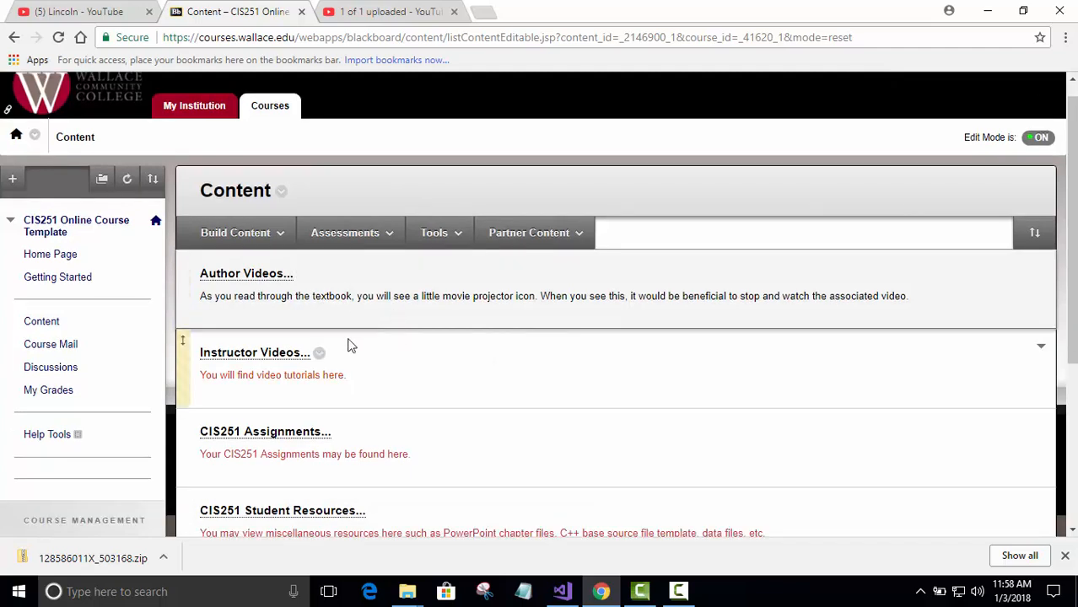
{"action": "scroll", "scroll_direction": "down", "scroll_amount": 3}
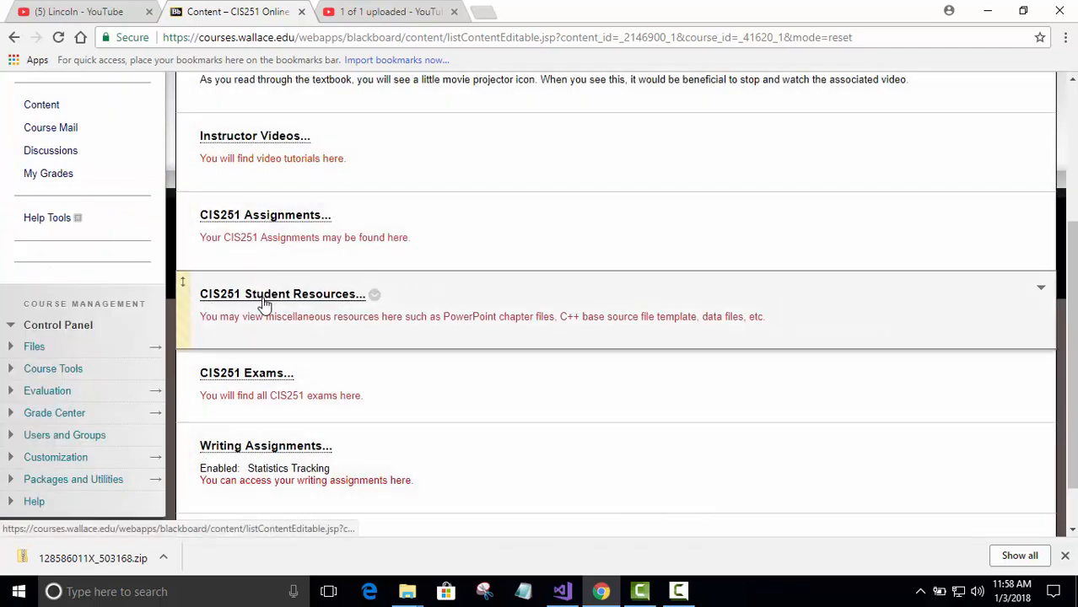
{"action": "left_click", "coordinate": [283, 293]}
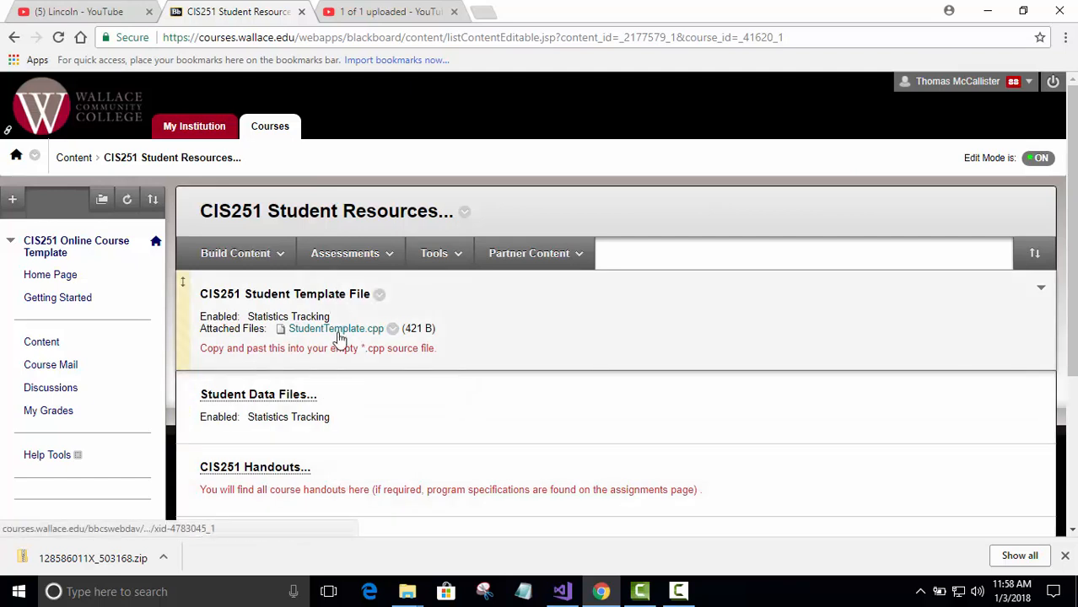
Step: Download StudentTemplate.cpp and close the leftover YouTube and Untitled tabs
{"action": "right_click", "coordinate": [336, 328]}
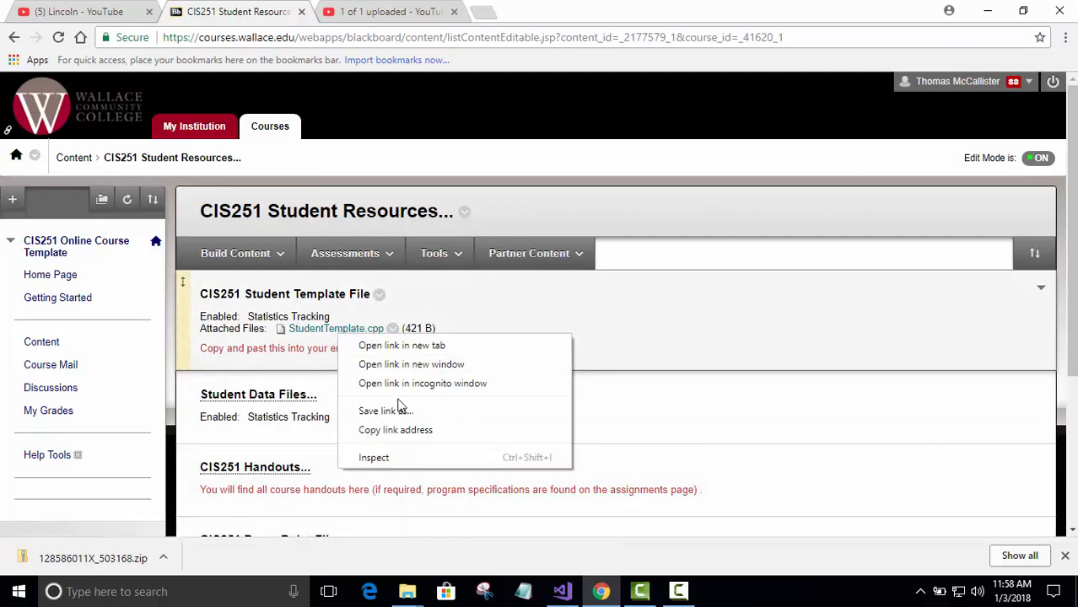
{"action": "mouse_move", "coordinate": [343, 386]}
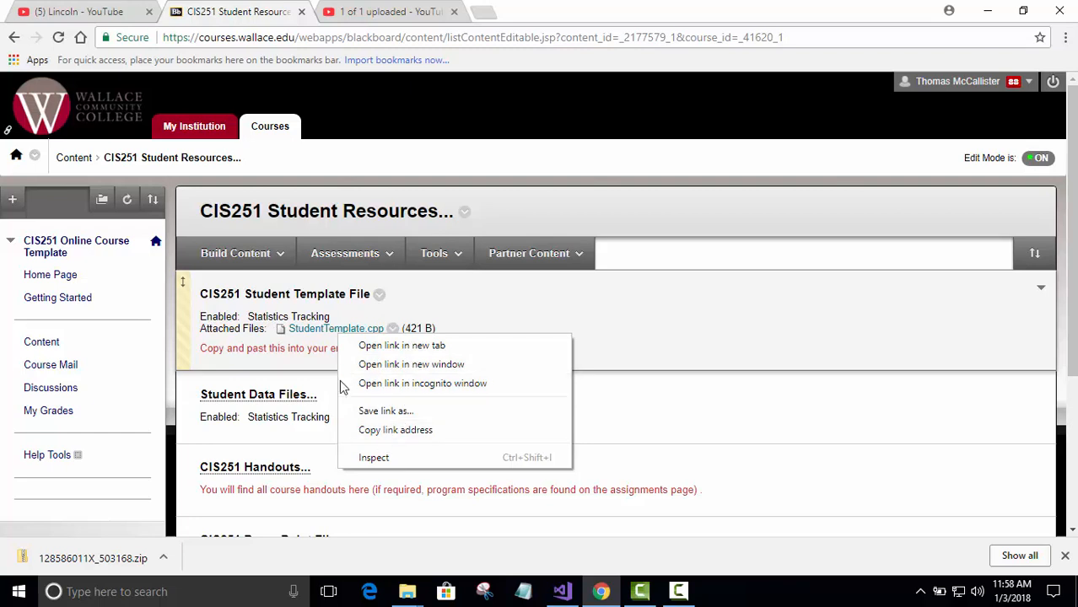
{"action": "mouse_move", "coordinate": [412, 363]}
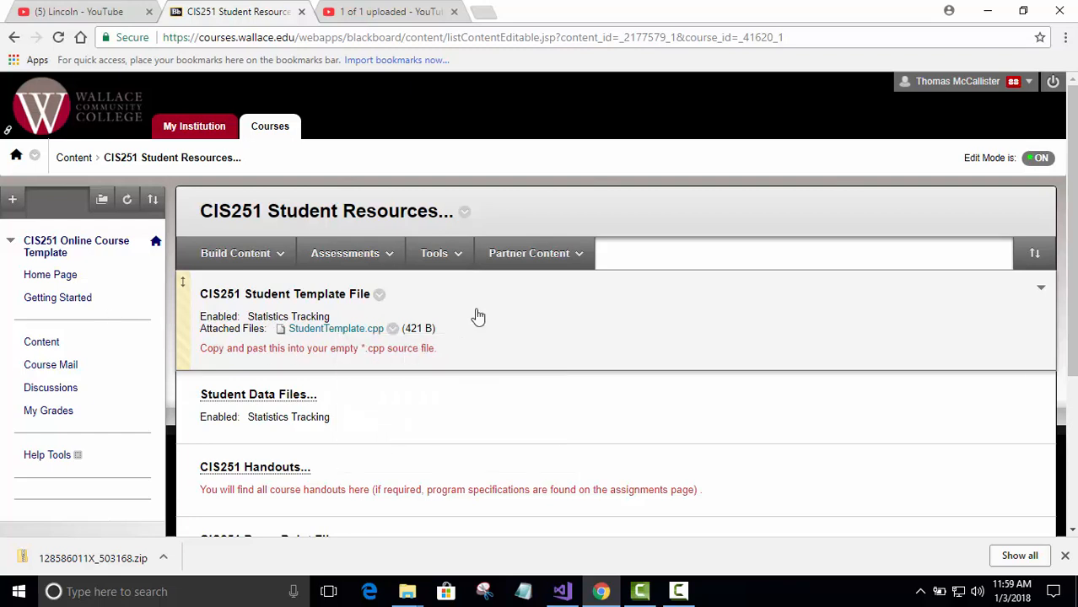
{"action": "left_click", "coordinate": [336, 328]}
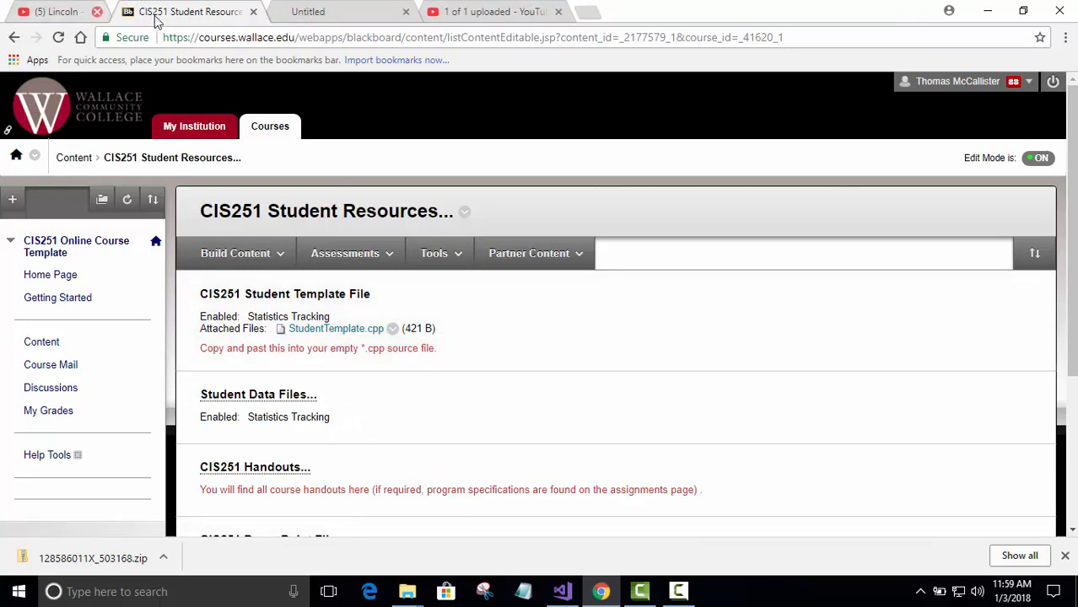
{"action": "left_click", "coordinate": [97, 11]}
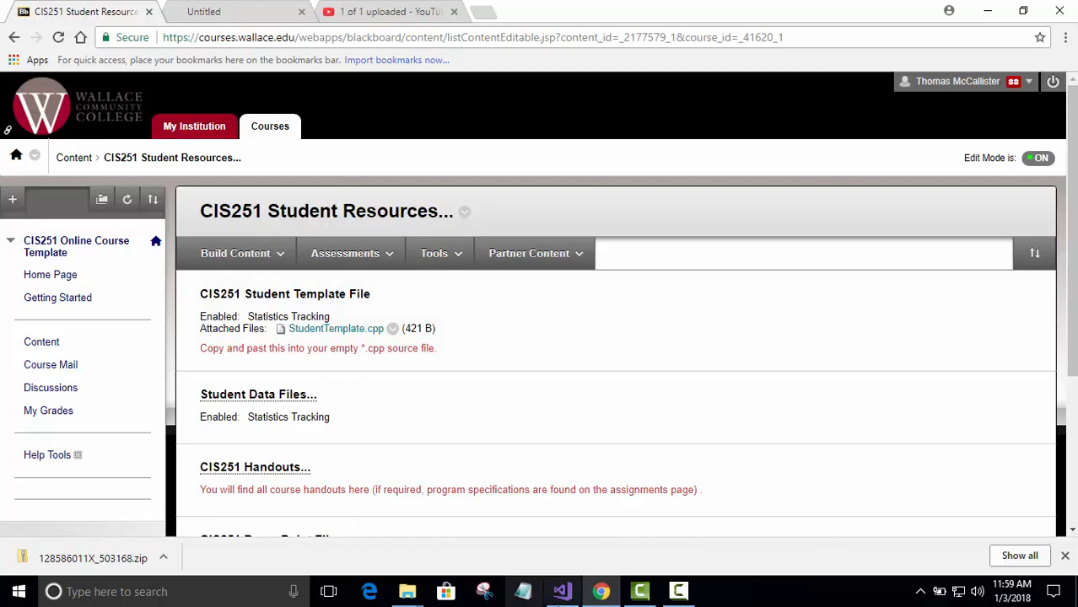
{"action": "left_click", "coordinate": [236, 11]}
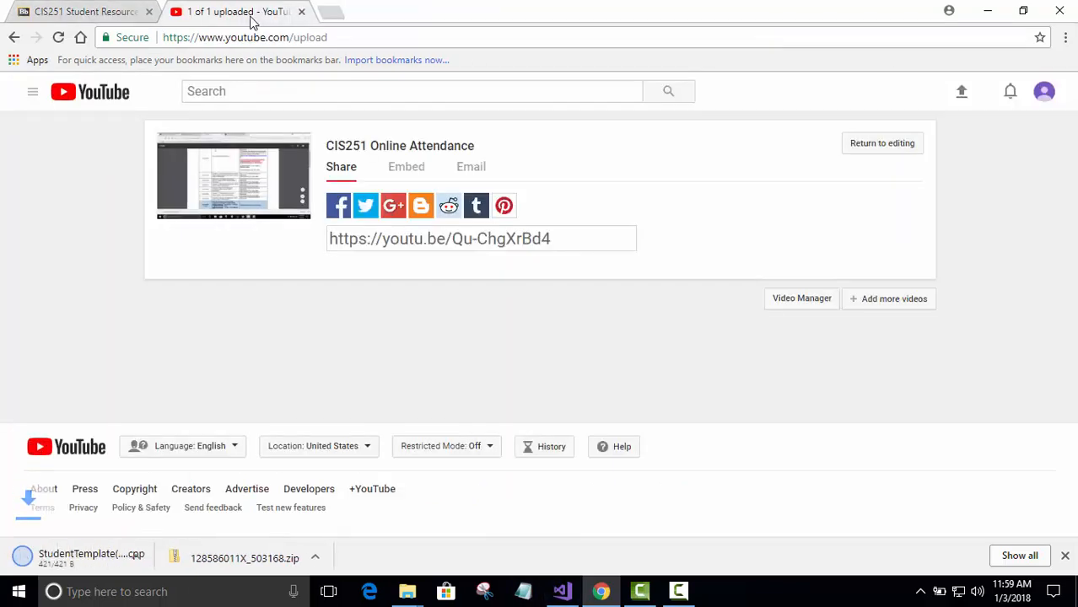
{"action": "left_click", "coordinate": [84, 11]}
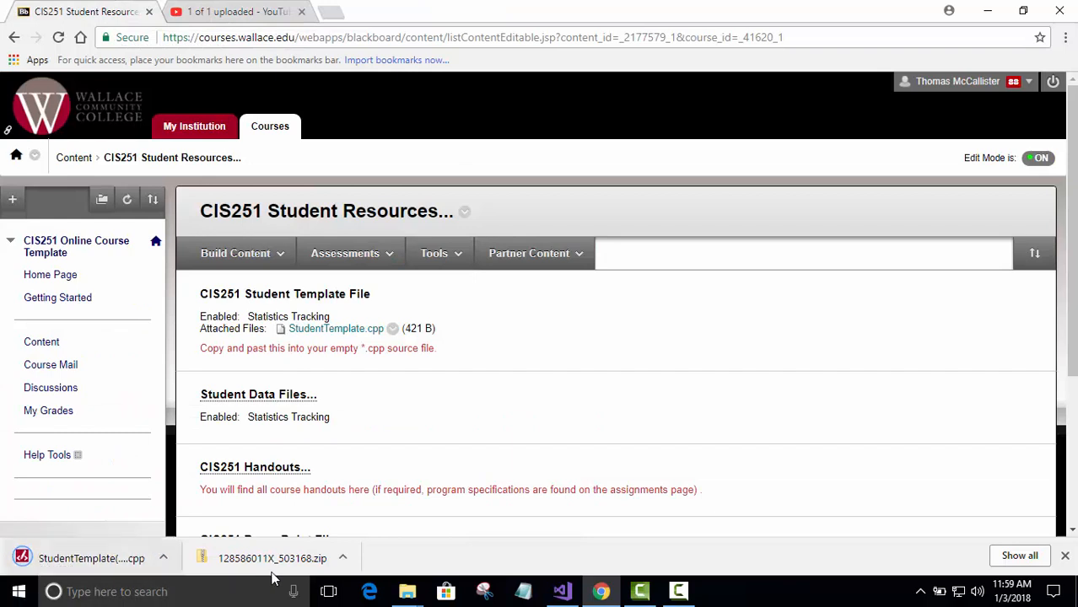
{"action": "mouse_move", "coordinate": [173, 565]}
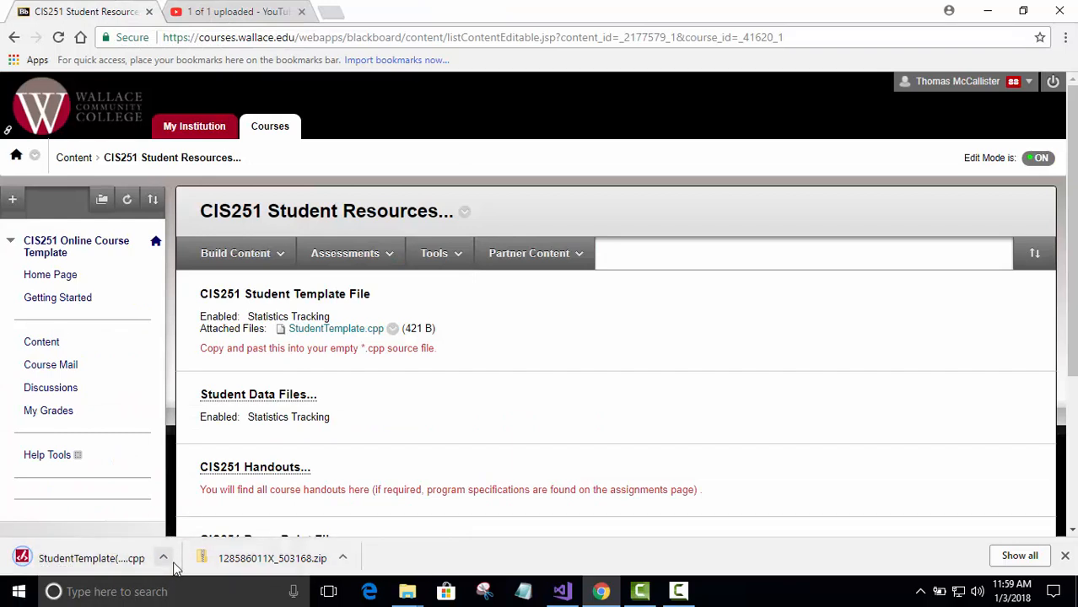
{"action": "left_click", "coordinate": [164, 558]}
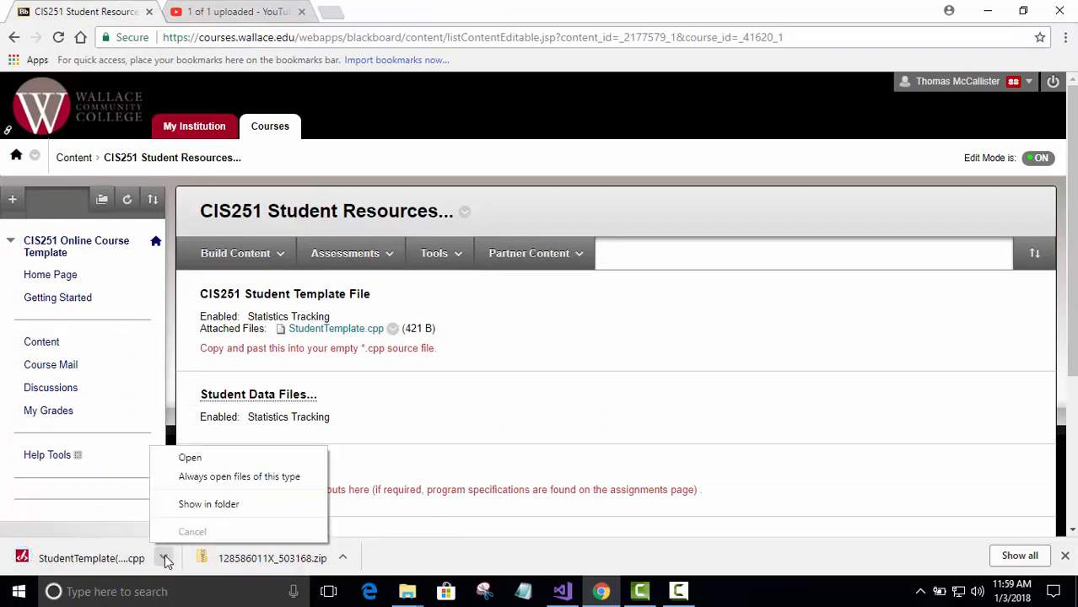
{"action": "left_click", "coordinate": [190, 457]}
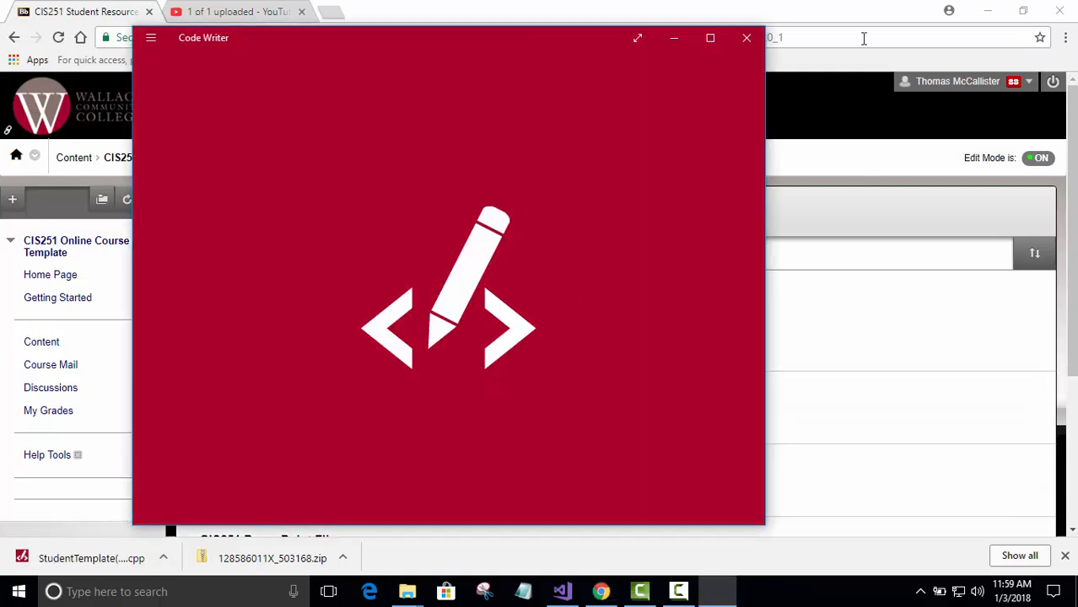
{"action": "left_click", "coordinate": [746, 38]}
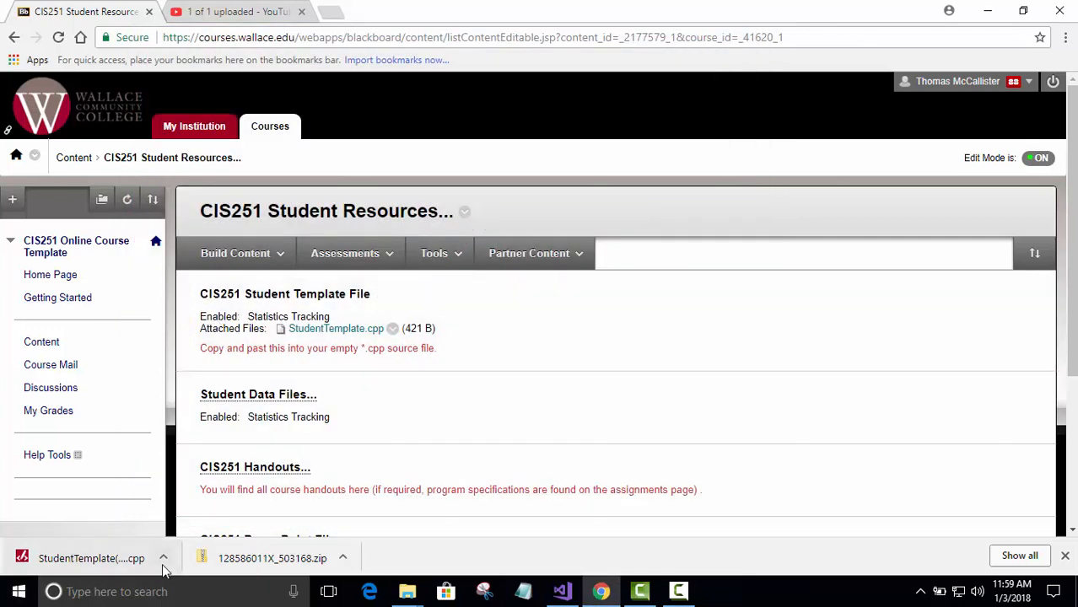
{"action": "left_click", "coordinate": [162, 557]}
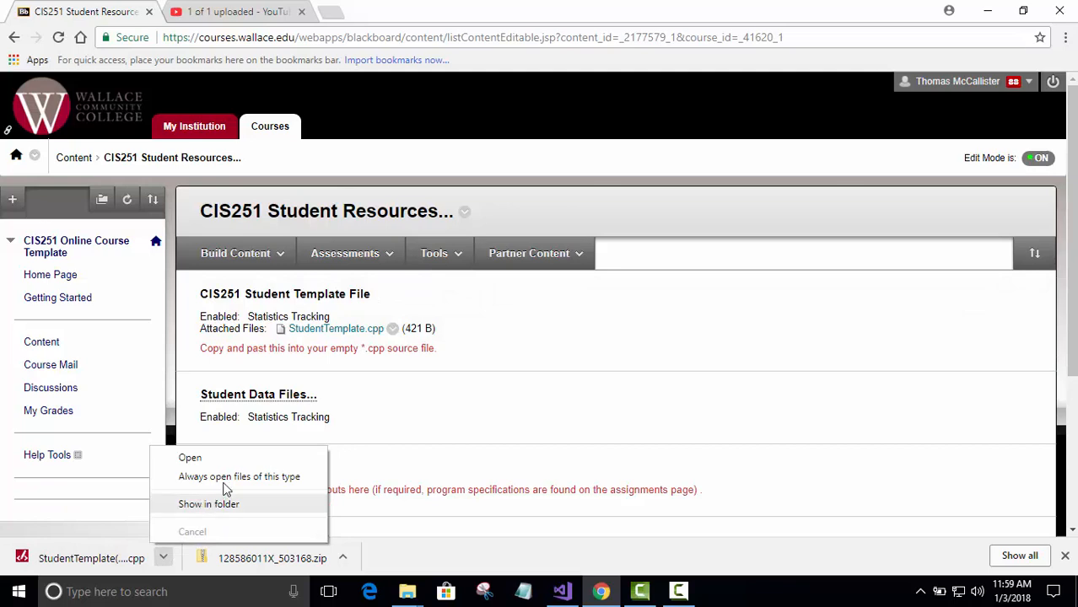
{"action": "mouse_move", "coordinate": [189, 457]}
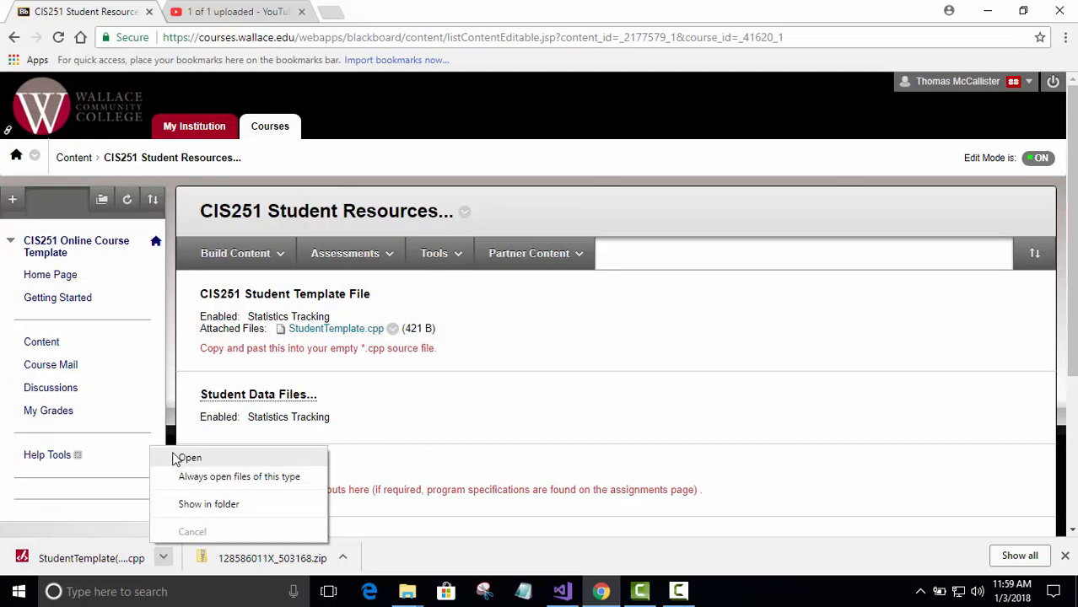
{"action": "left_click", "coordinate": [189, 458]}
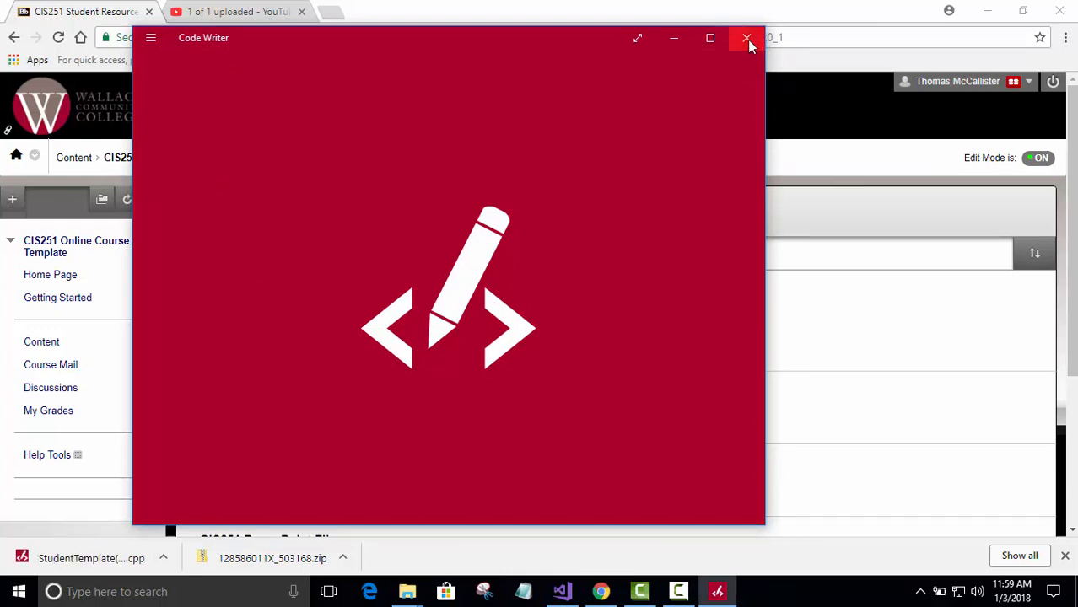
{"action": "mouse_move", "coordinate": [746, 38]}
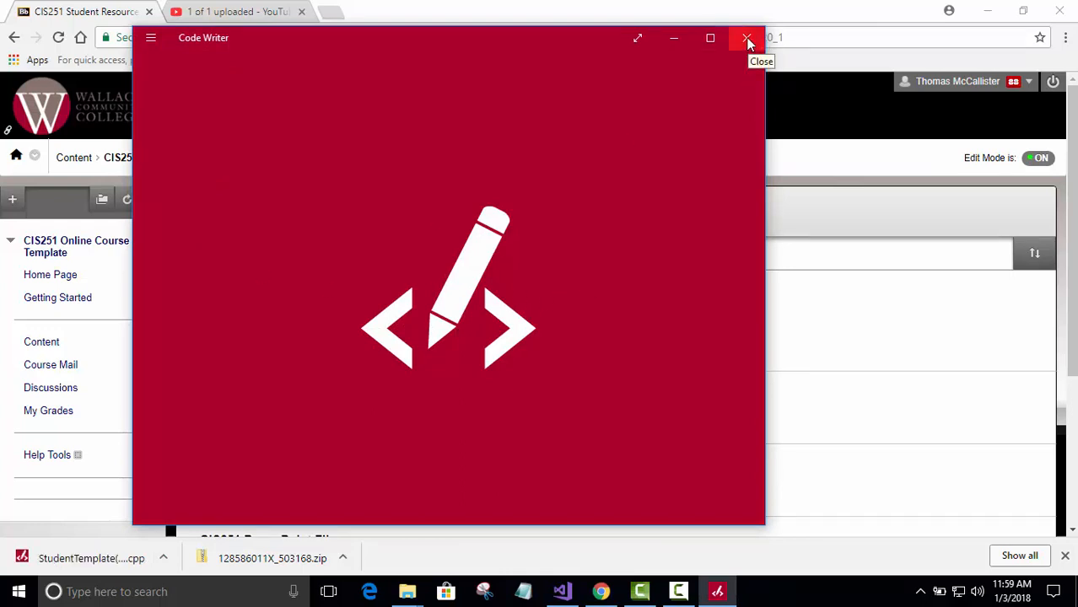
{"action": "left_click", "coordinate": [745, 38]}
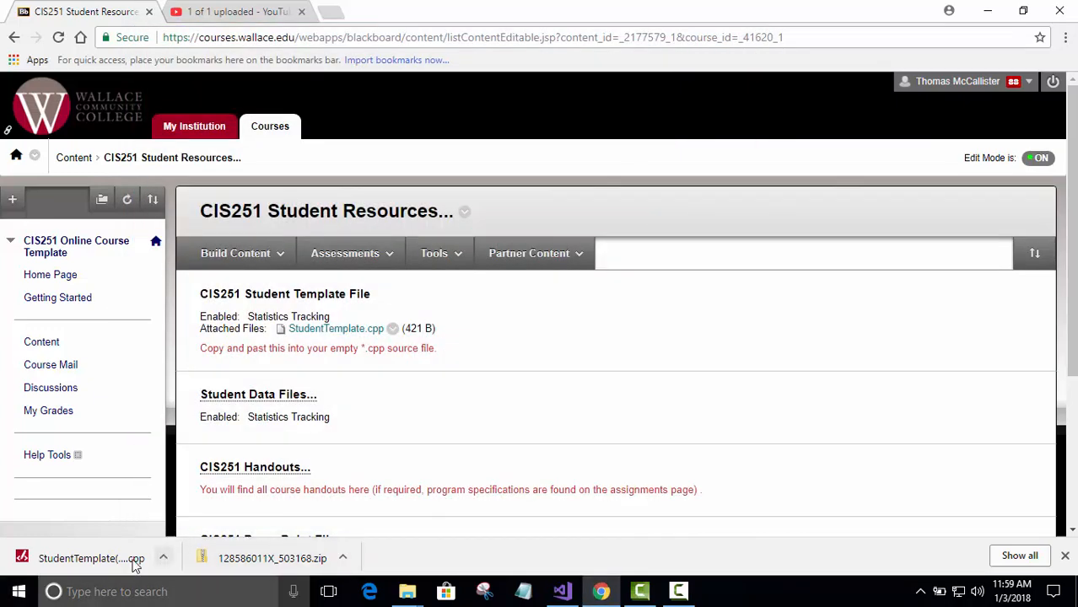
{"action": "left_click", "coordinate": [162, 559]}
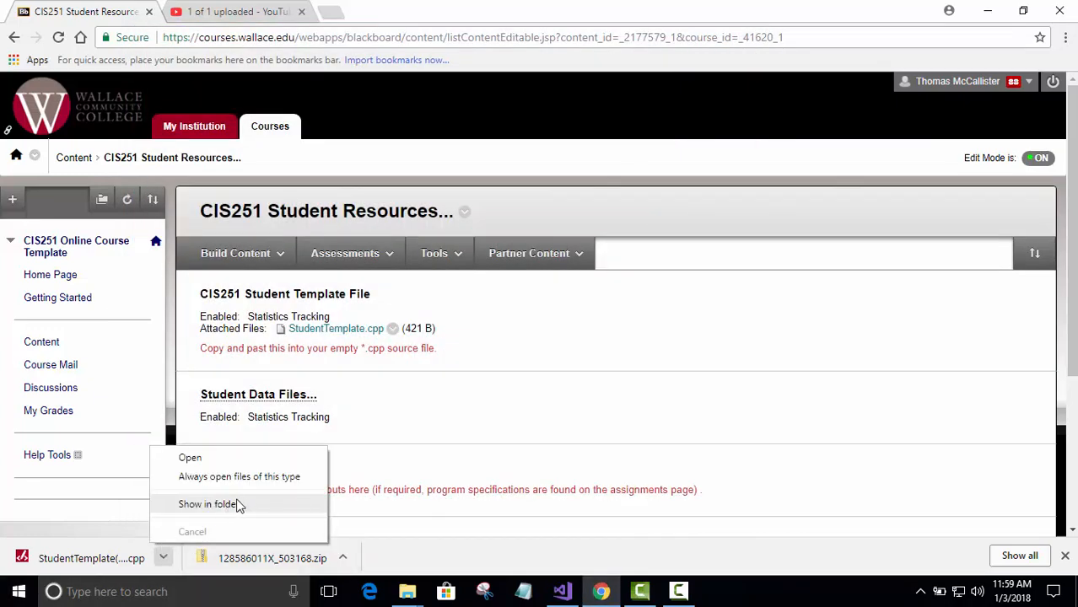
{"action": "left_click", "coordinate": [192, 532]}
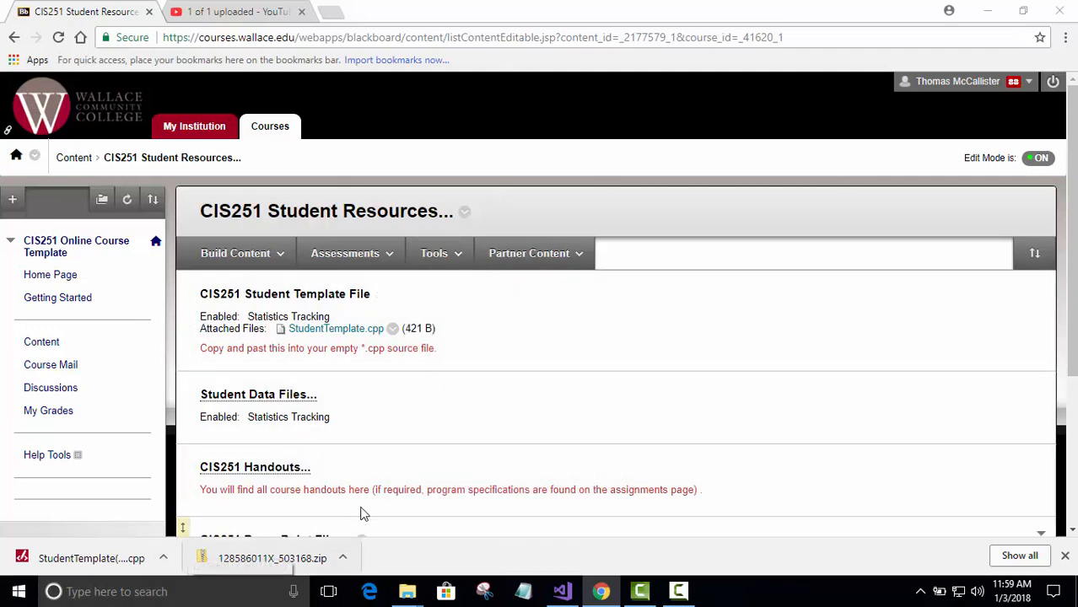
Step: Shrink the Downloads folder window showing StudentTemplate (1)(1) (1).cpp
{"action": "left_click", "coordinate": [407, 591]}
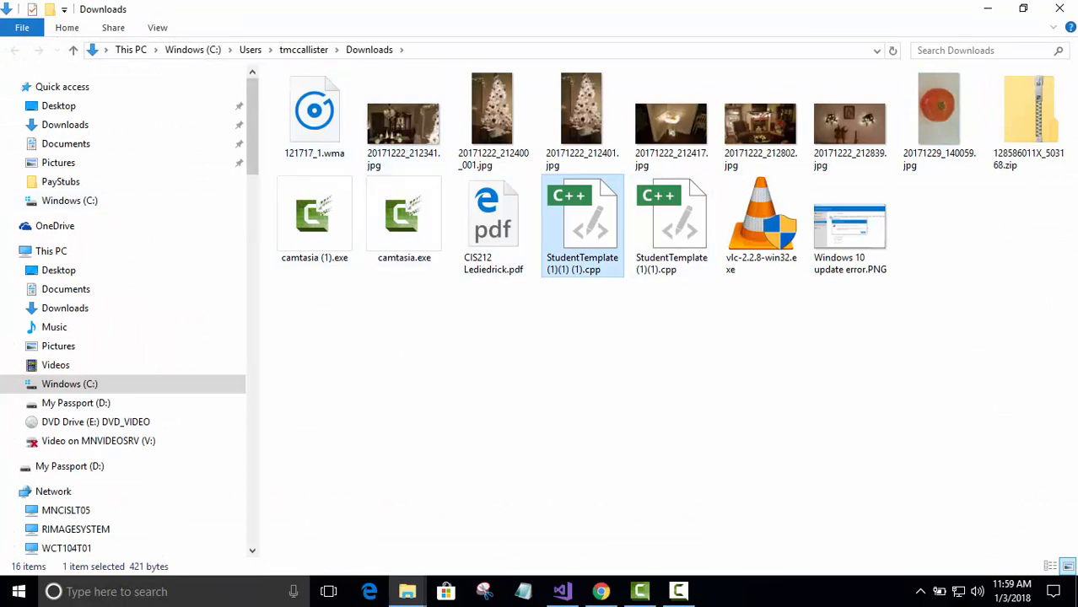
{"action": "mouse_move", "coordinate": [553, 287]}
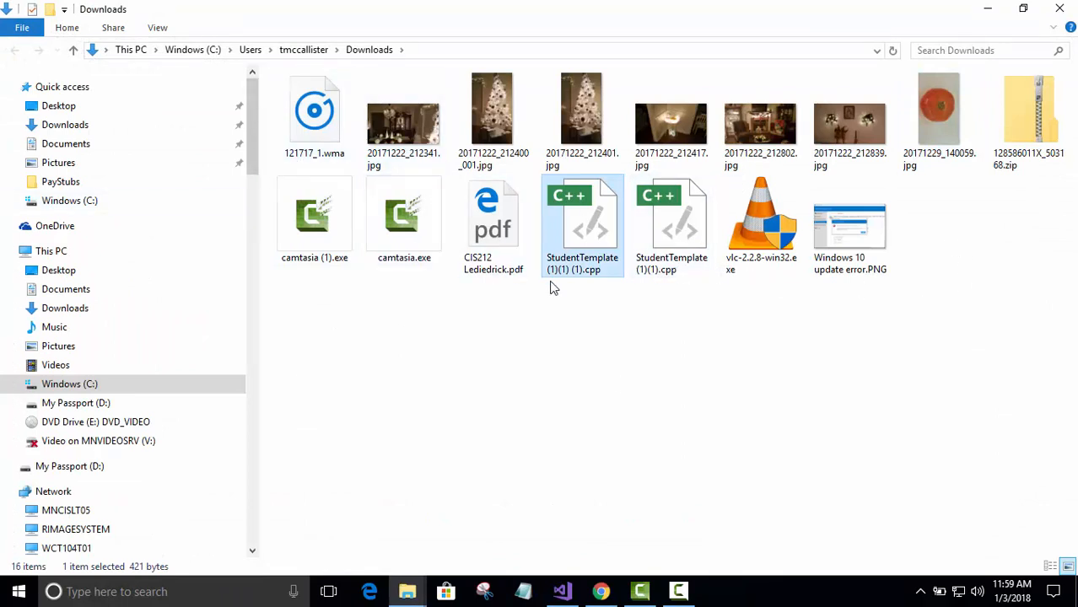
{"action": "left_click", "coordinate": [671, 219]}
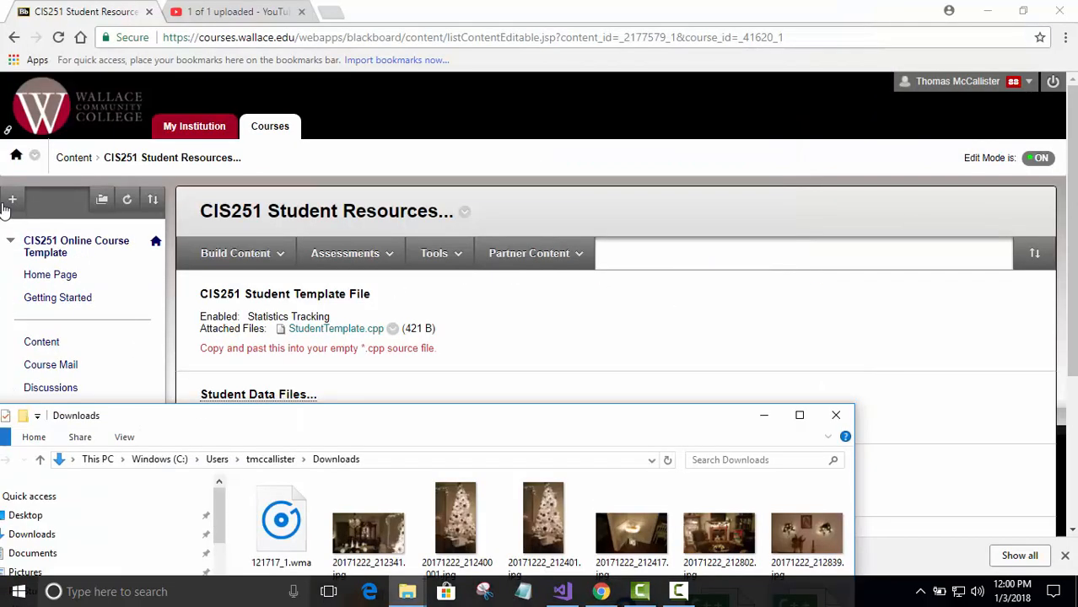
{"action": "scroll", "scroll_direction": "down", "scroll_amount": 3}
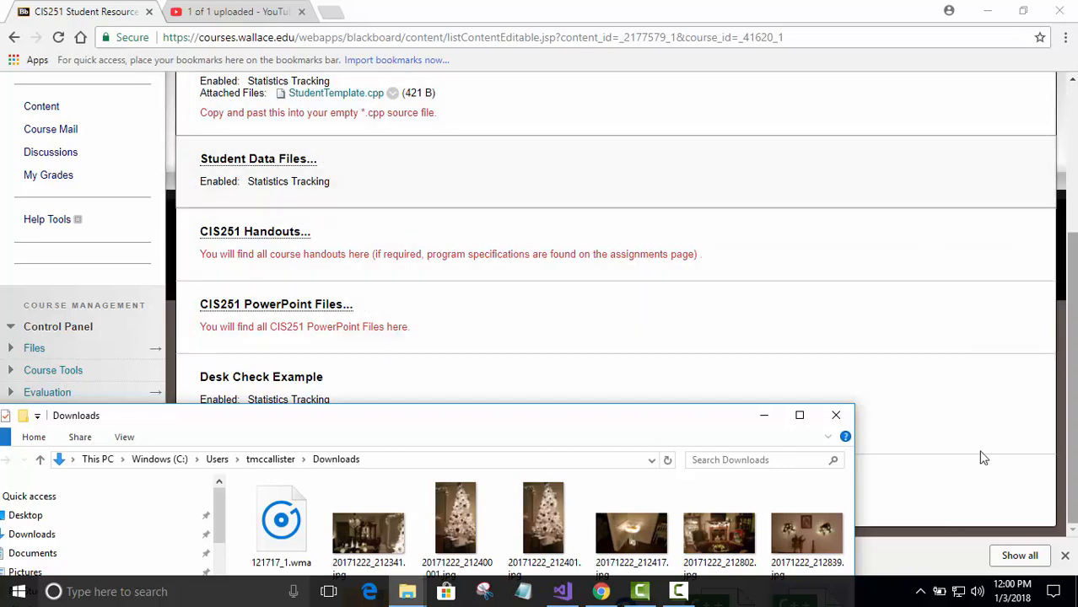
{"action": "mouse_move", "coordinate": [336, 590]}
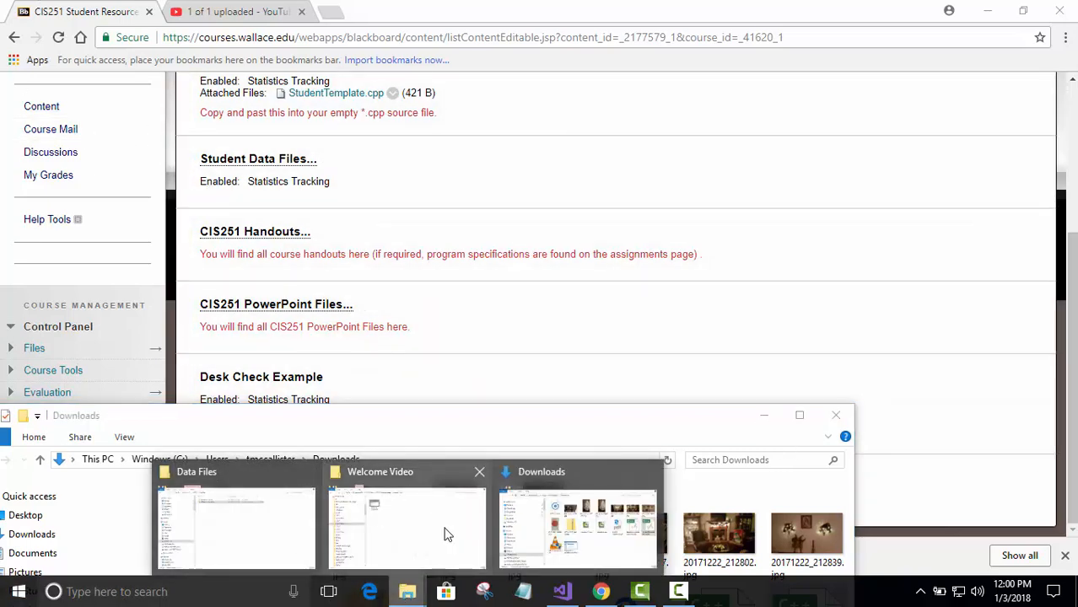
Step: Rename the template in C:\CIS251\Projects to StudentTemplate.txt
{"action": "left_click", "coordinate": [236, 523]}
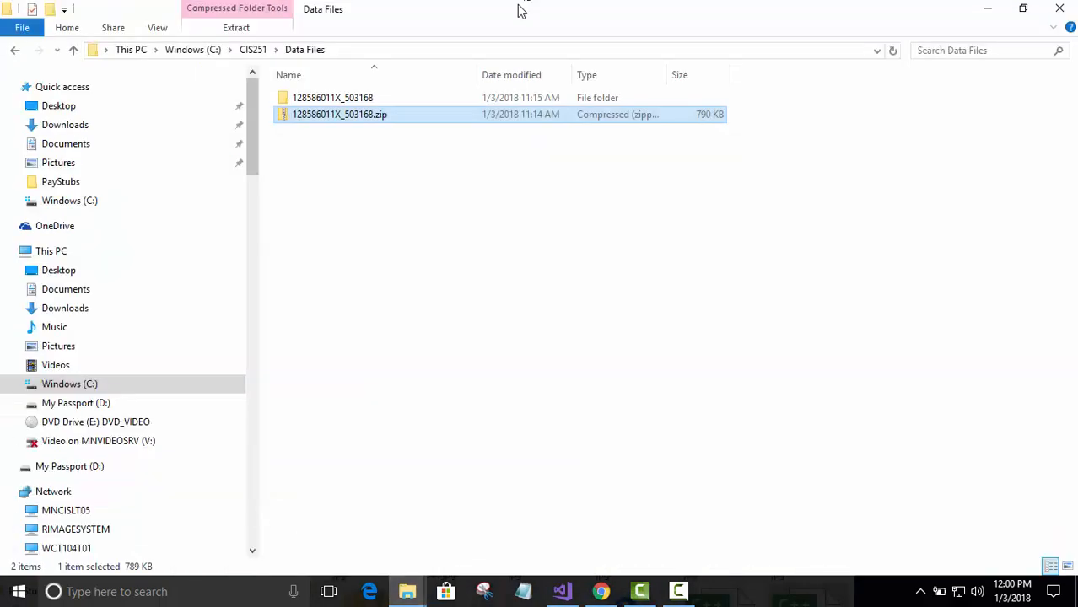
{"action": "mouse_move", "coordinate": [270, 53]}
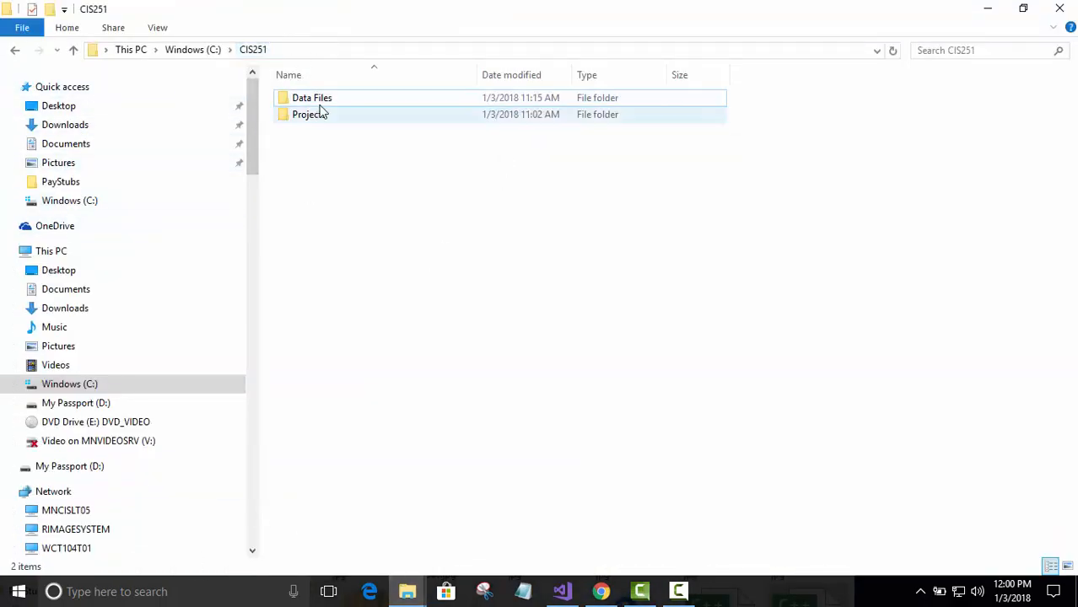
{"action": "double_click", "coordinate": [310, 114]}
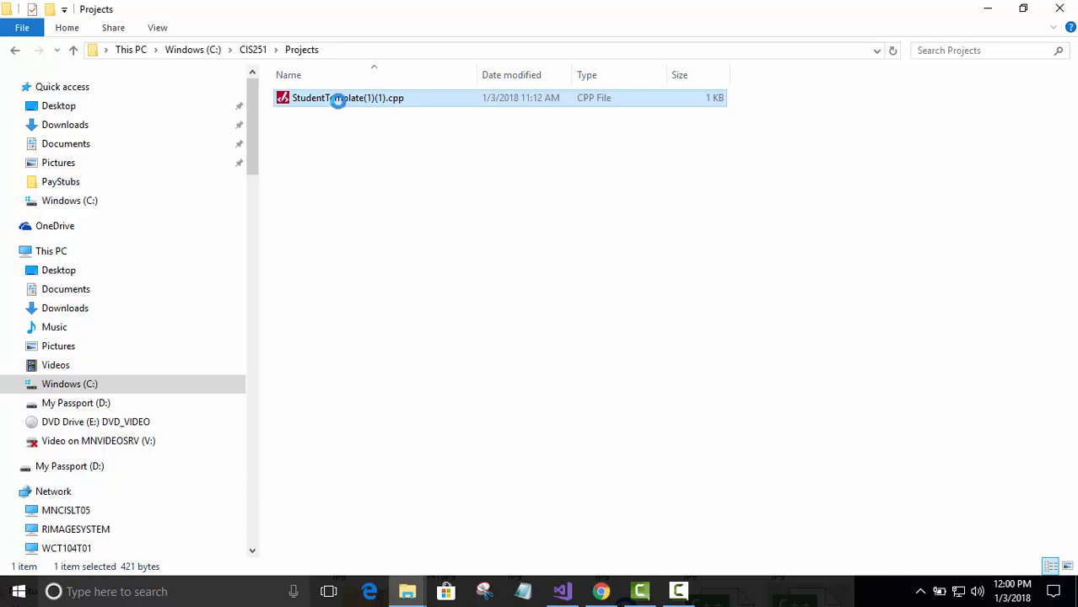
{"action": "right_click", "coordinate": [347, 98]}
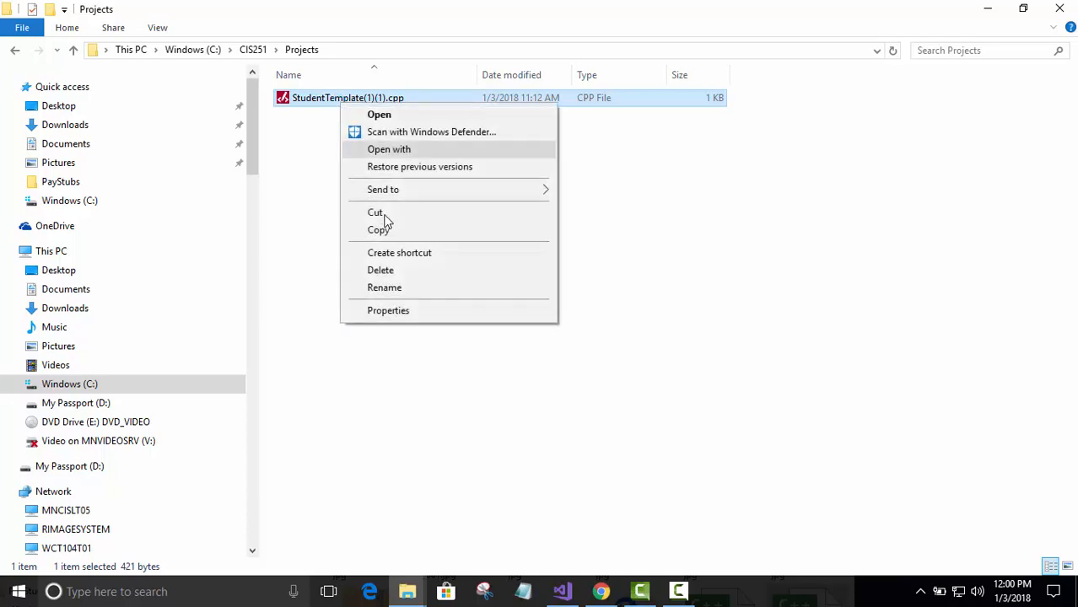
{"action": "left_click", "coordinate": [384, 288]}
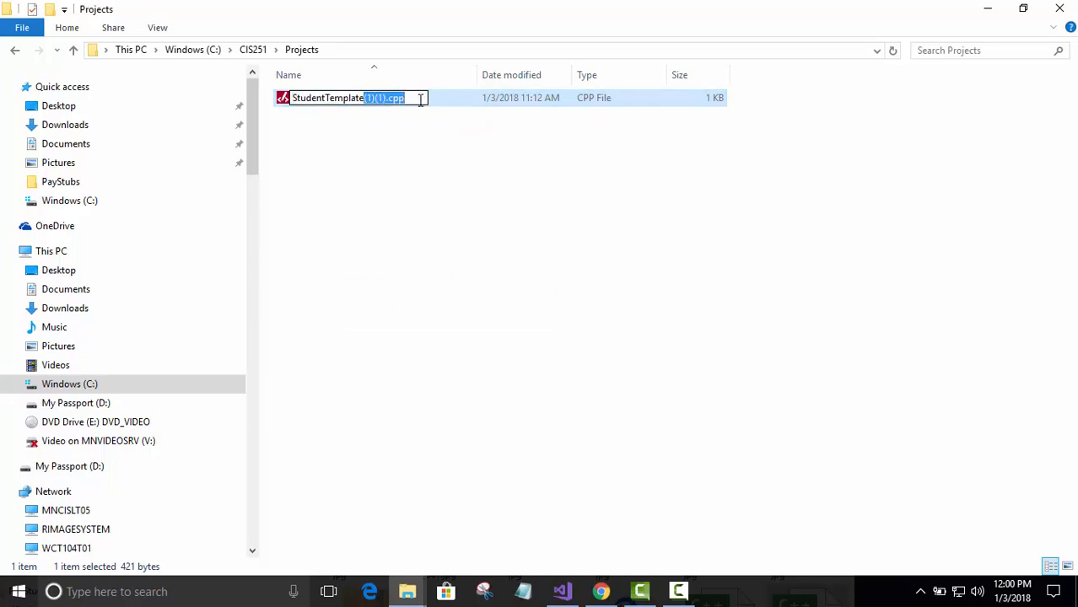
{"action": "type", "text": "StudentTemplate.txt"}
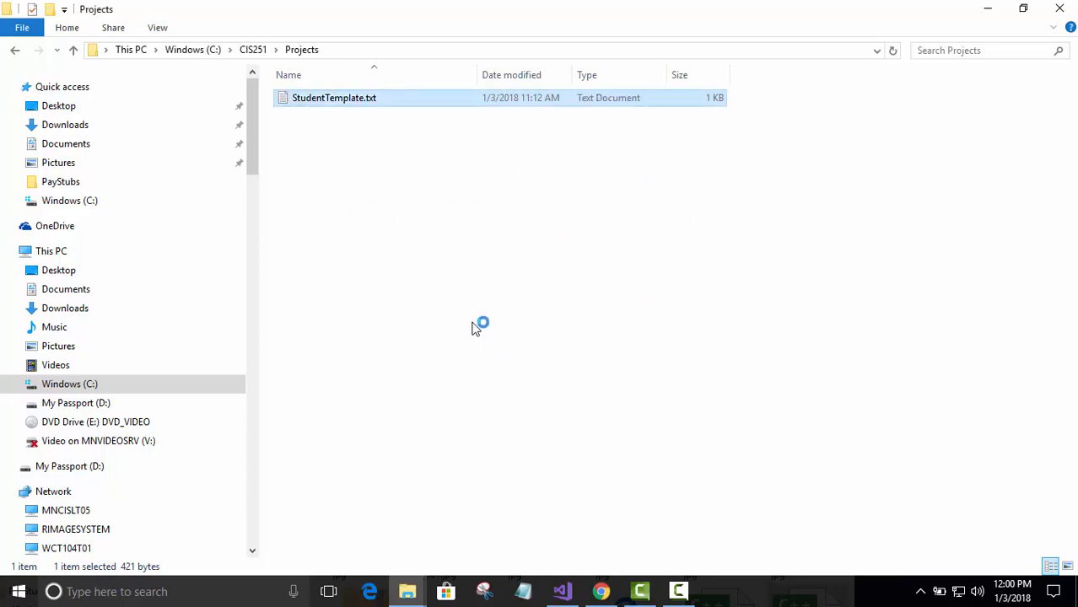
Step: Open StudentTemplate.txt in a maximized Notepad window
{"action": "double_click", "coordinate": [334, 98]}
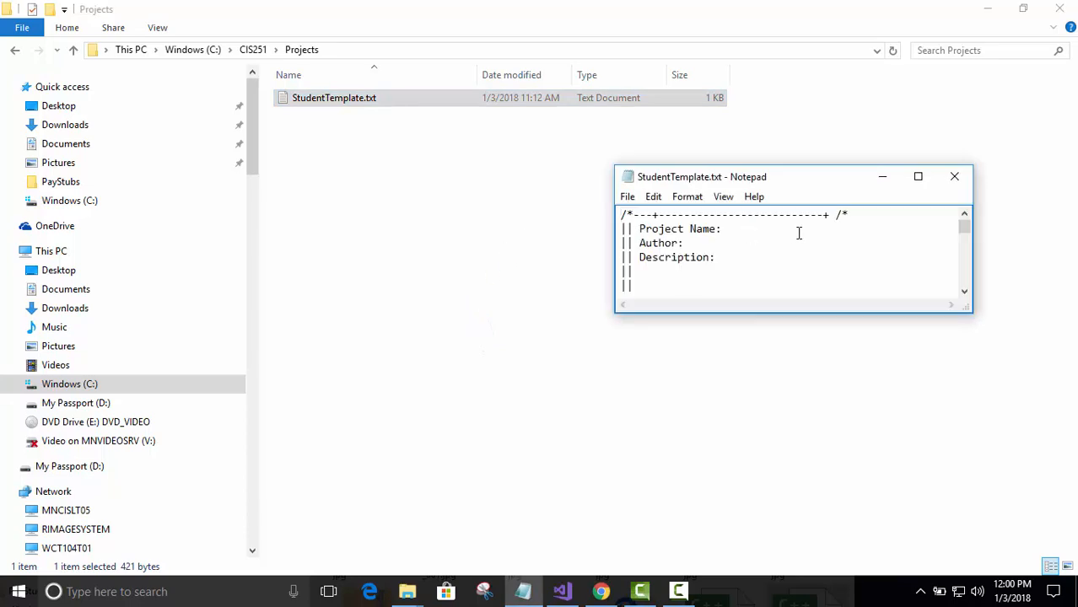
{"action": "left_click", "coordinate": [918, 176]}
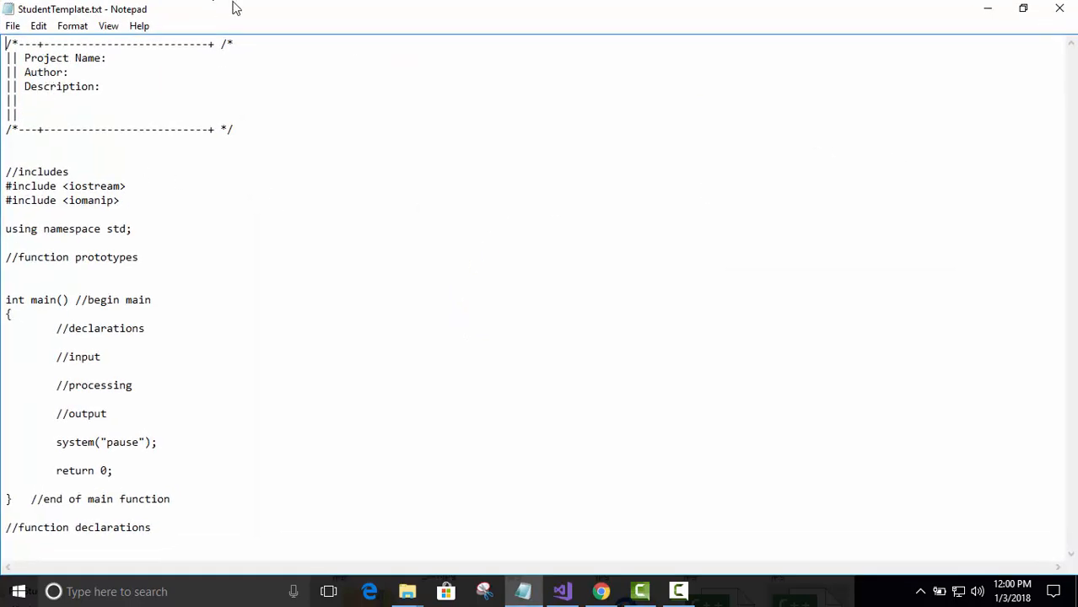
{"action": "mouse_move", "coordinate": [502, 233]}
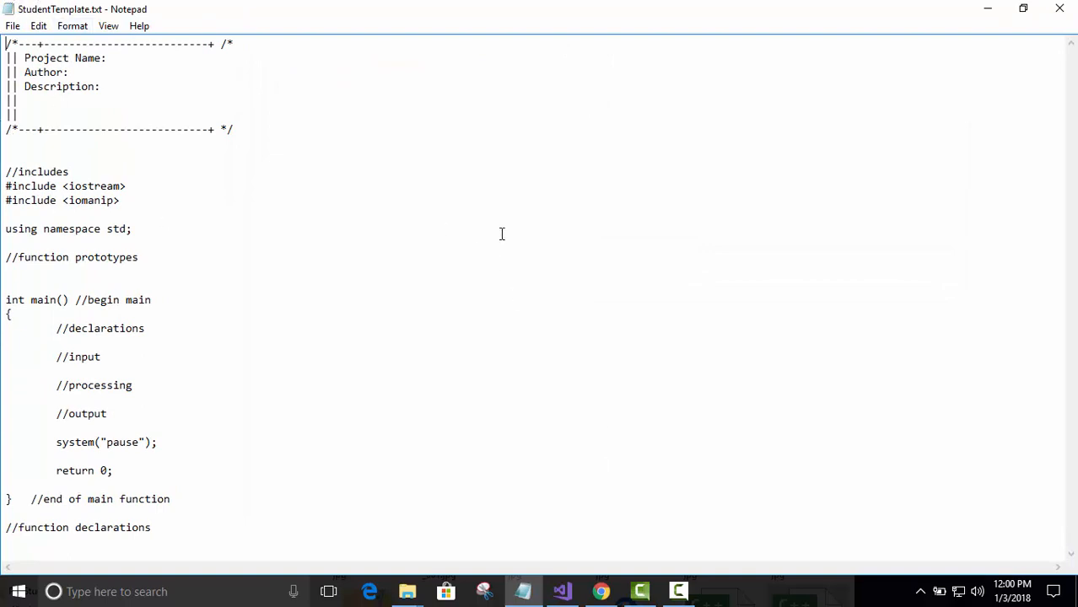
{"action": "mouse_move", "coordinate": [325, 121]}
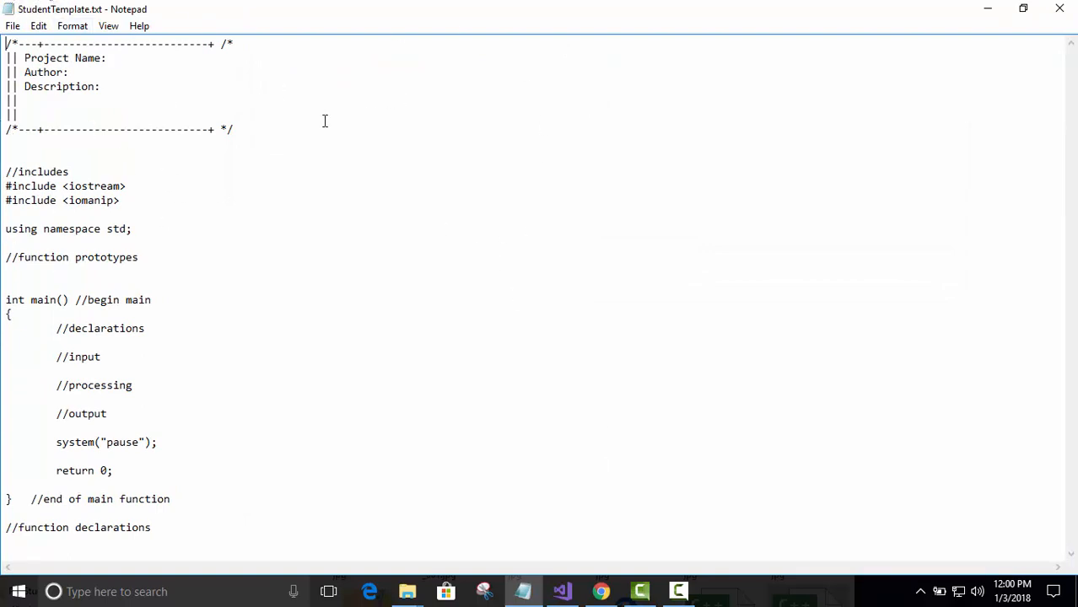
{"action": "mouse_move", "coordinate": [231, 171]}
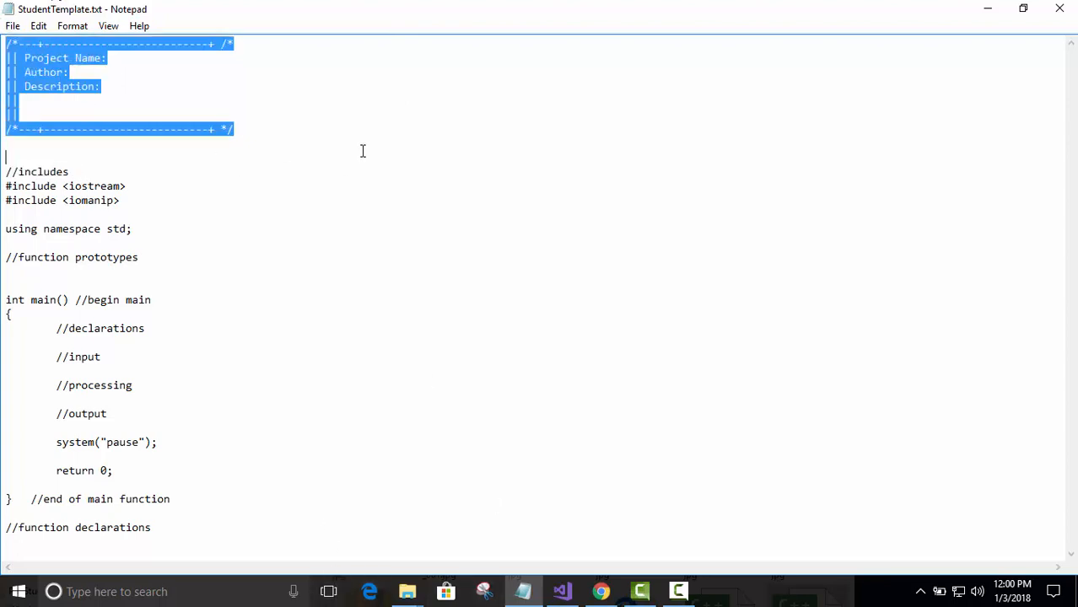
{"action": "mouse_move", "coordinate": [568, 107]}
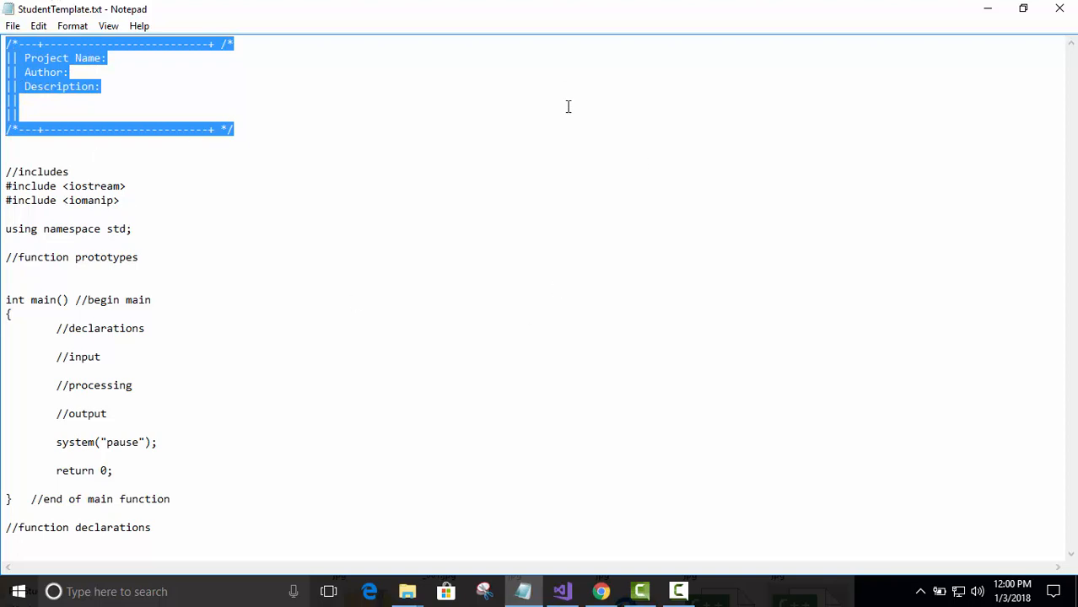
Step: Review the template's header comment, //includes comment and two #include lines
{"action": "left_click", "coordinate": [6, 243]}
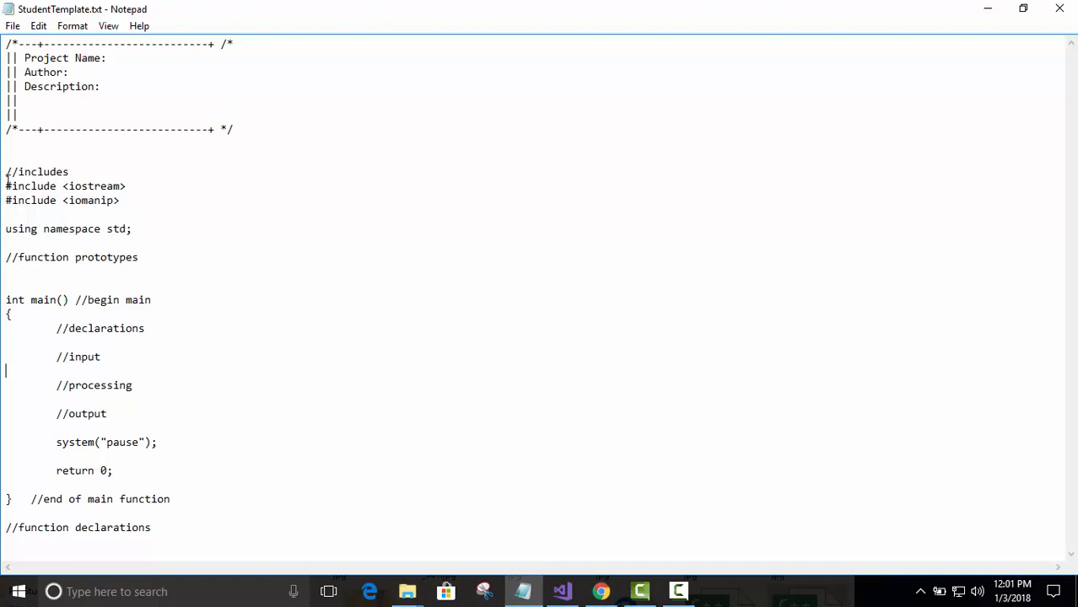
{"action": "double_click", "coordinate": [37, 171]}
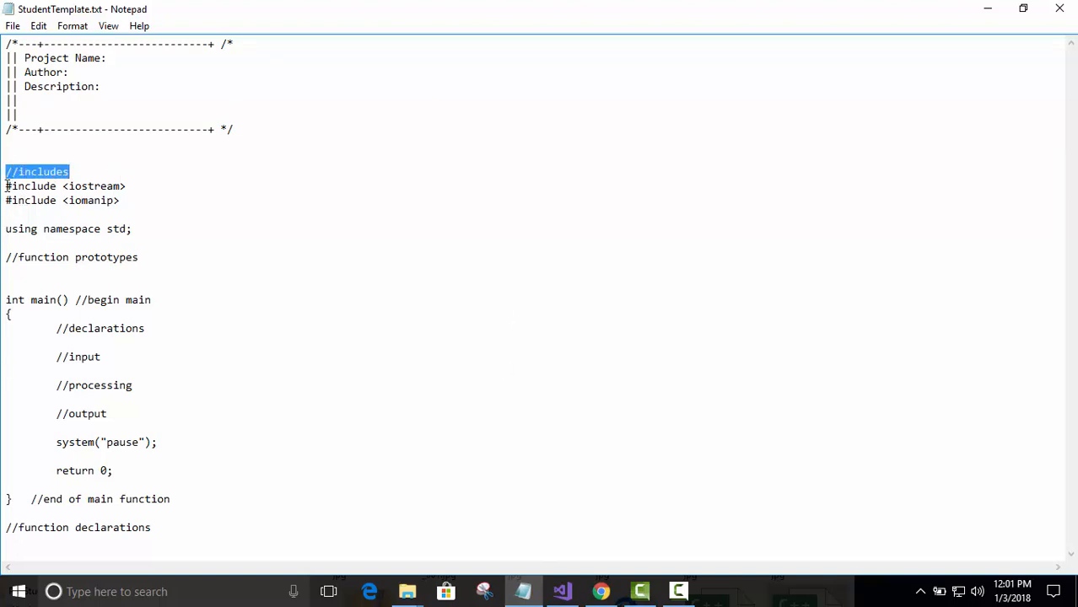
{"action": "left_click_drag", "start_coordinate": [6, 186], "coordinate": [120, 215]}
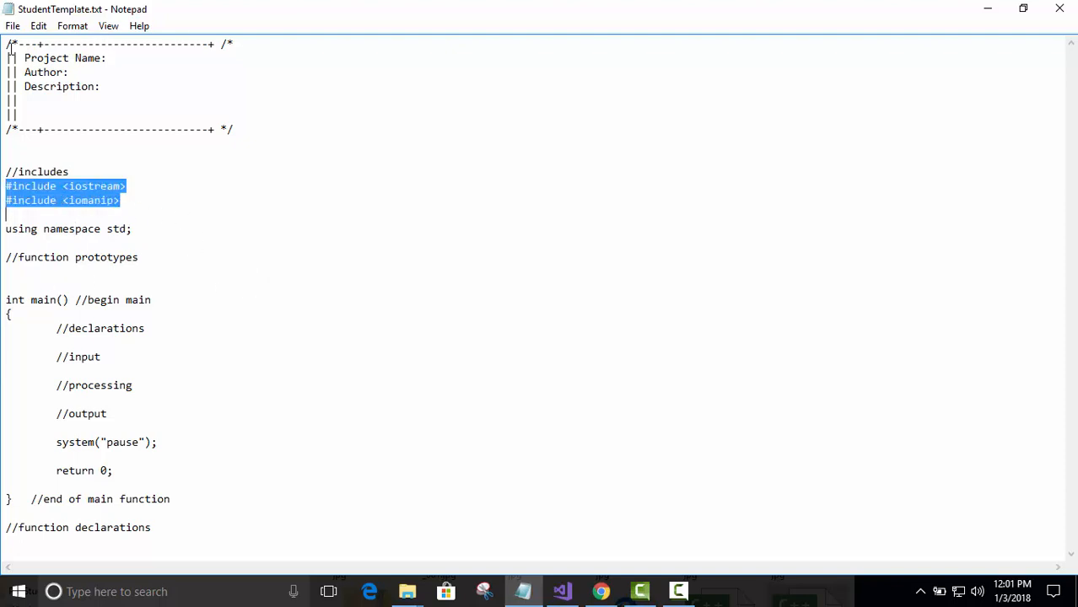
{"action": "mouse_move", "coordinate": [157, 189]}
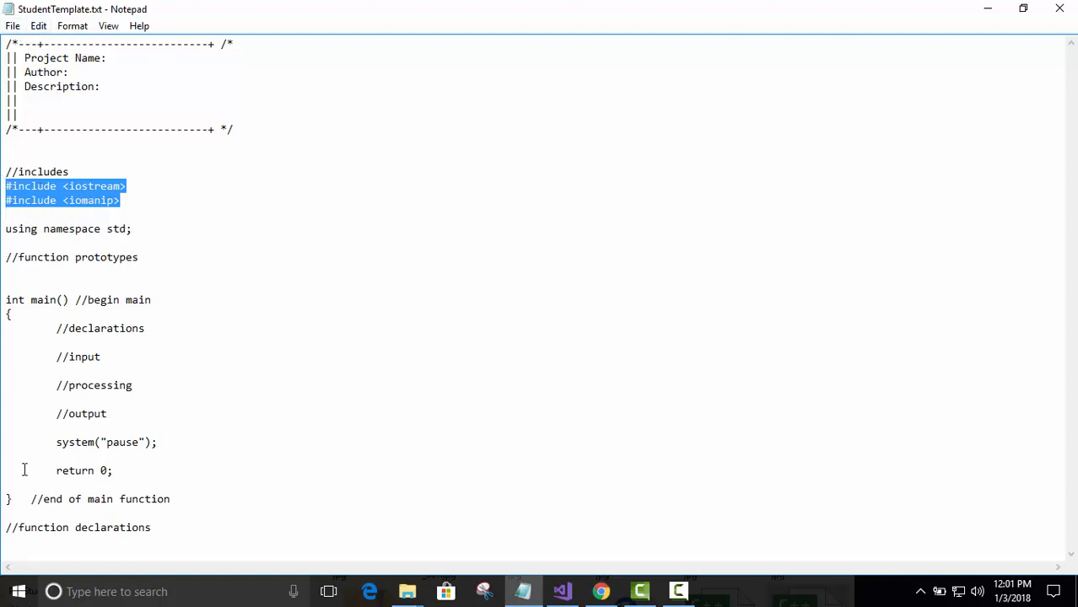
{"action": "left_click", "coordinate": [6, 299]}
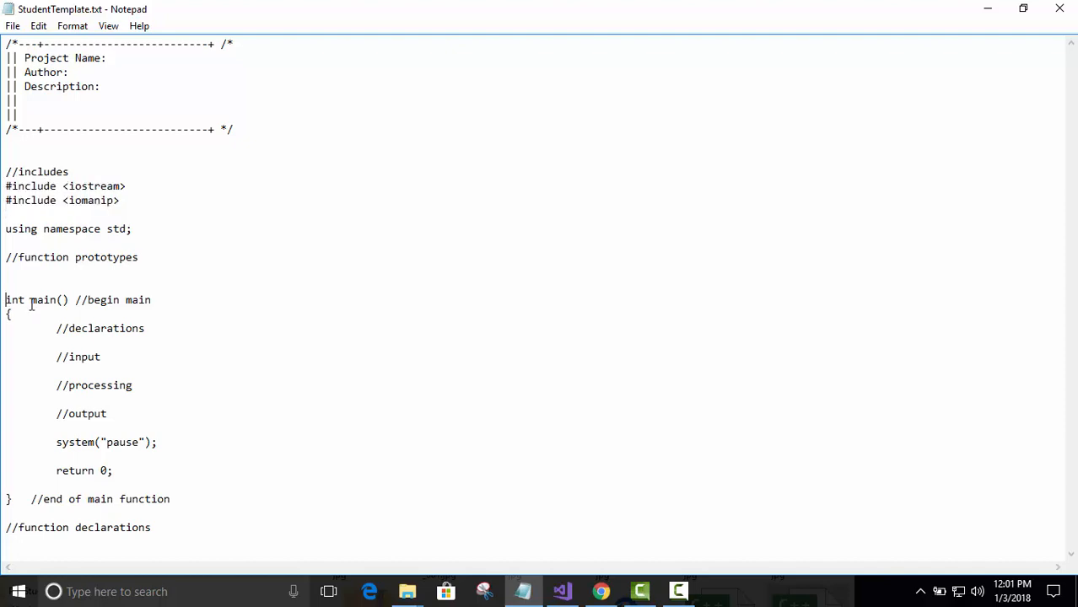
Step: Point out the declarations and input comments, then leave Notepad for the Projects folder
{"action": "left_click", "coordinate": [57, 456]}
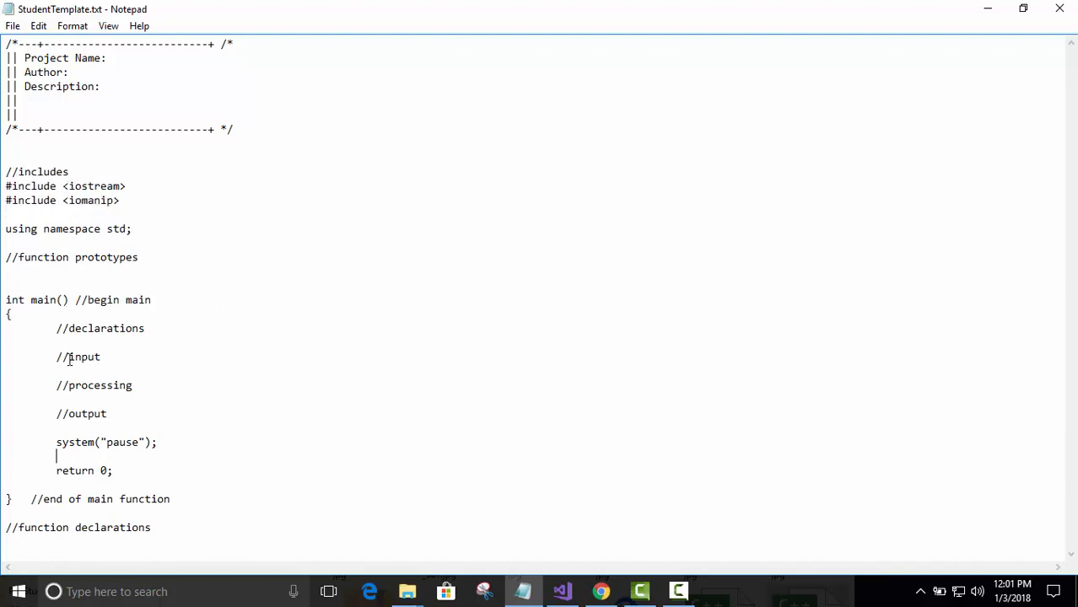
{"action": "double_click", "coordinate": [99, 328]}
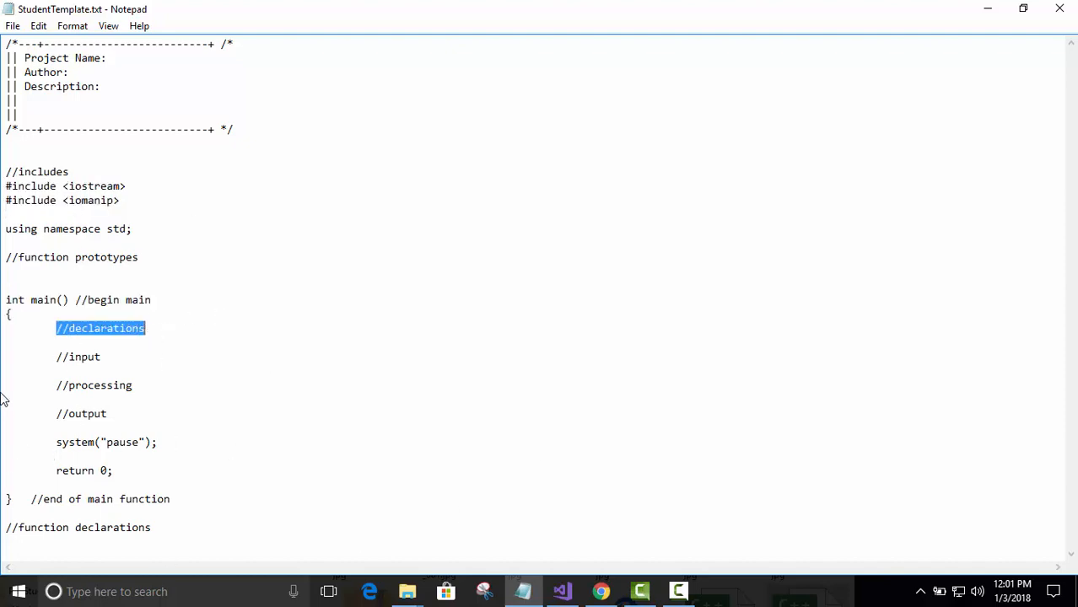
{"action": "double_click", "coordinate": [78, 356]}
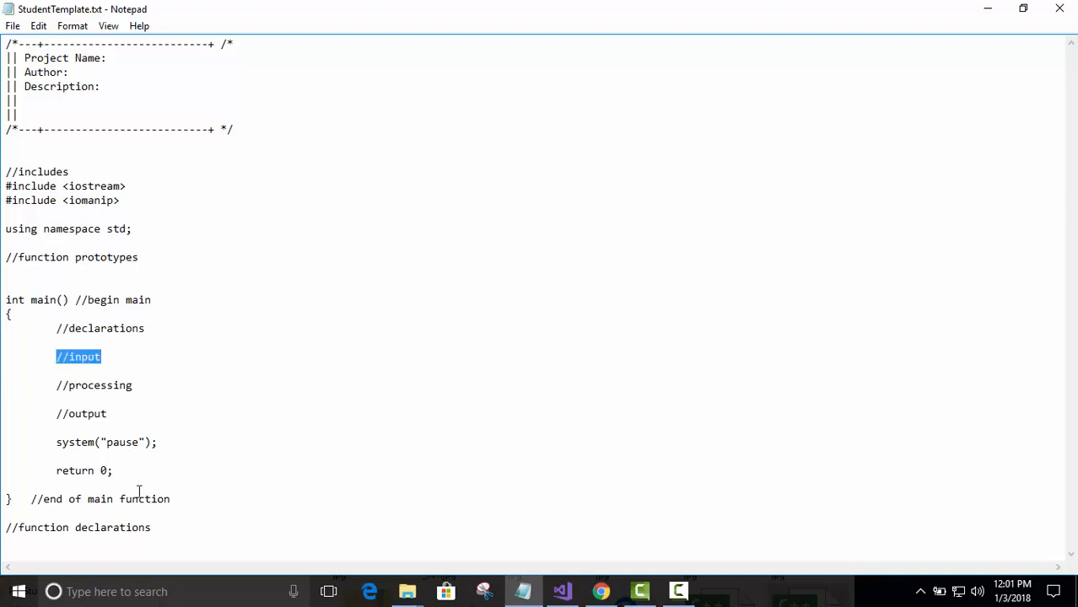
{"action": "mouse_move", "coordinate": [56, 442]}
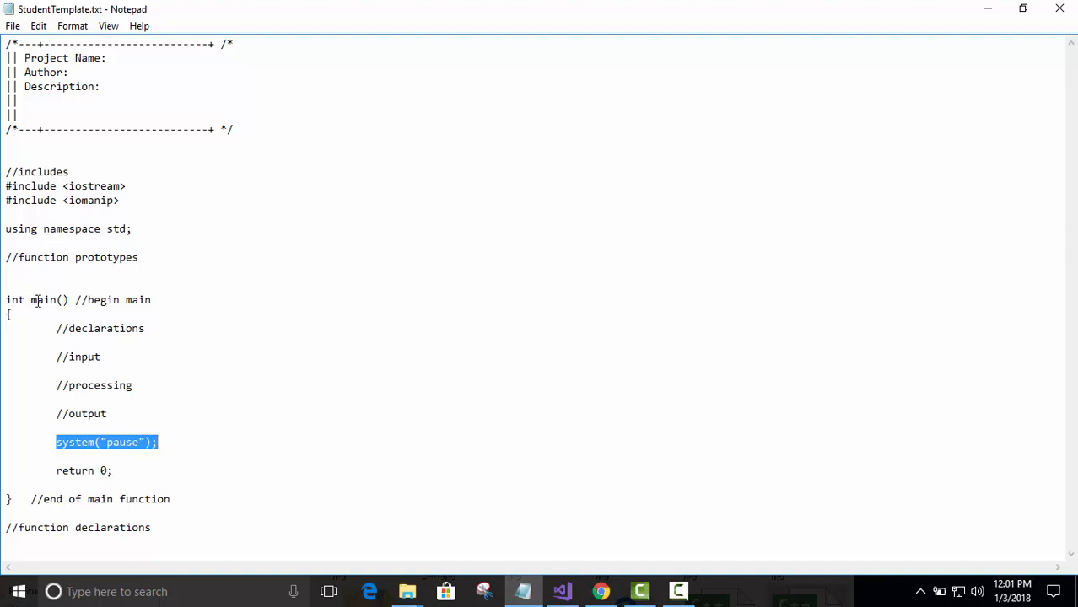
{"action": "mouse_move", "coordinate": [57, 262]}
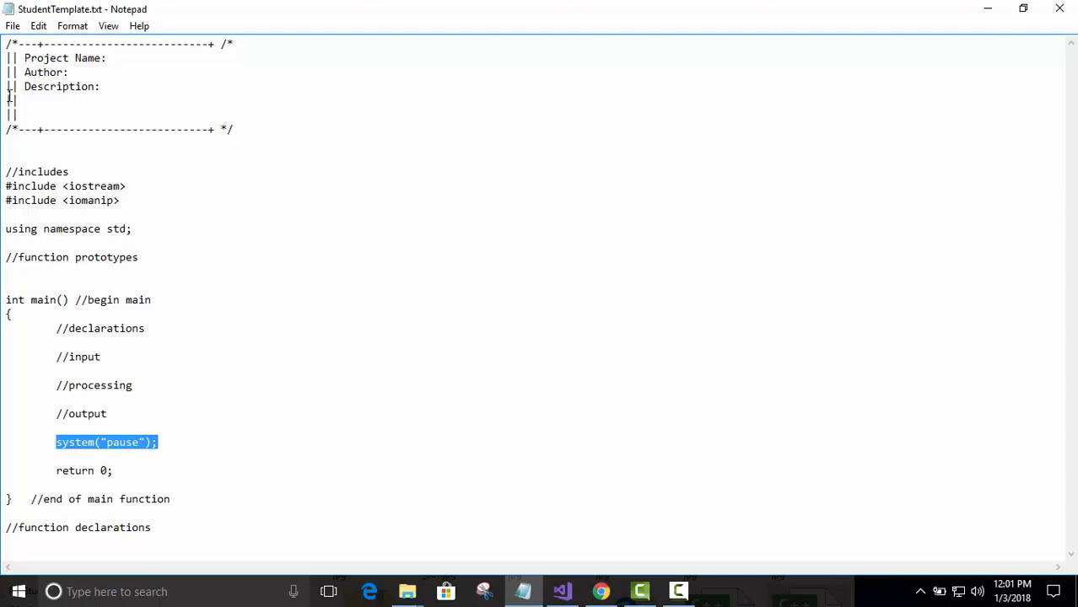
{"action": "mouse_move", "coordinate": [503, 39]}
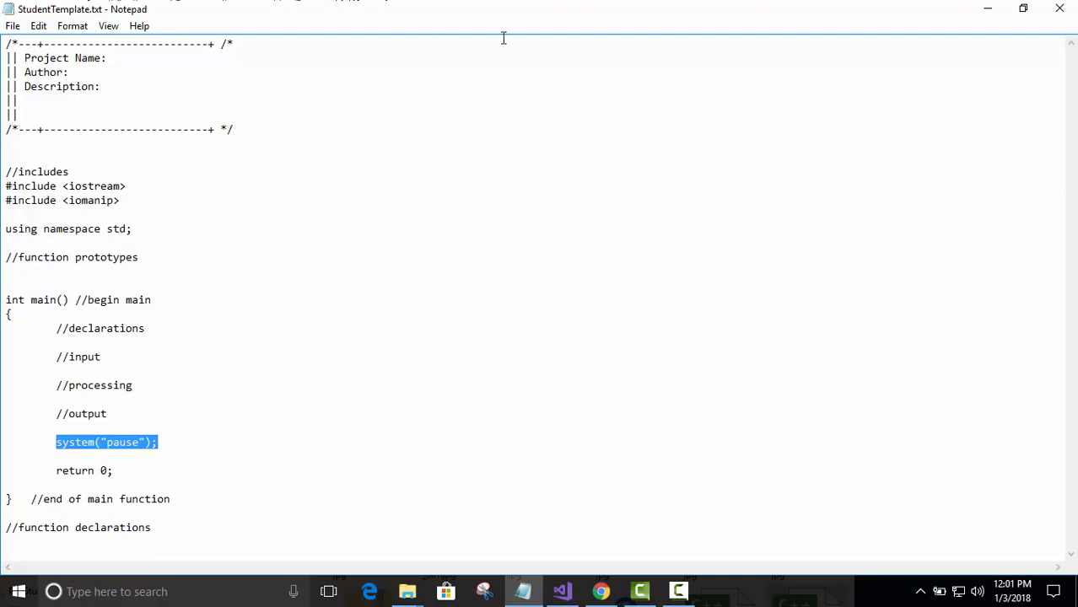
{"action": "mouse_move", "coordinate": [321, 328]}
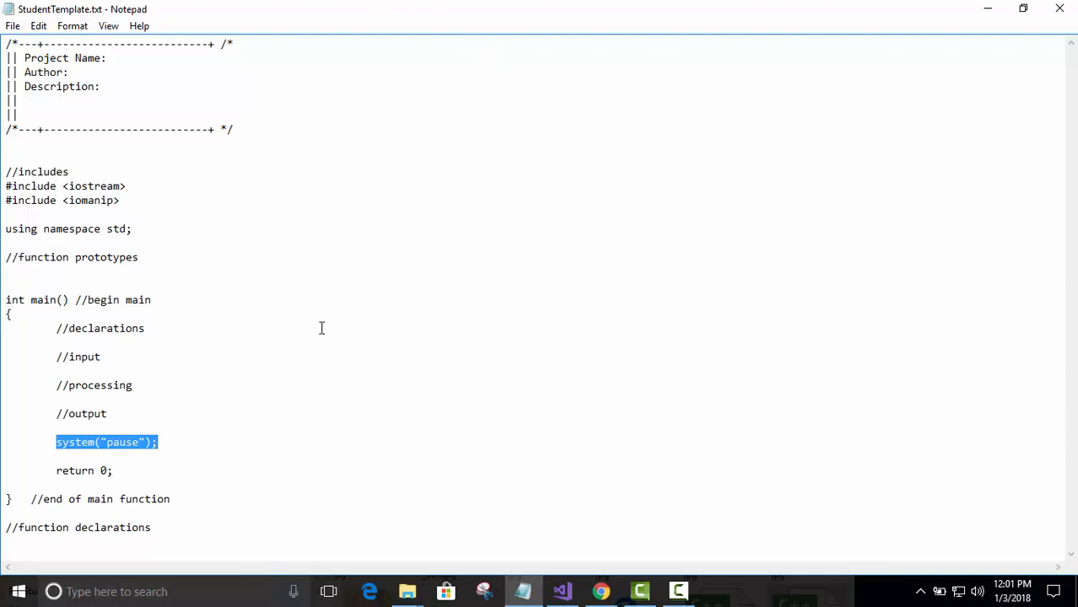
{"action": "mouse_move", "coordinate": [968, 279]}
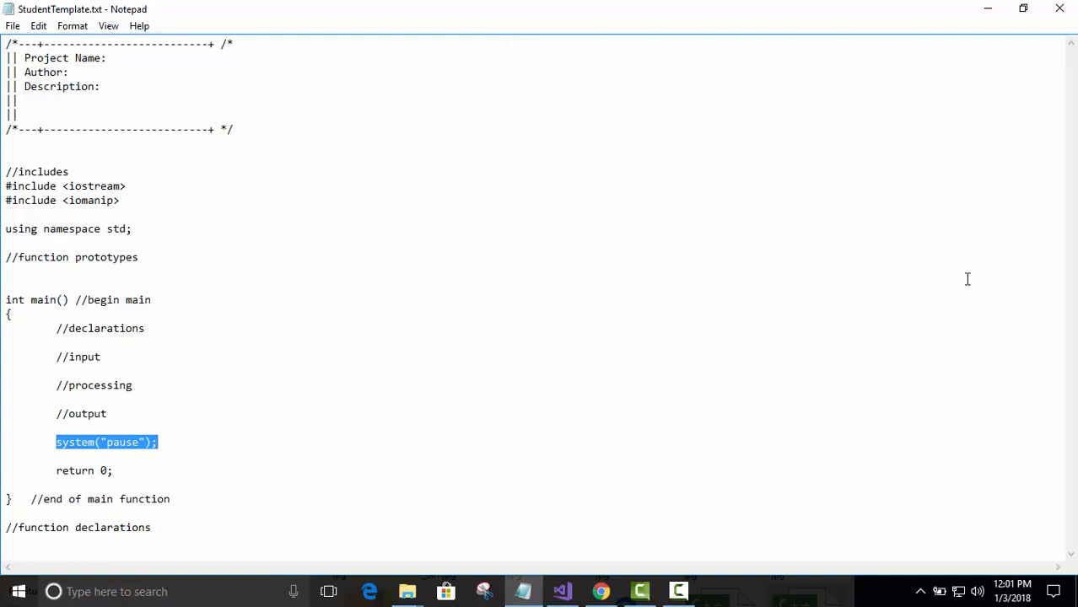
{"action": "key", "text": "ctrl+a"}
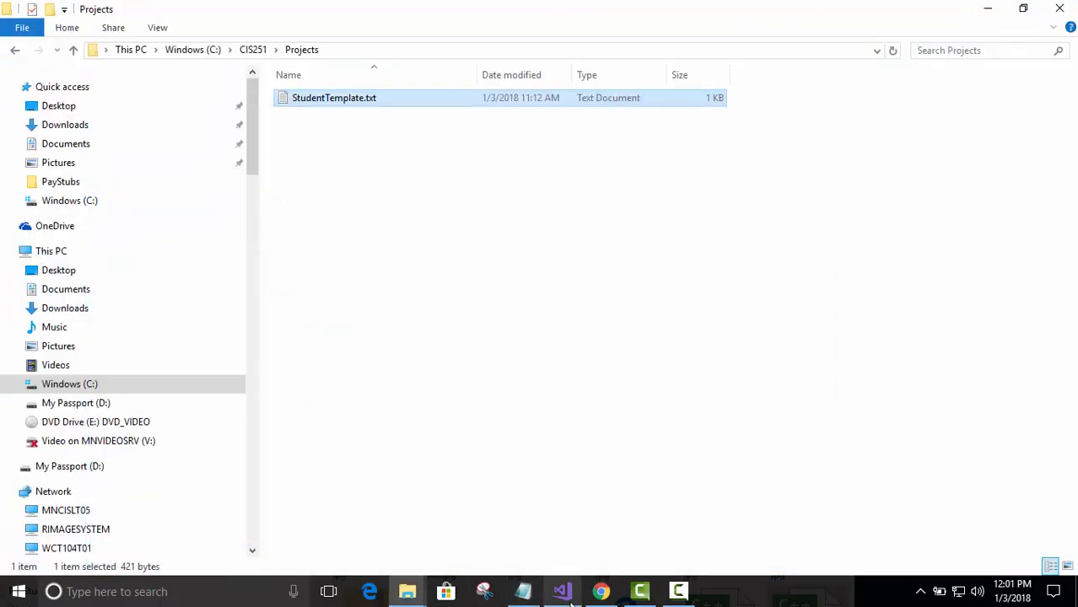
Step: Paste the student template into the empty Attendance.cpp in the Attendance Project solution
{"action": "left_click", "coordinate": [562, 592]}
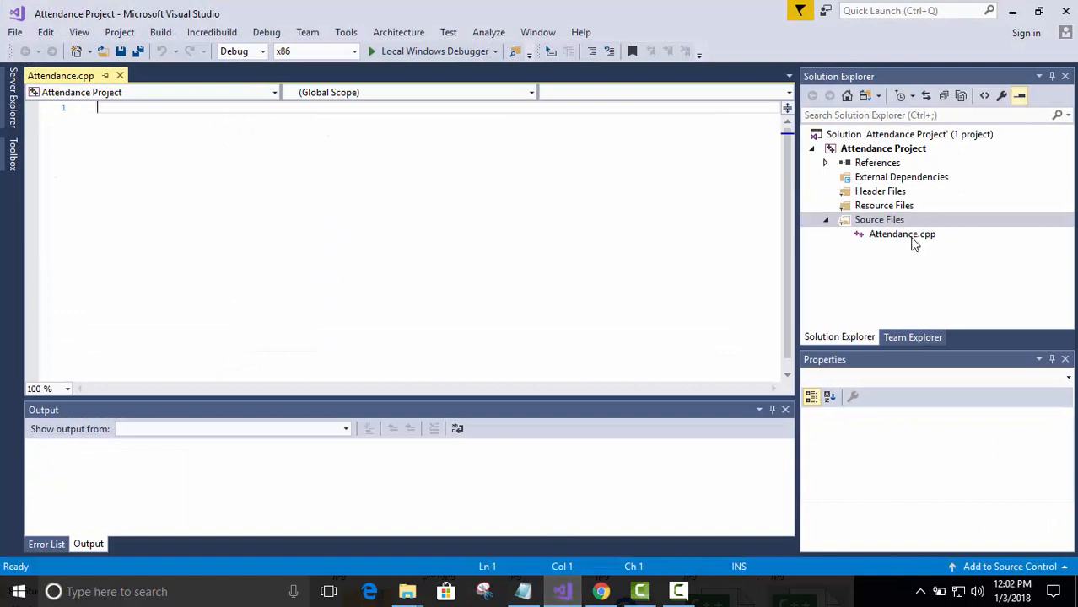
{"action": "left_click", "coordinate": [902, 233]}
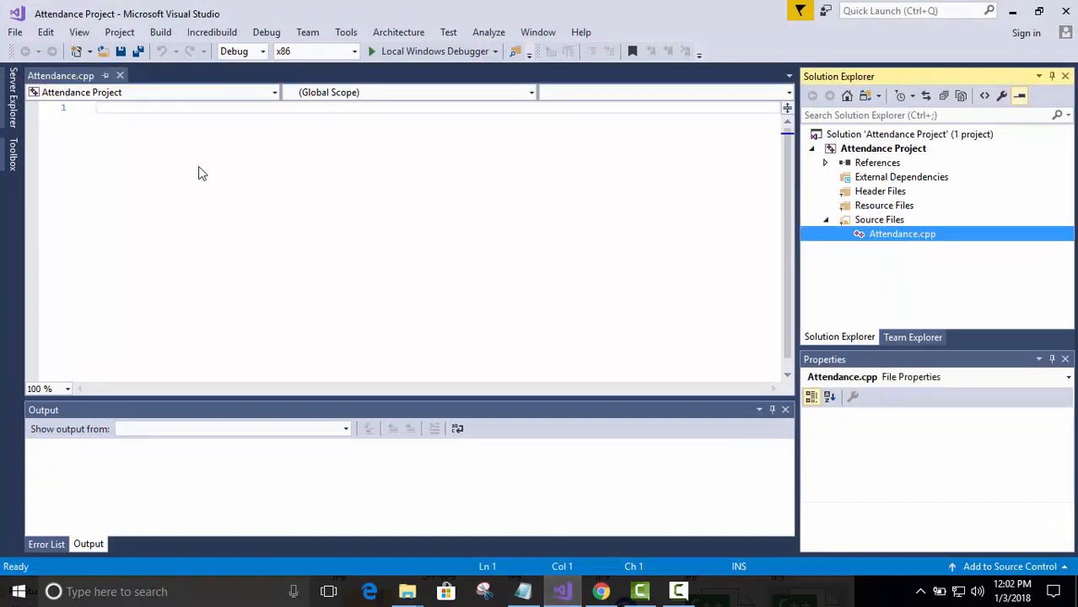
{"action": "left_click", "coordinate": [902, 233]}
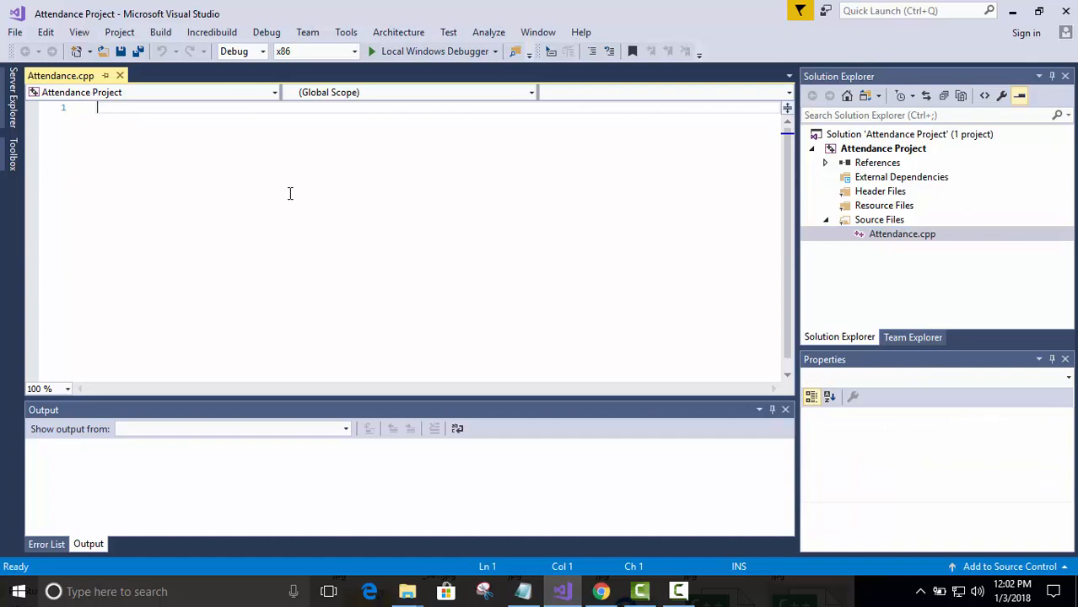
{"action": "mouse_move", "coordinate": [157, 161]}
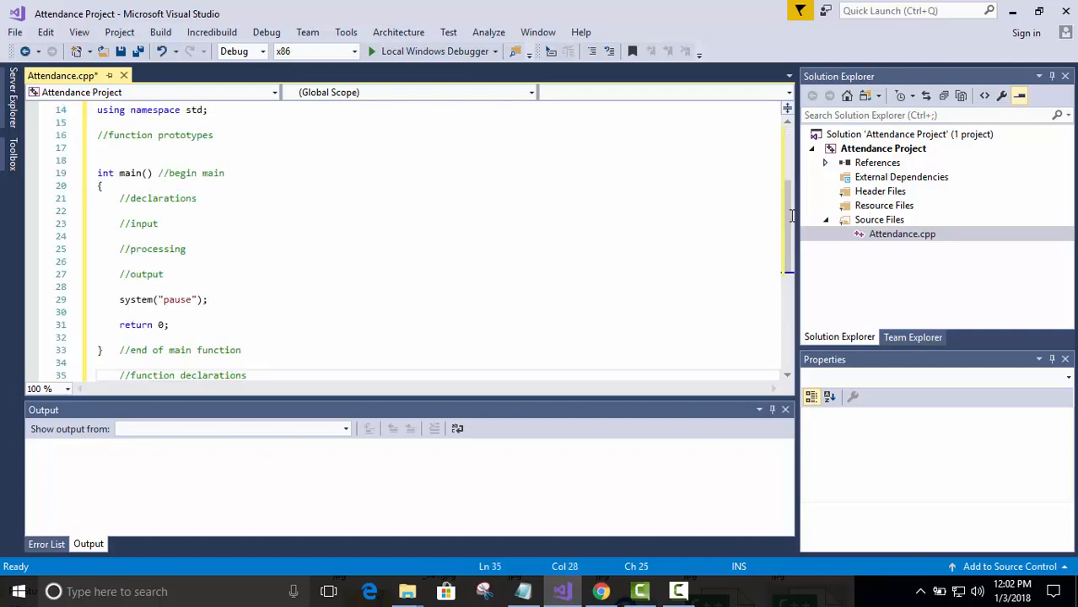
{"action": "scroll", "scroll_direction": "down", "scroll_amount": 3}
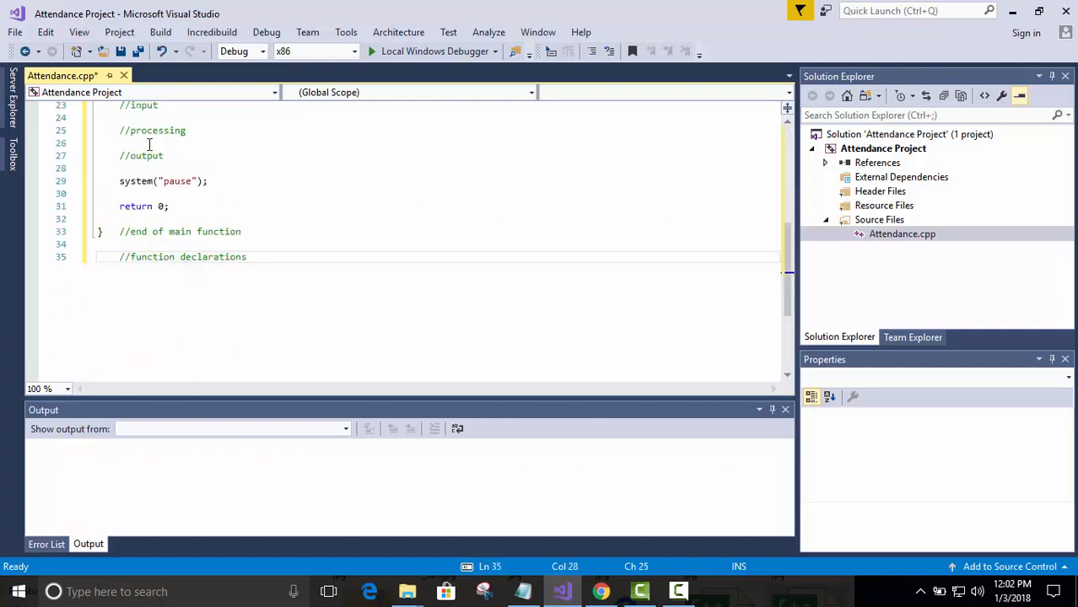
{"action": "scroll", "scroll_direction": "up", "scroll_amount": 3}
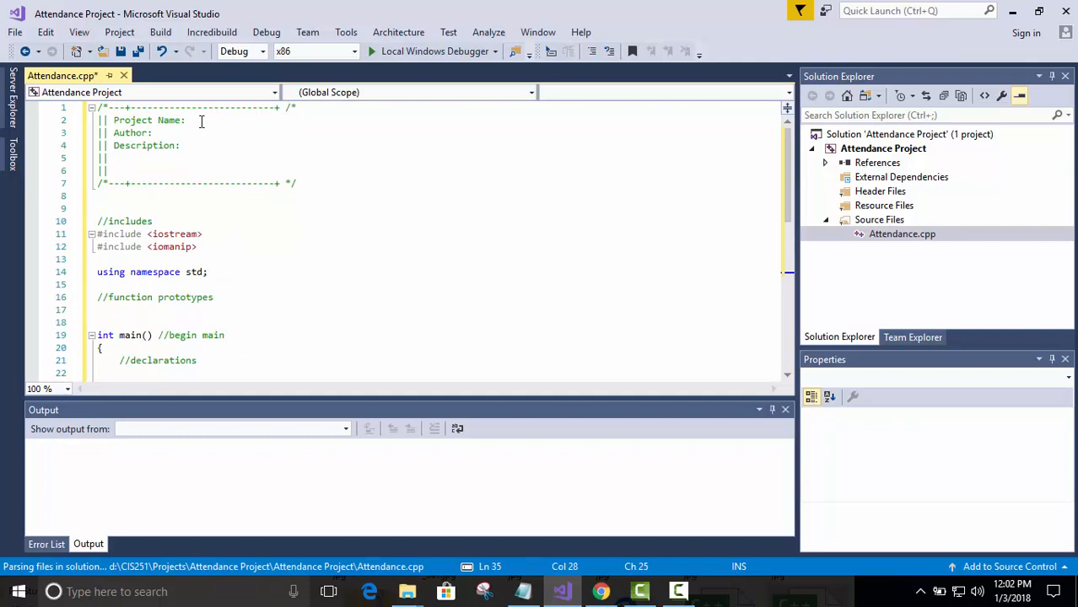
Step: Fill the header with Project Name 'Attendance', Author 'You', Description 'First project'
{"action": "left_click", "coordinate": [217, 120]}
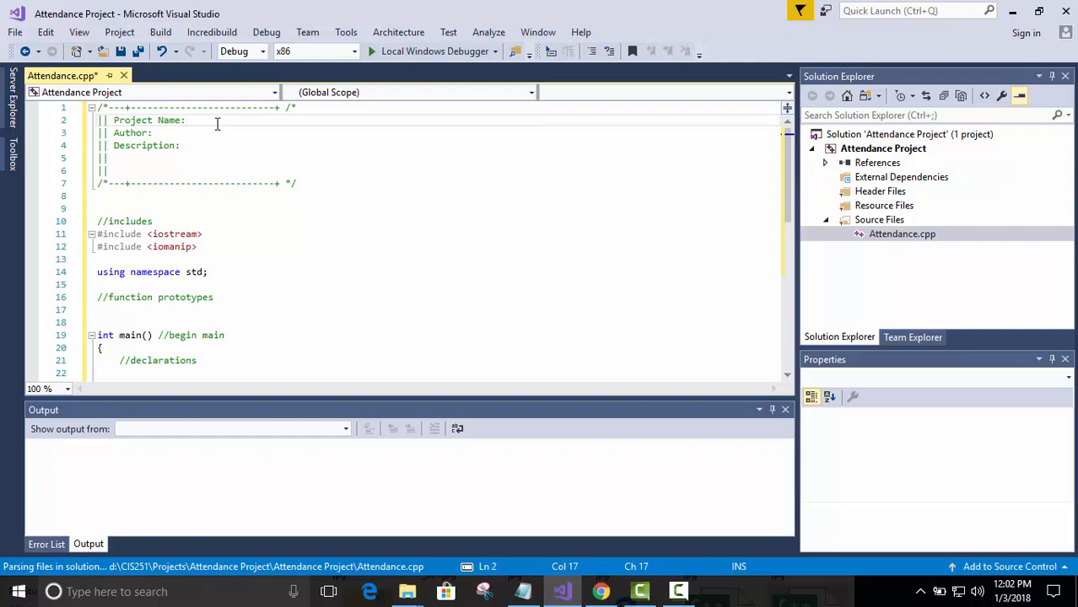
{"action": "type", "text": "Attendance"}
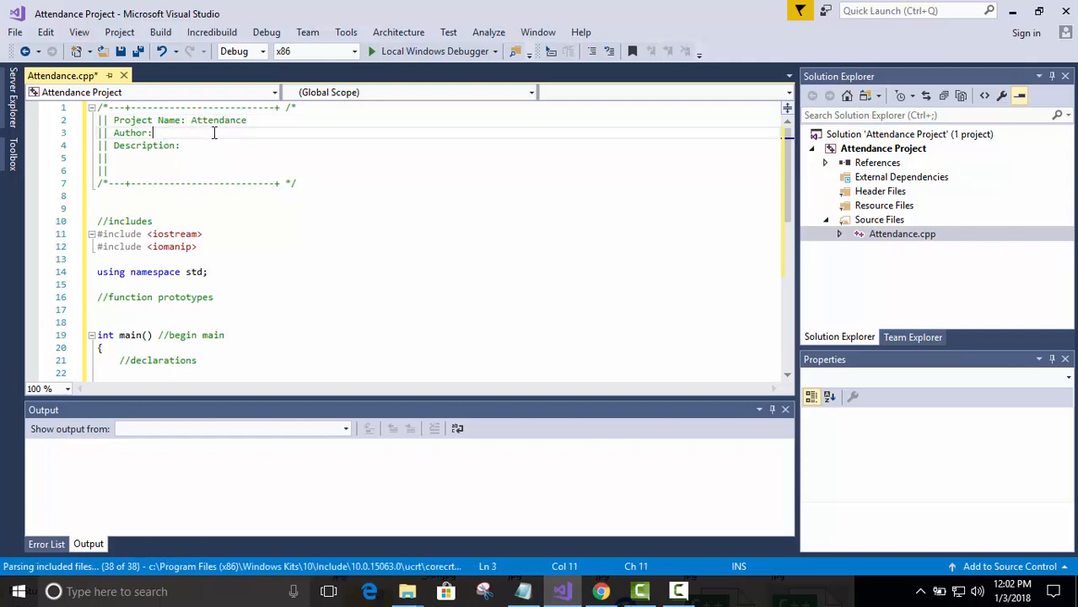
{"action": "type", "text": "You"}
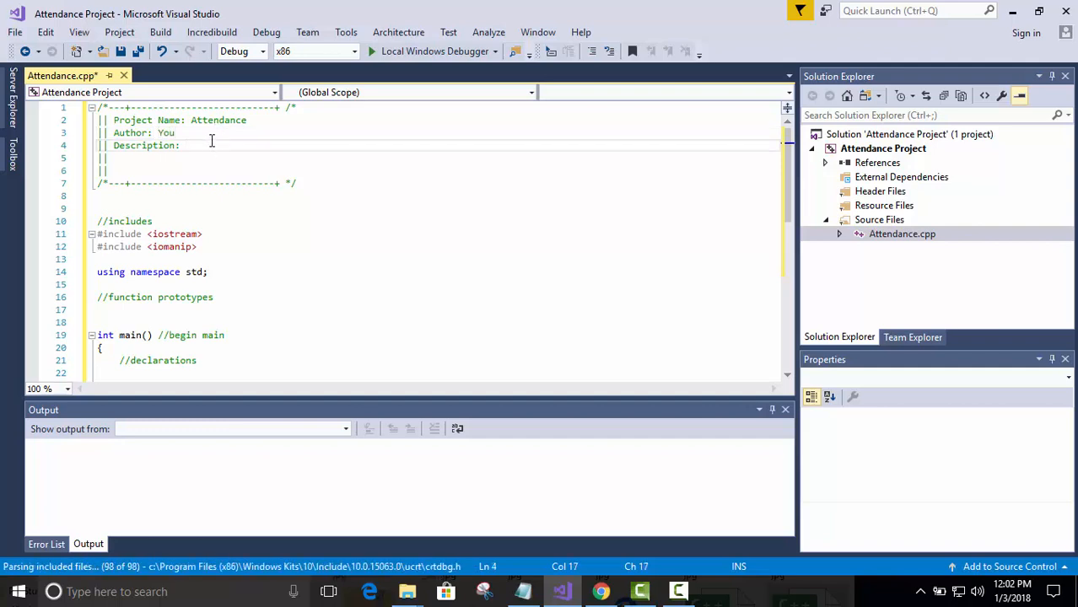
{"action": "type", "text": "First p"}
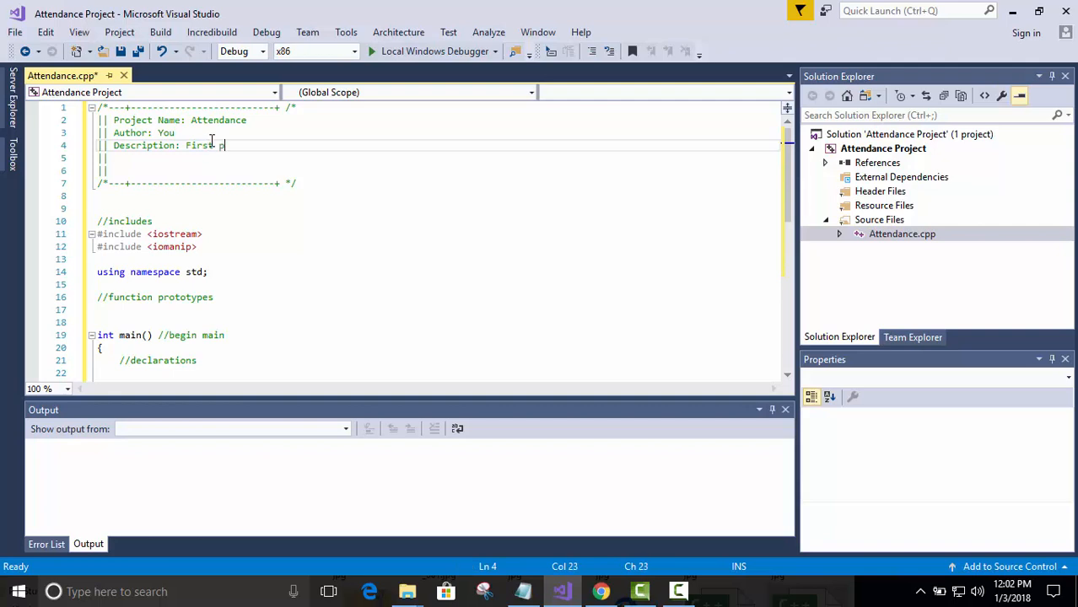
{"action": "type", "text": "roject"}
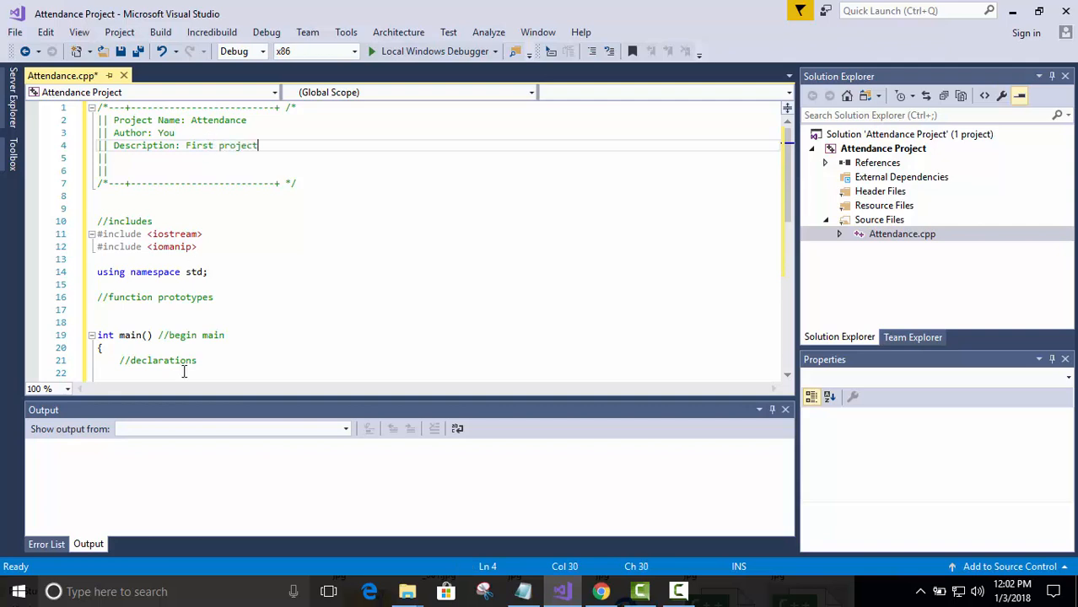
{"action": "scroll", "scroll_direction": "down", "scroll_amount": 3}
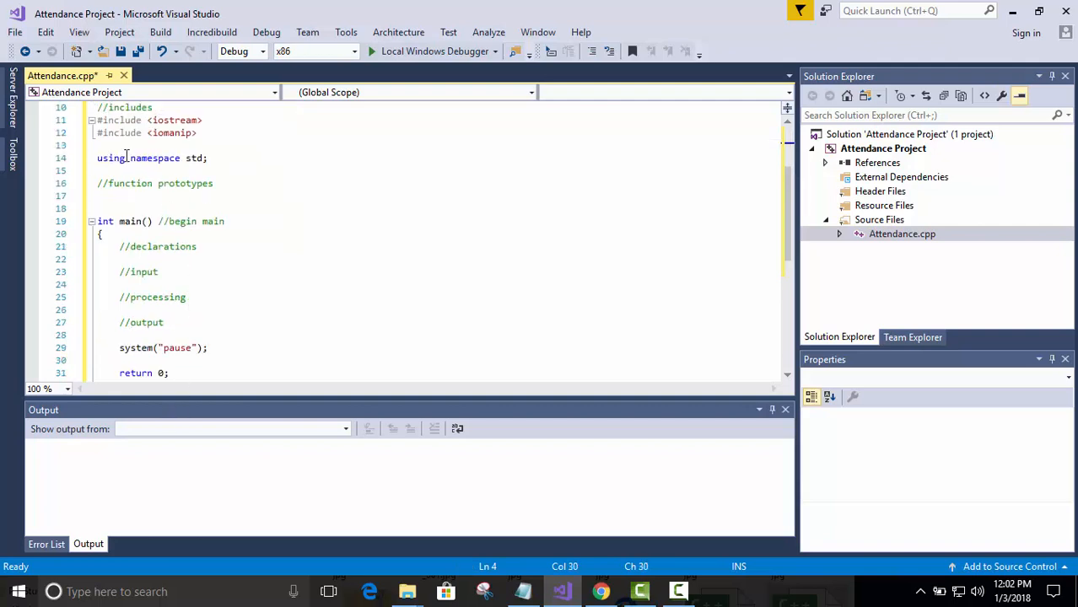
{"action": "scroll", "scroll_direction": "down", "scroll_amount": 3}
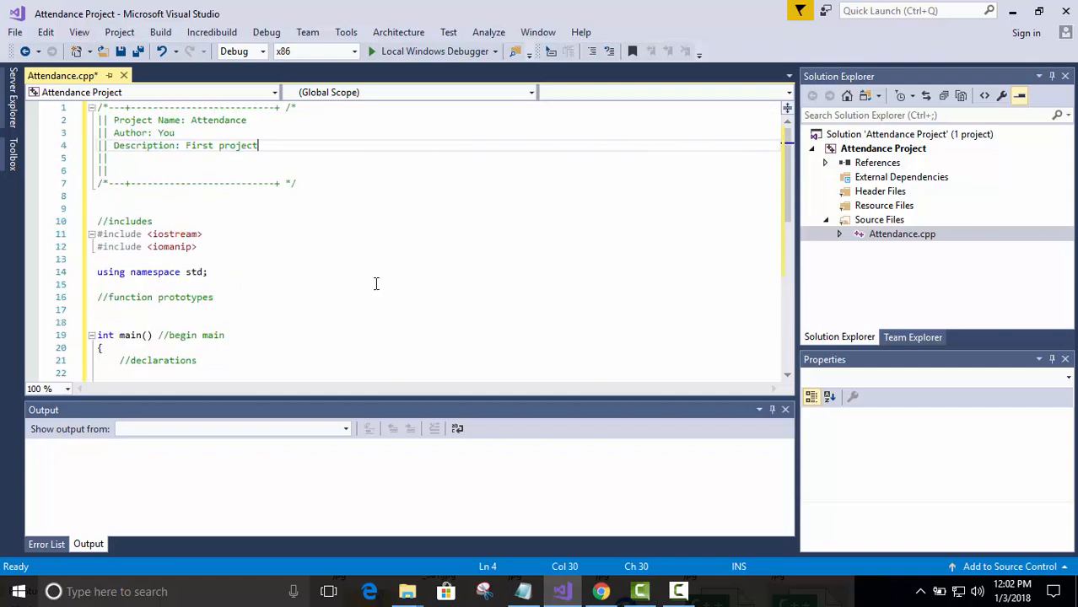
{"action": "mouse_move", "coordinate": [355, 230]}
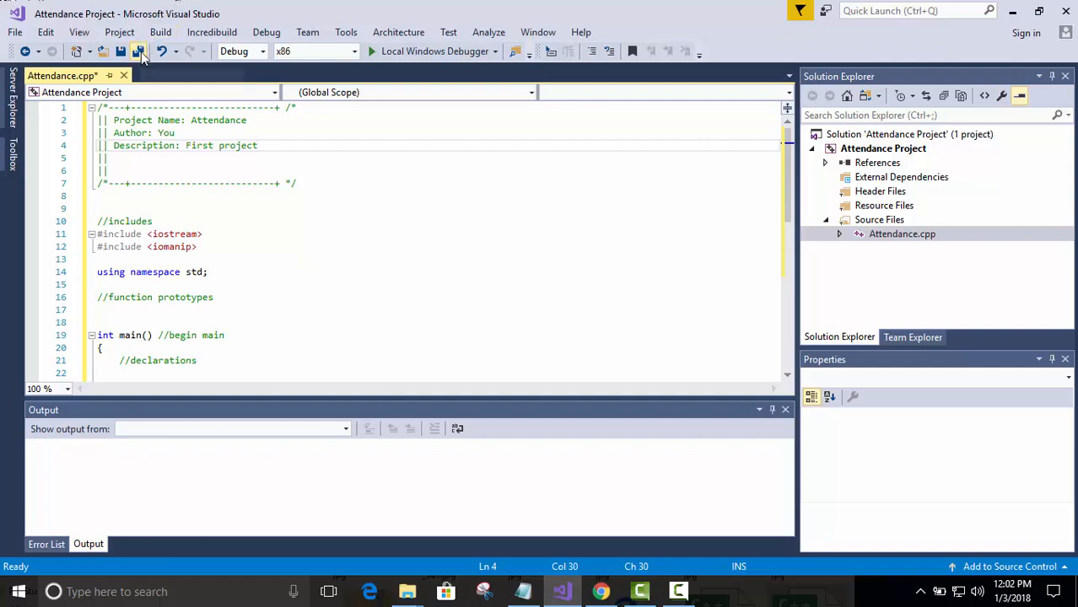
Step: Save Attendance.cpp with its completed header comment and all project files
{"action": "left_click", "coordinate": [139, 52]}
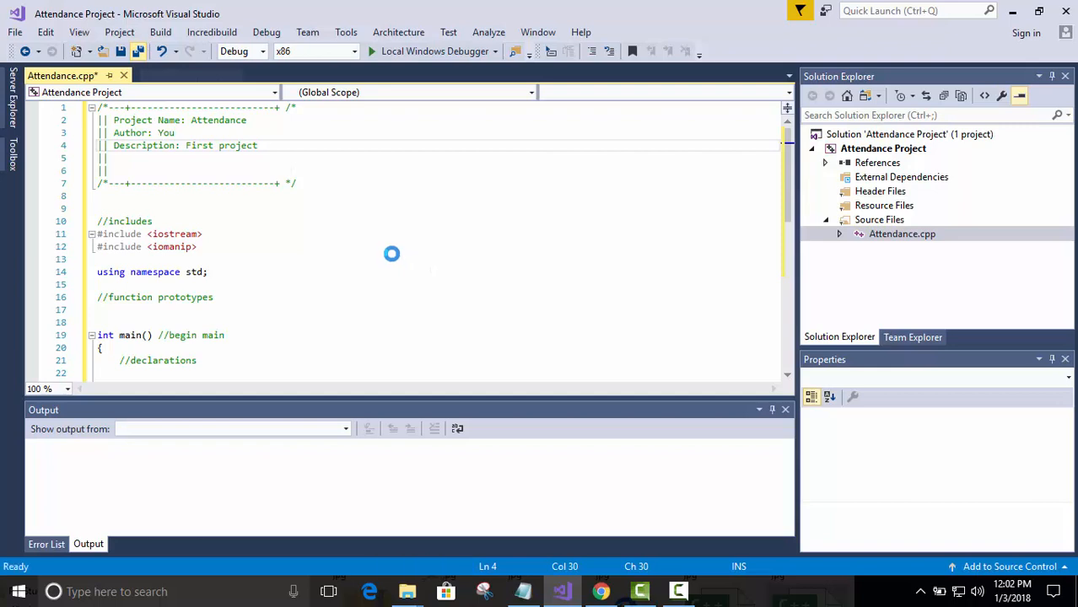
{"action": "key", "text": "ctrl+s"}
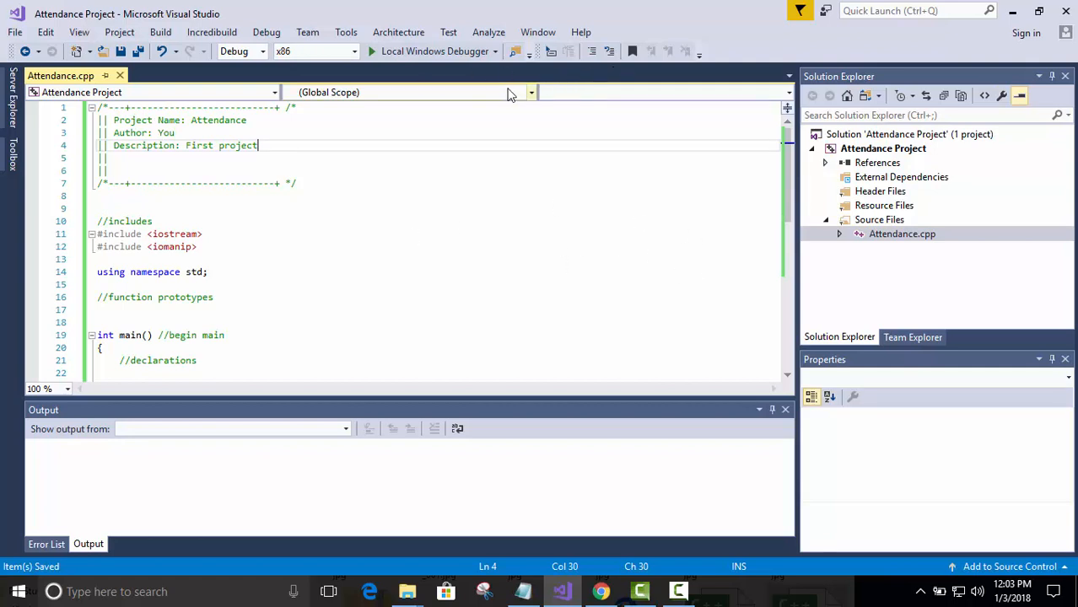
{"action": "mouse_move", "coordinate": [468, 166]}
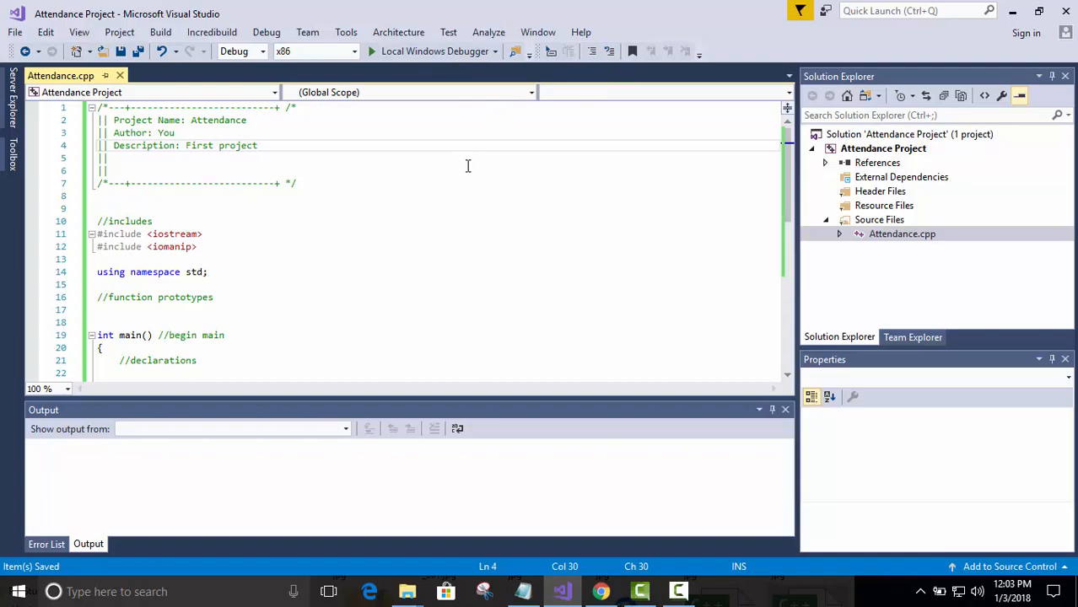